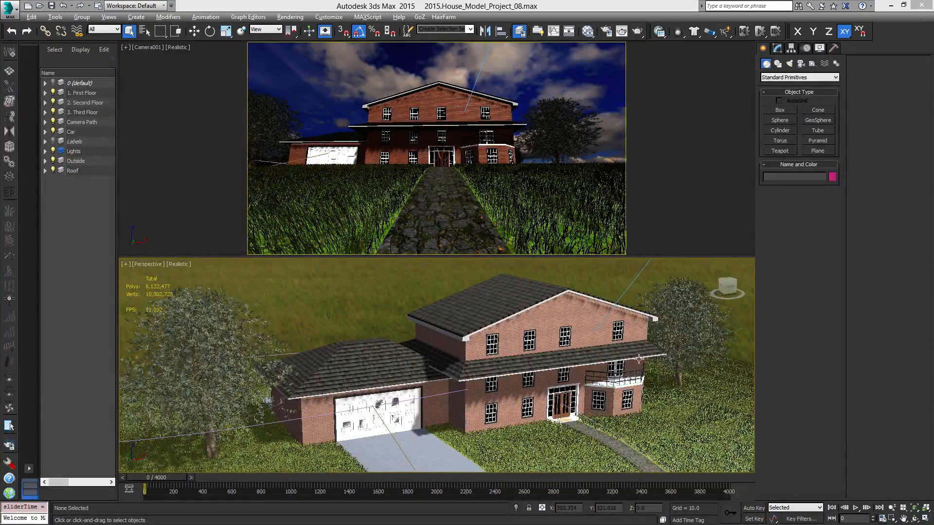
pyautogui.moveTo(549, 274)
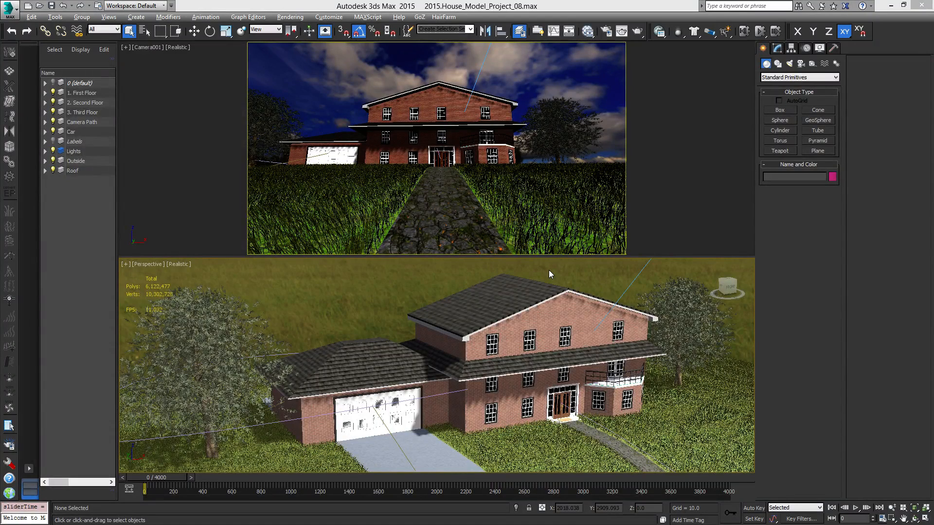
pyautogui.moveTo(460, 338)
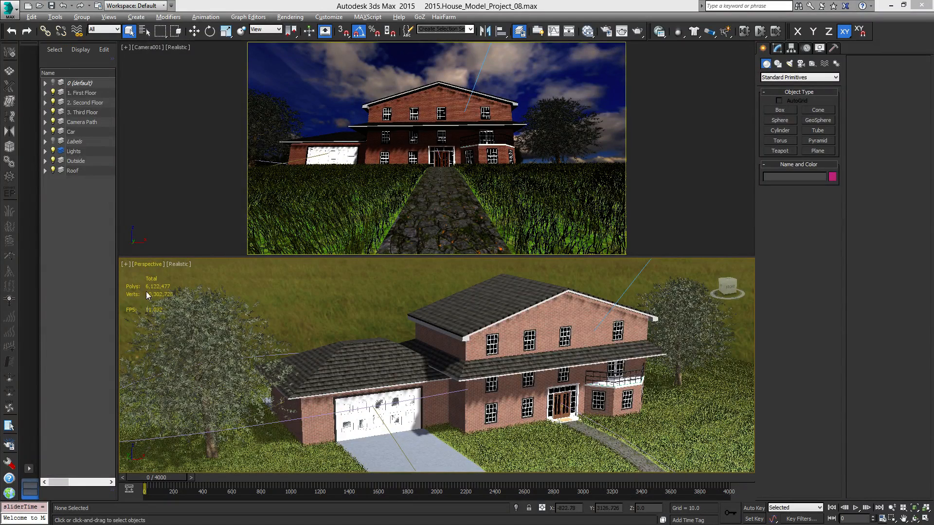
pyautogui.moveTo(126, 269)
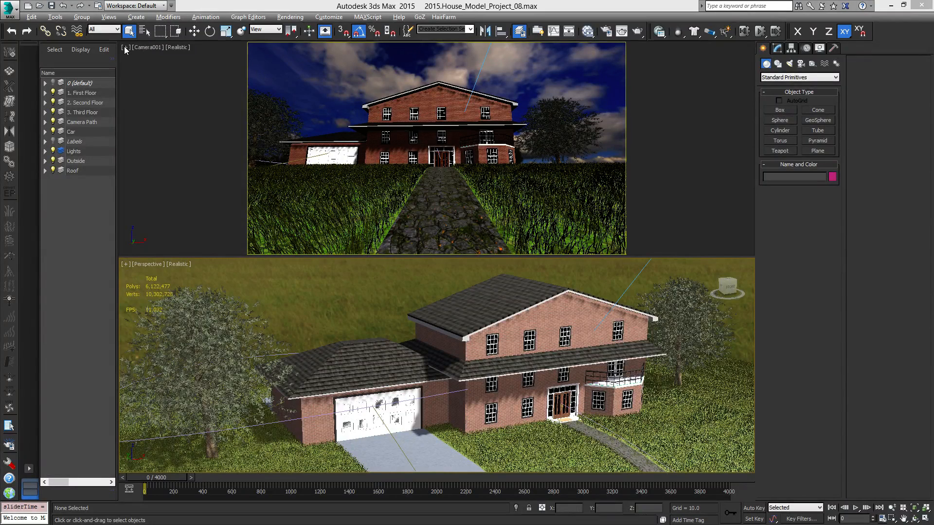
# Bring up the Make Preview dialog for a preview animation from the Camera001 viewport menu
pyautogui.click(125, 46)
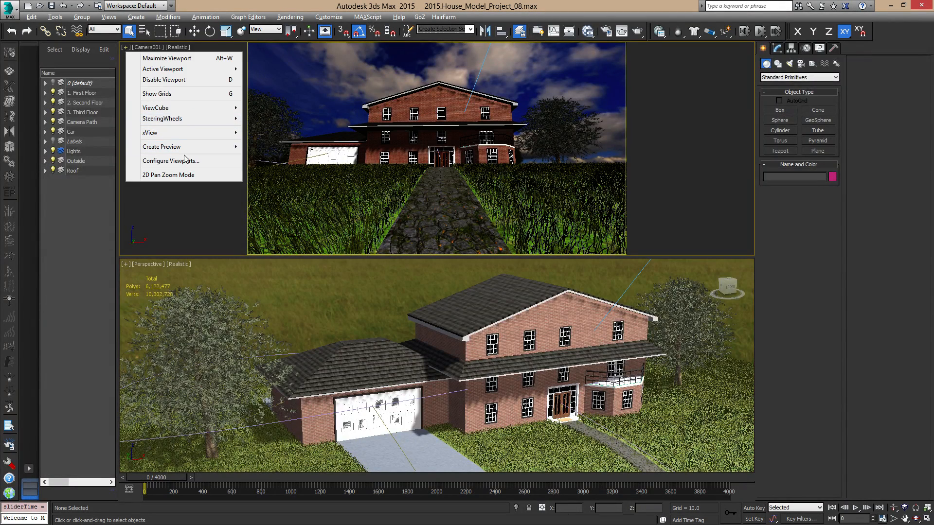
pyautogui.moveTo(162, 147)
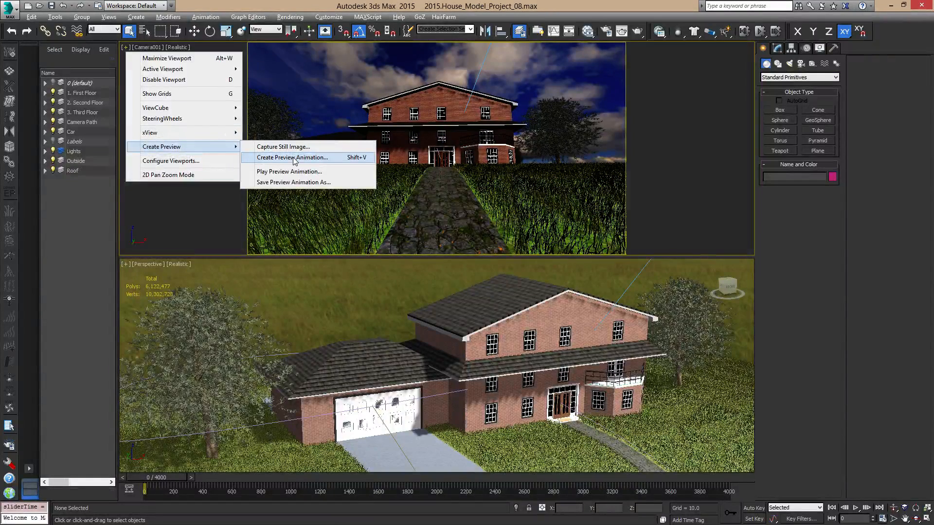
pyautogui.click(291, 158)
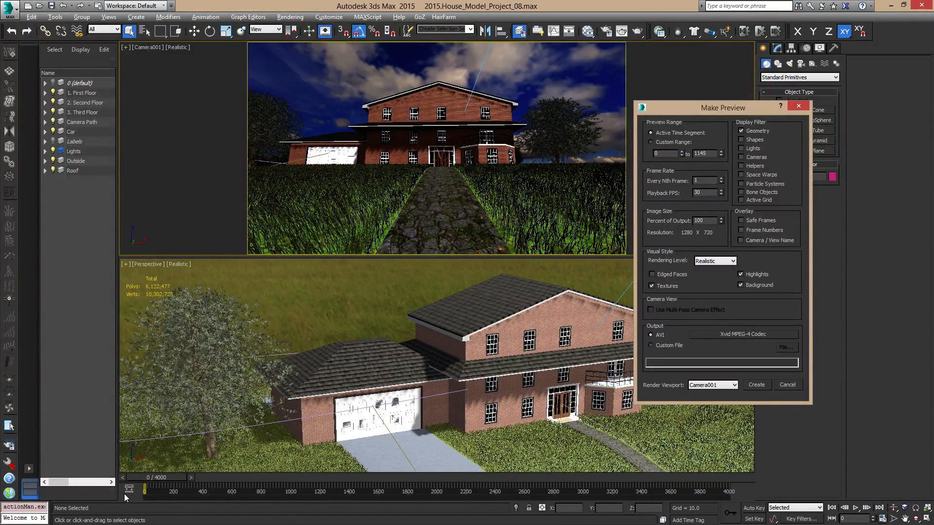
pyautogui.moveTo(759, 227)
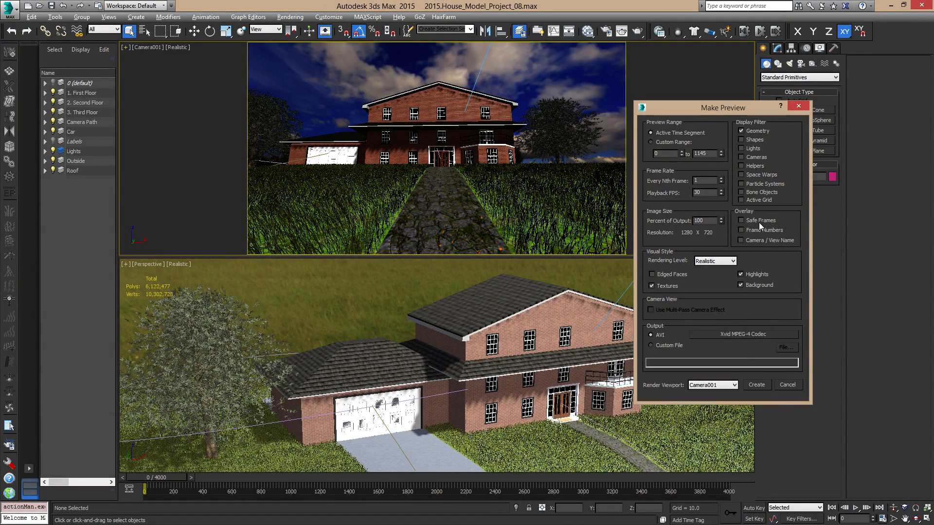
# Review the Make Preview options and keep the rendering level at Realistic
pyautogui.click(742, 130)
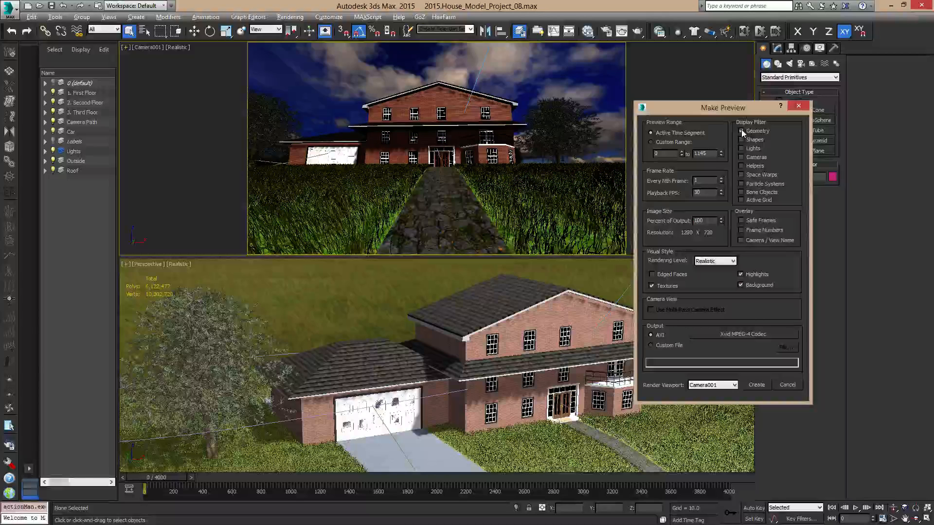
pyautogui.click(741, 131)
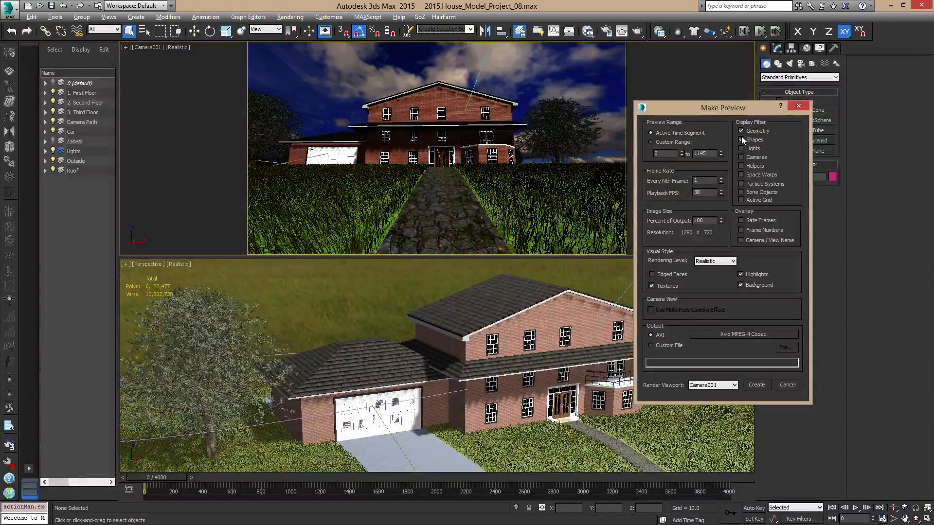
pyautogui.click(741, 139)
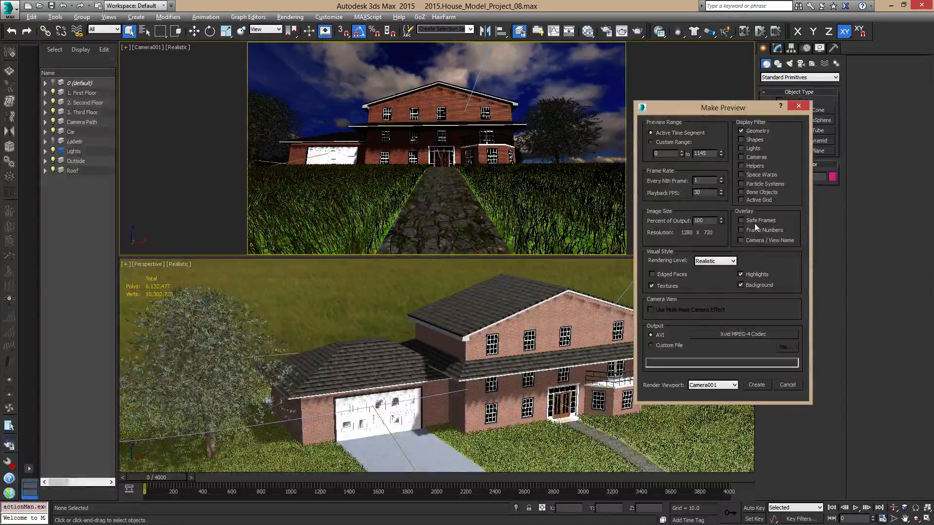
pyautogui.click(741, 231)
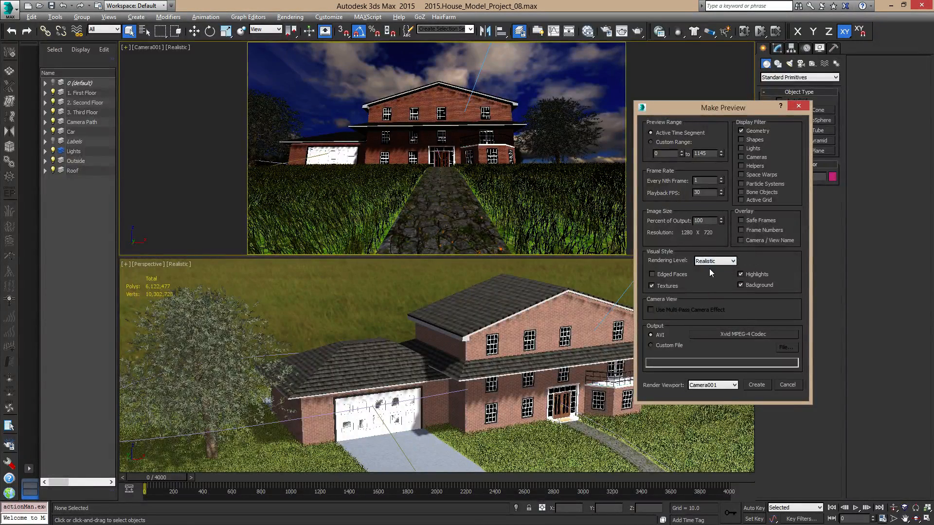
pyautogui.click(731, 260)
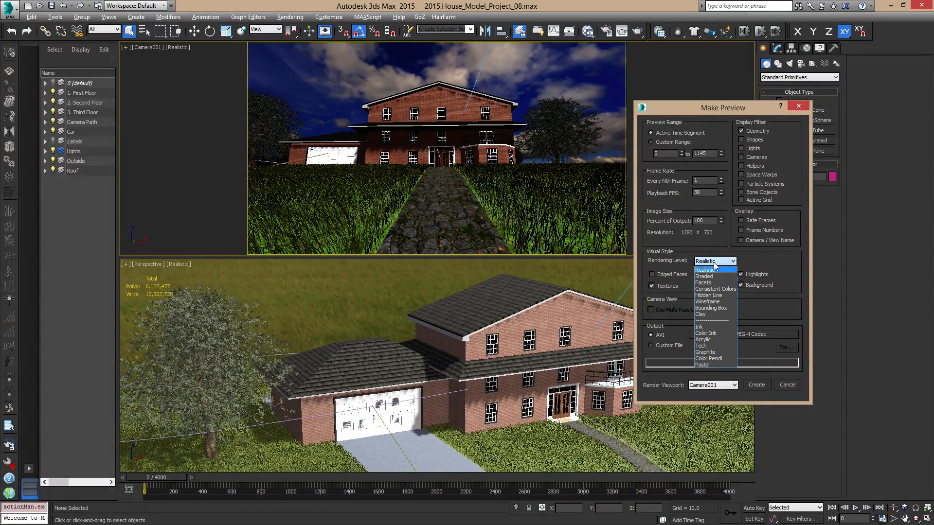
pyautogui.click(706, 269)
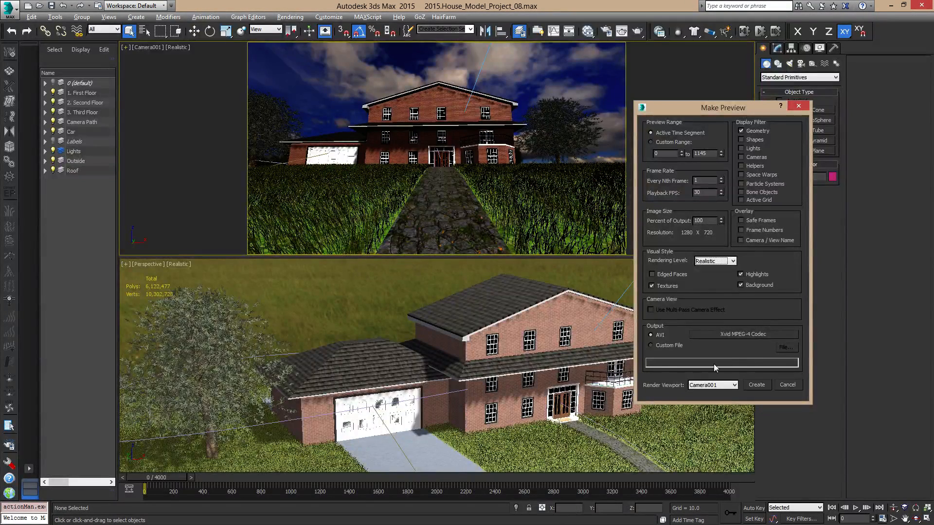
pyautogui.moveTo(672, 339)
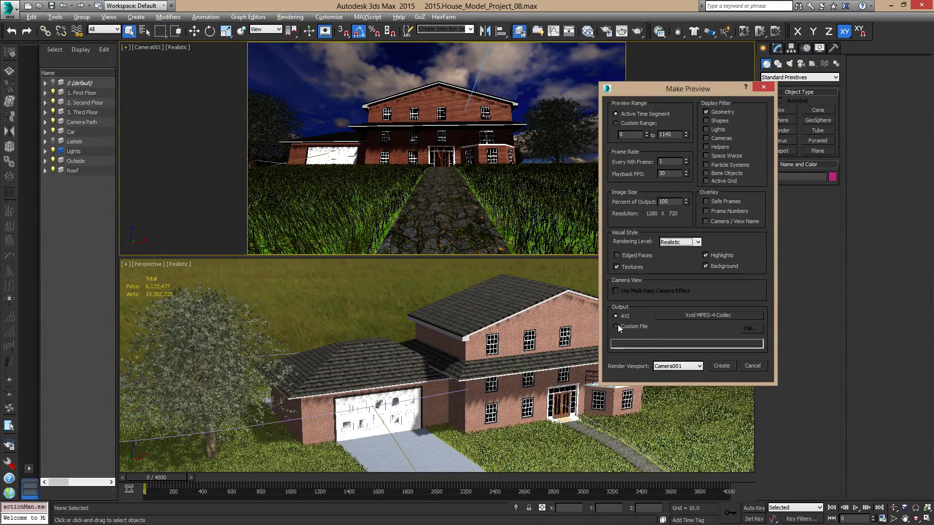
# Direct the preview to a custom file and create a Test_Render folder in the house project folder
pyautogui.click(616, 327)
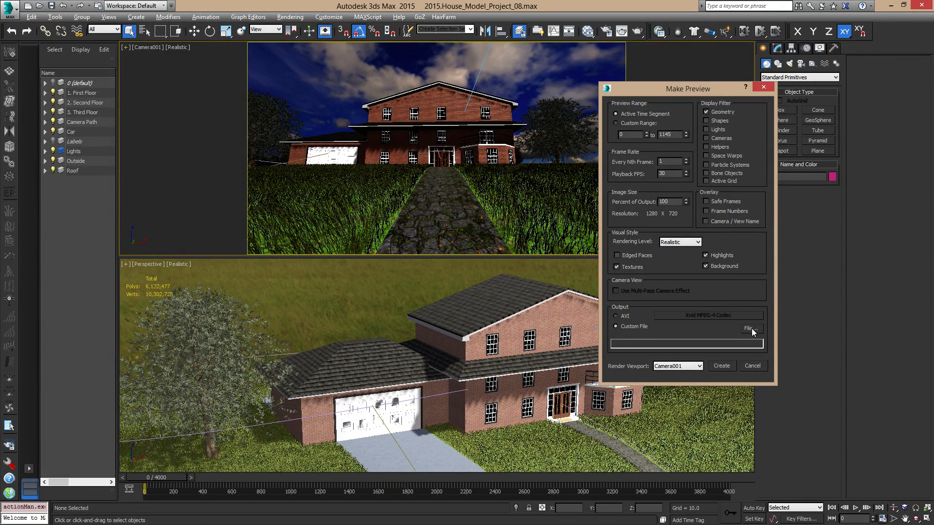
pyautogui.click(748, 329)
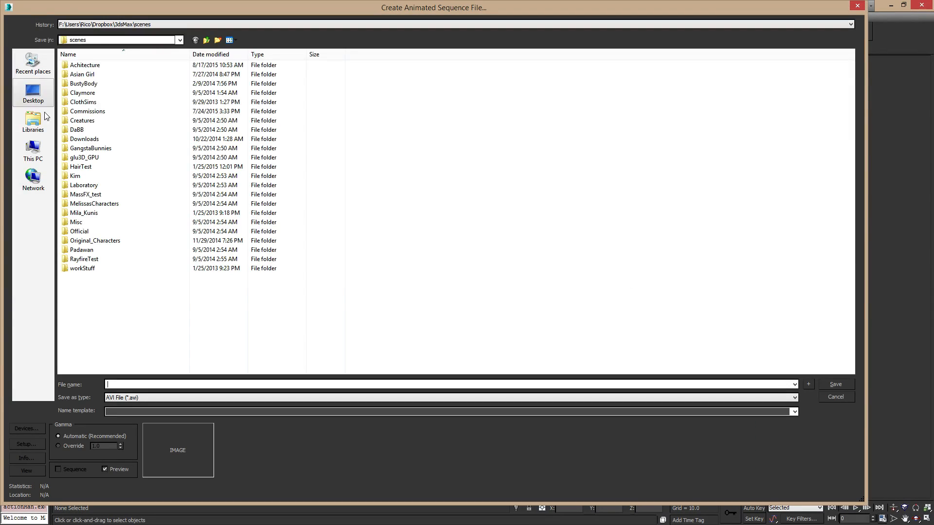
pyautogui.doubleClick(84, 65)
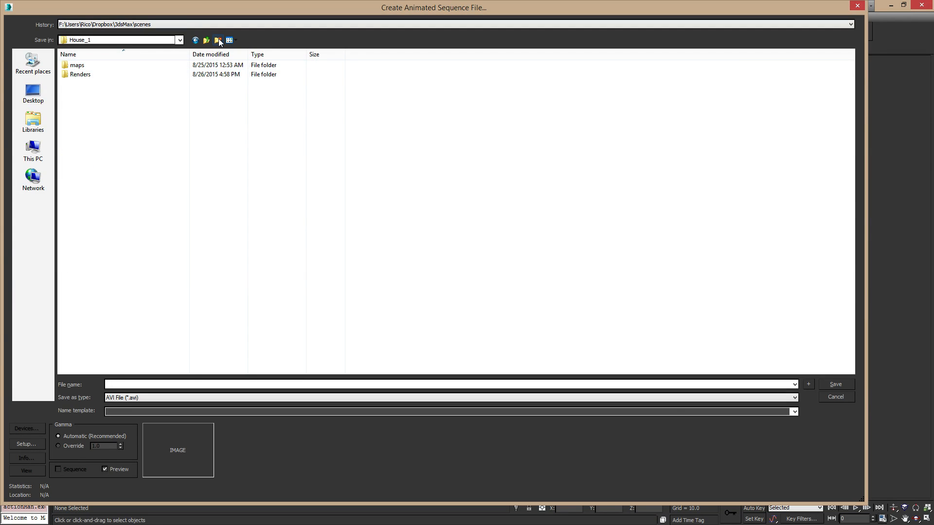
pyautogui.click(217, 40)
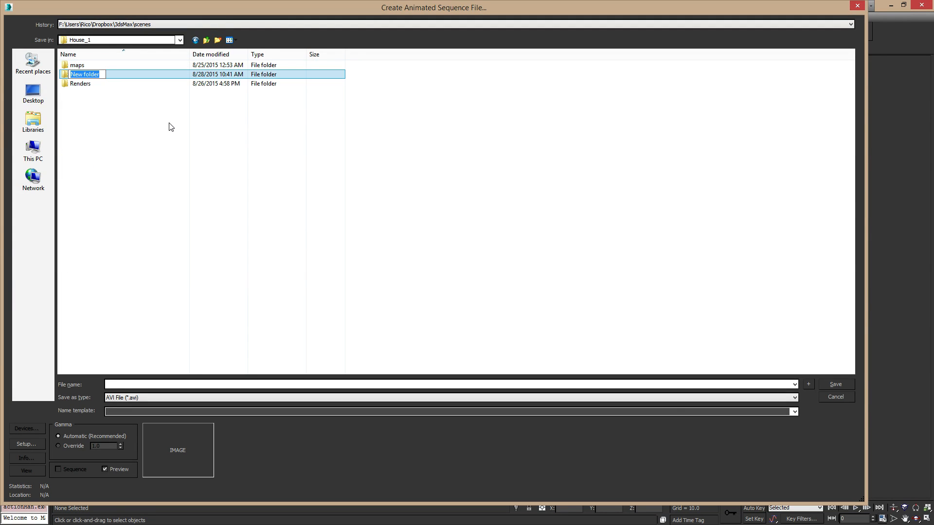
pyautogui.write('Test')
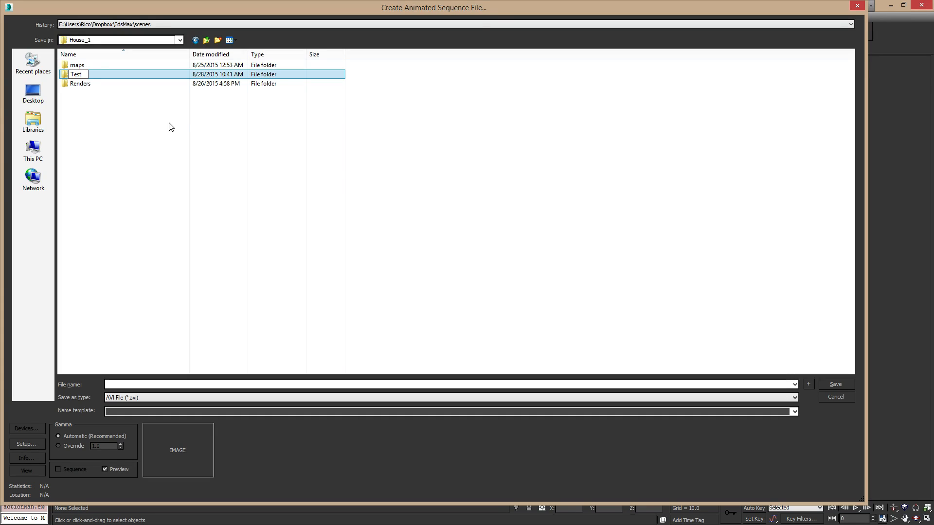
pyautogui.write('_Render')
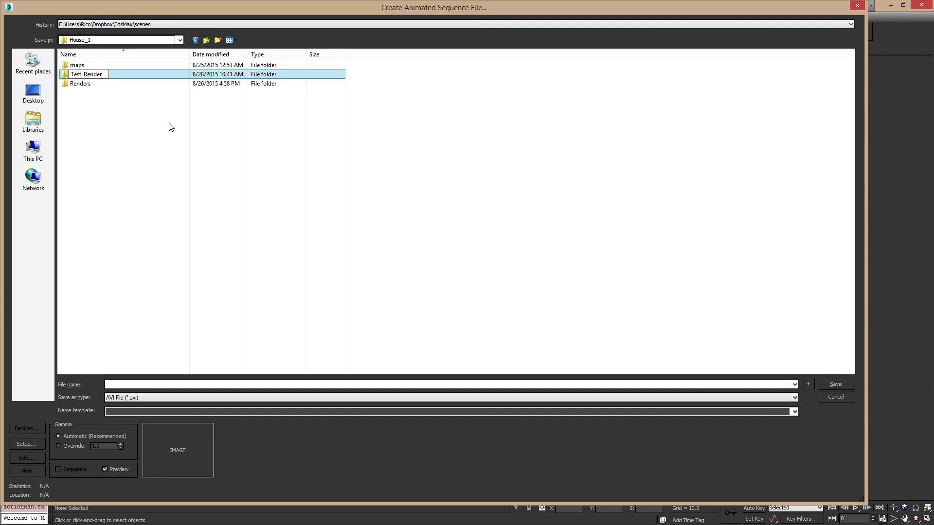
pyautogui.click(86, 84)
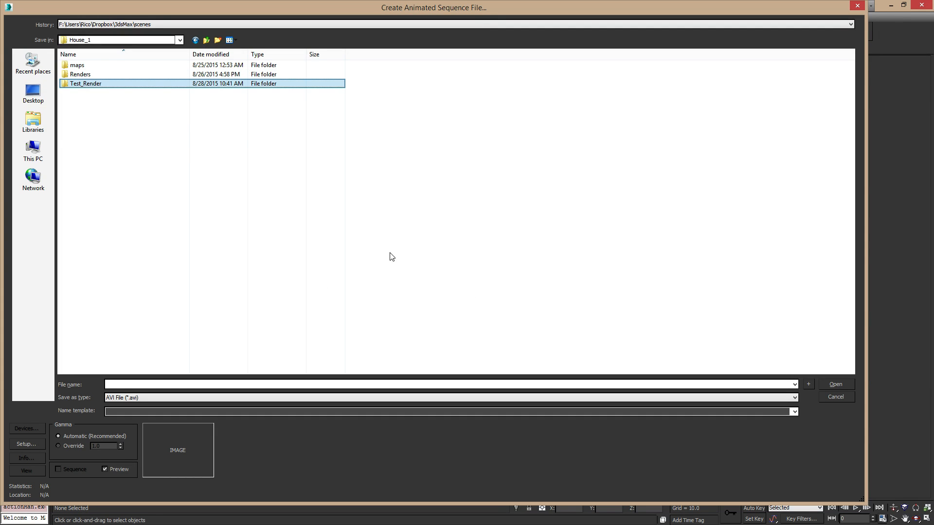
# Set the output format to PNG and name the sequence Flythrough_
pyautogui.click(777, 397)
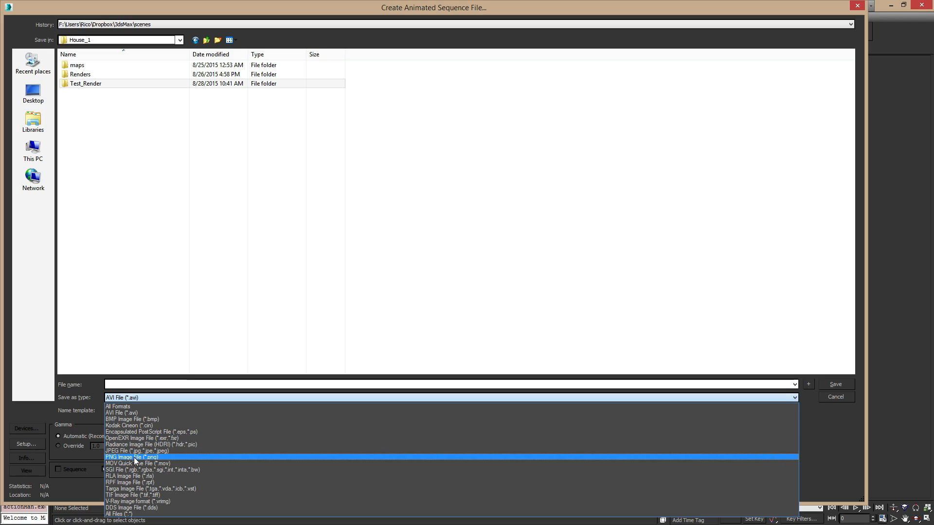
pyautogui.click(132, 457)
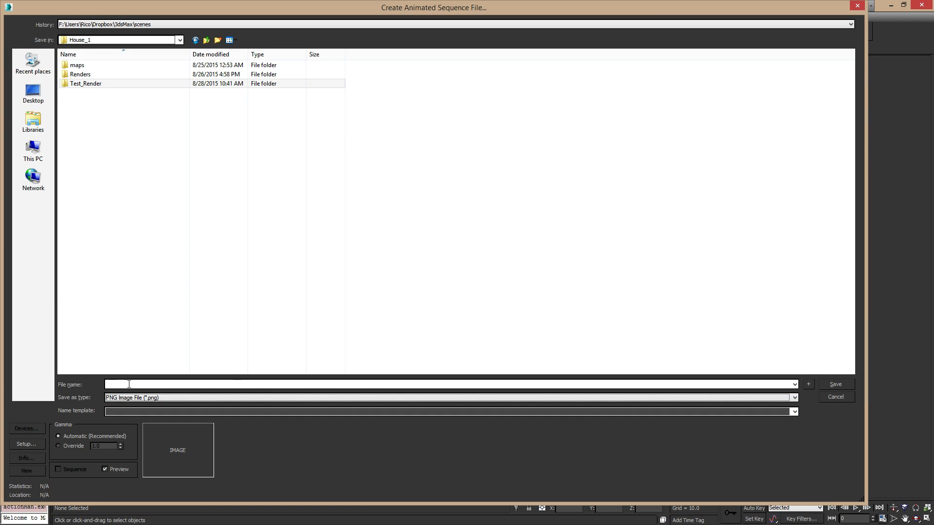
pyautogui.moveTo(368, 266)
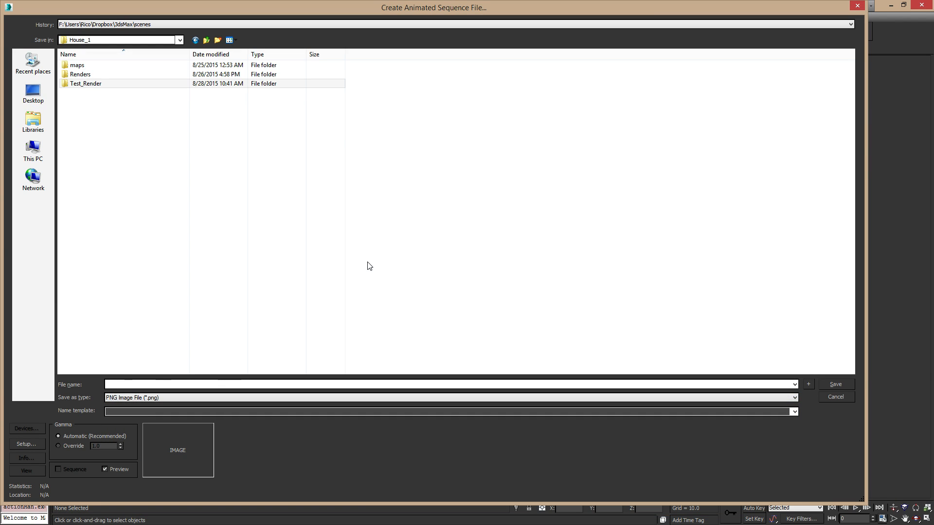
pyautogui.write('Fly')
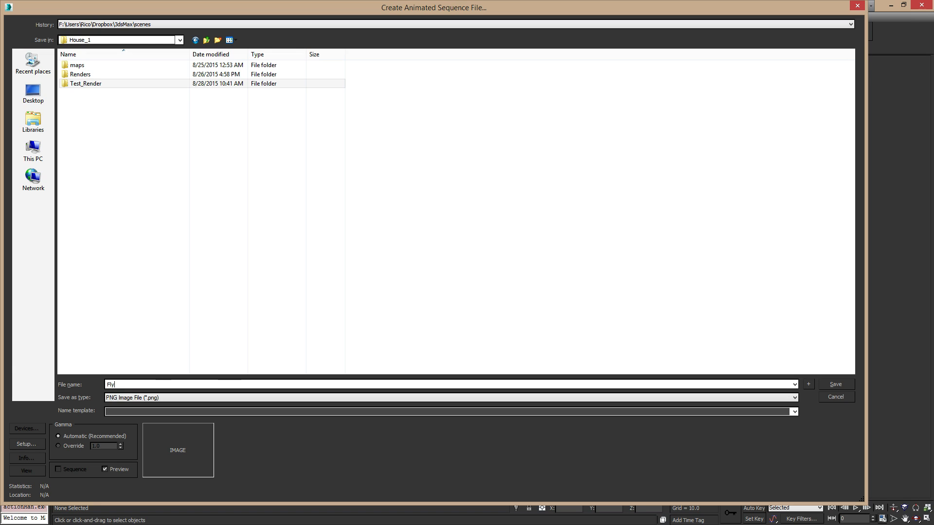
pyautogui.write('through')
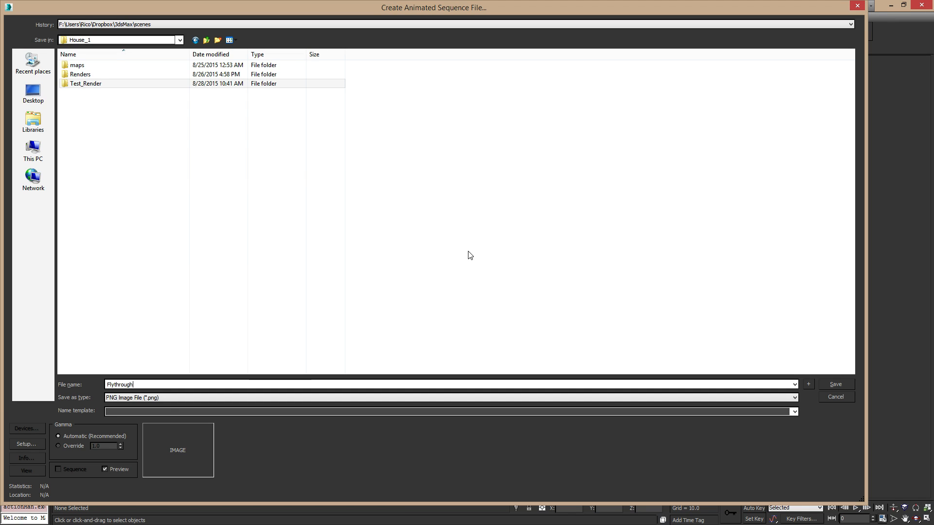
pyautogui.write('_')
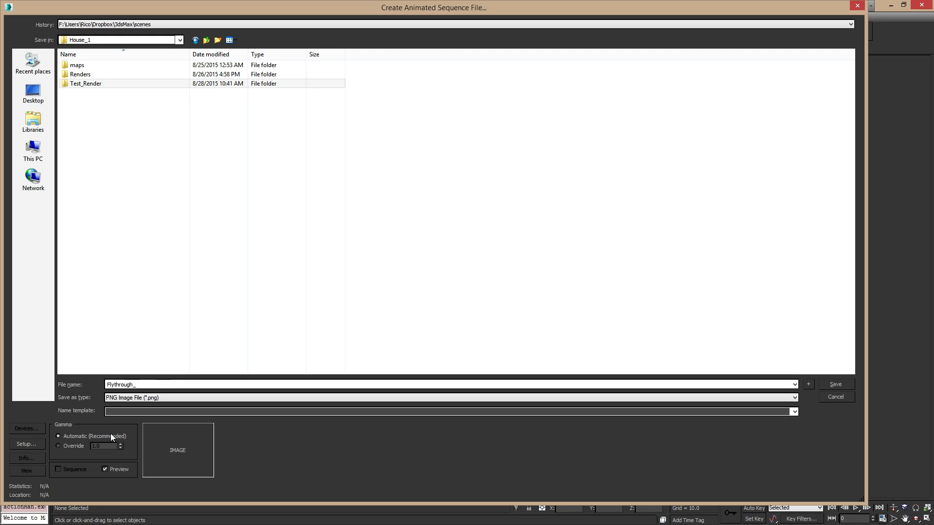
pyautogui.moveTo(309, 421)
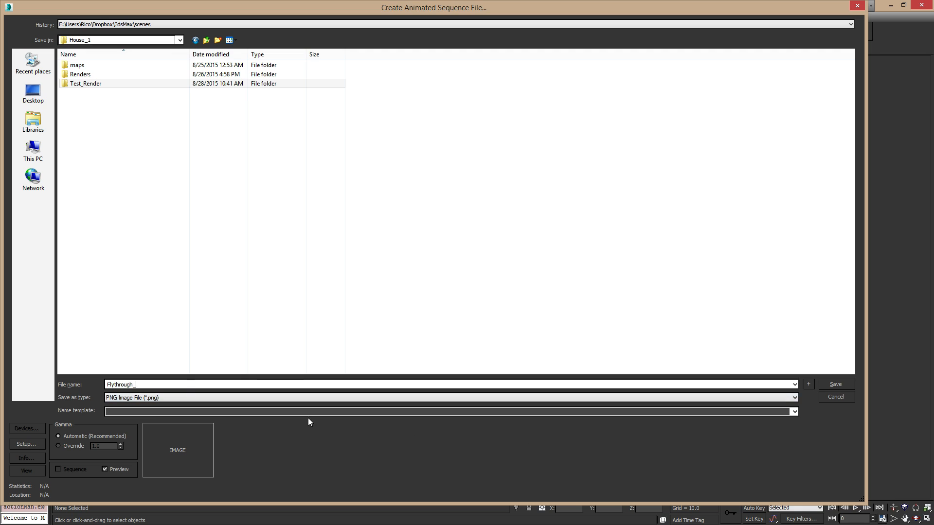
pyautogui.moveTo(26, 444)
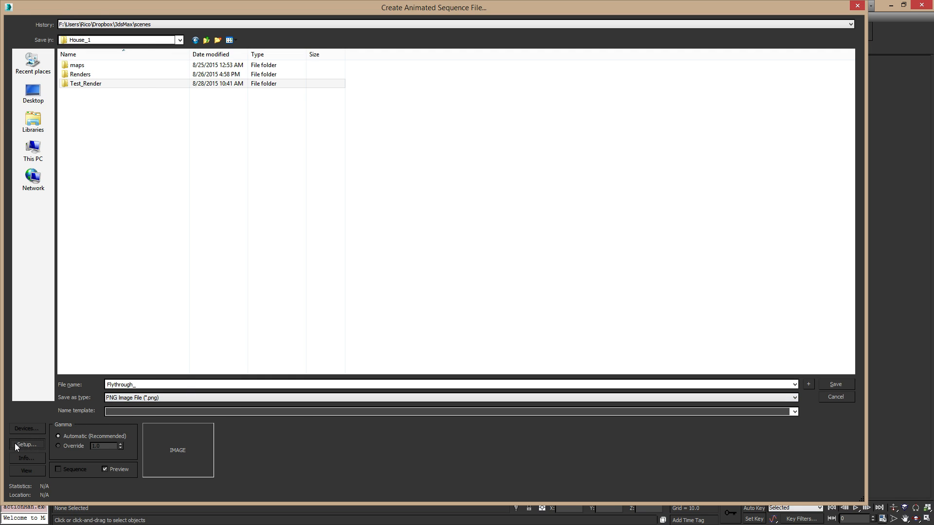
# Keep the PNG setup at 24-bit RGB and save the Flythrough_ sequence into the Test_Render folder
pyautogui.click(25, 444)
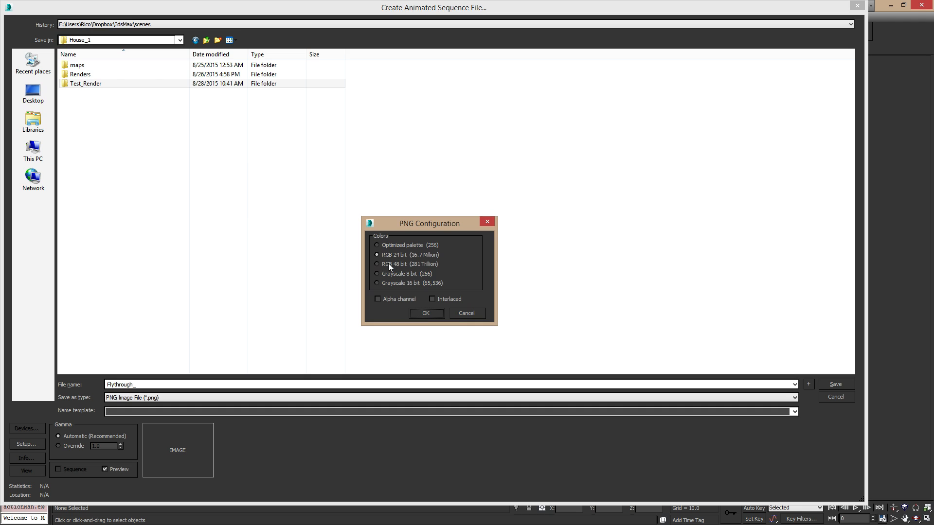
pyautogui.click(377, 263)
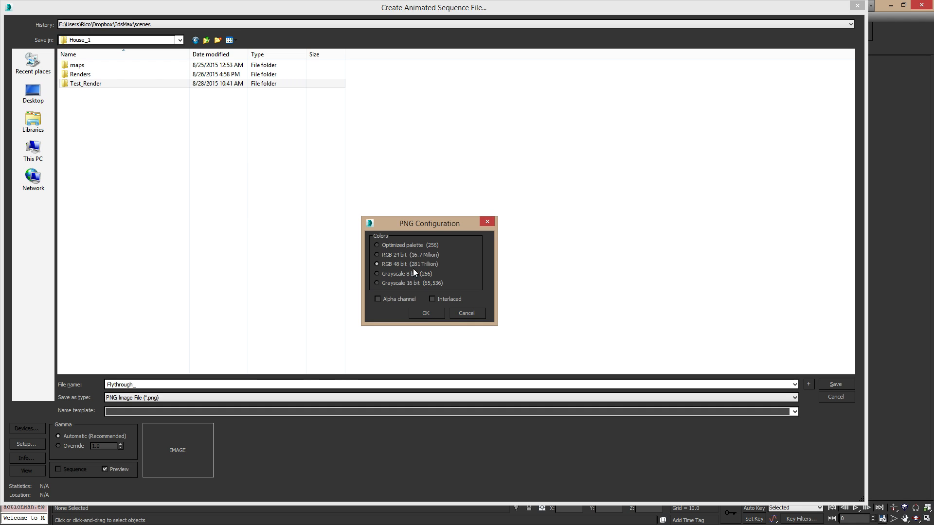
pyautogui.moveTo(417, 265)
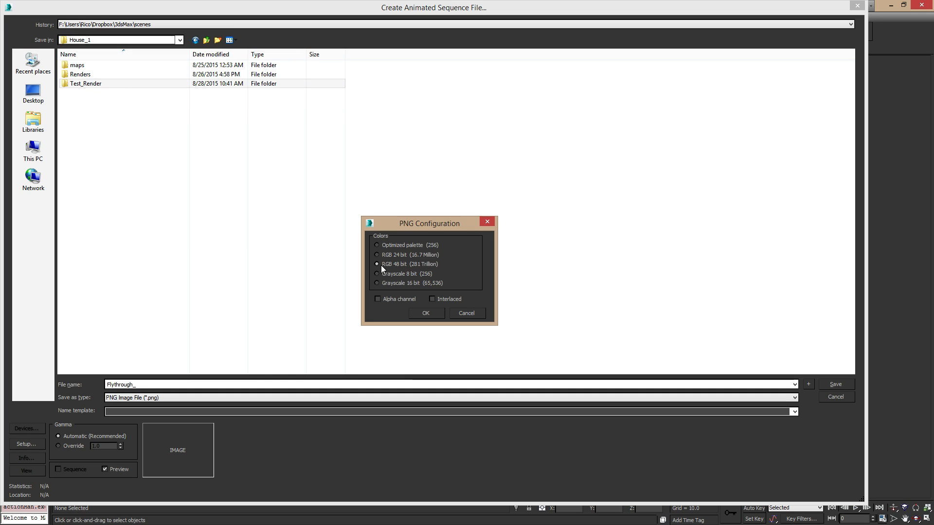
pyautogui.click(377, 254)
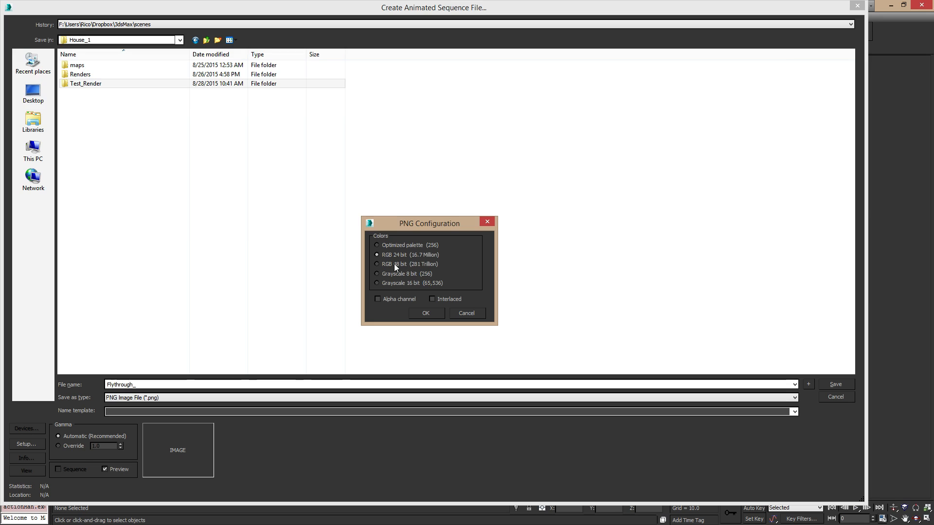
pyautogui.moveTo(402, 260)
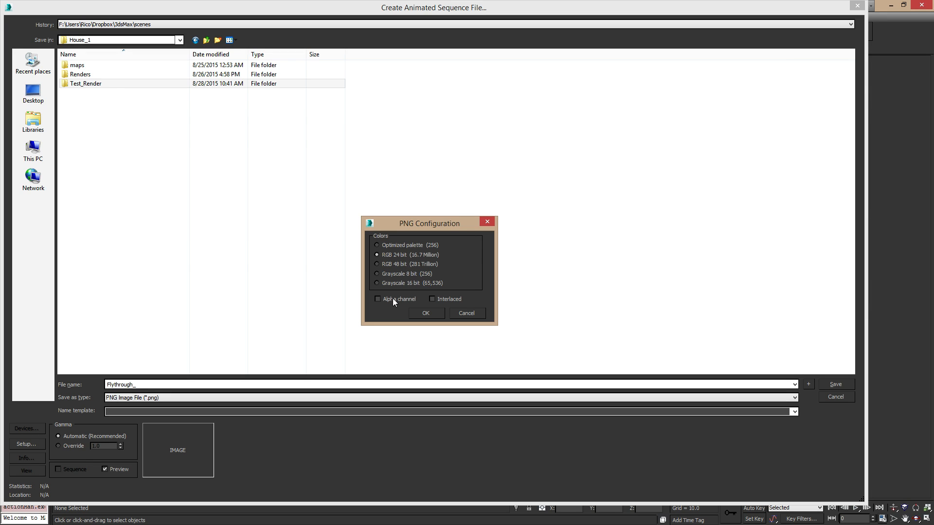
pyautogui.moveTo(431, 311)
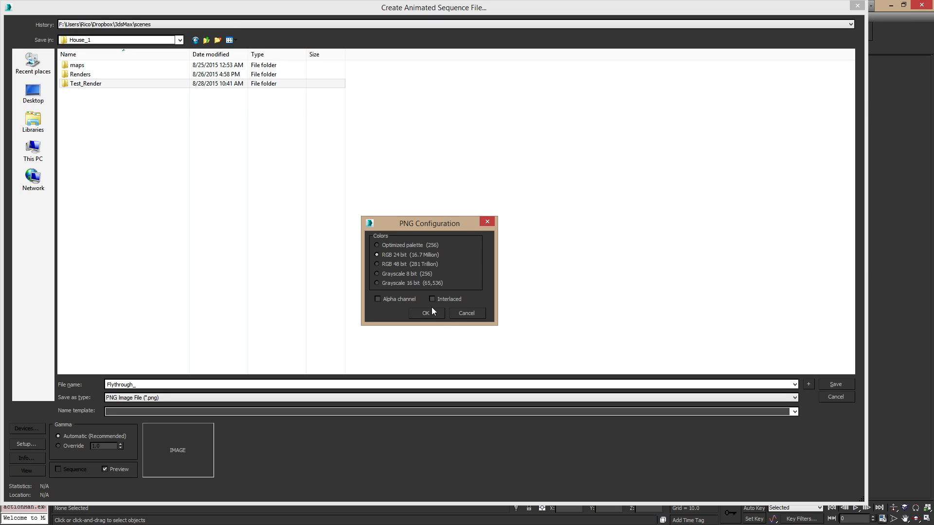
pyautogui.click(425, 312)
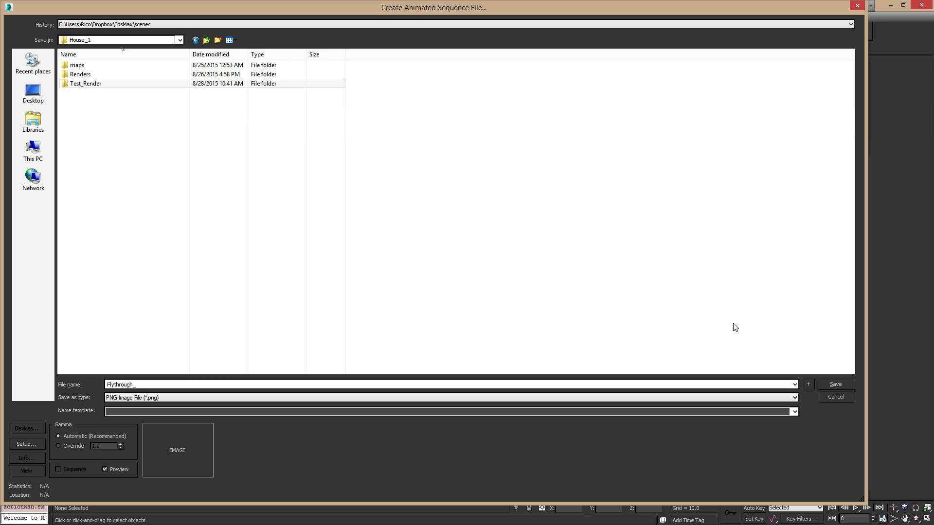
pyautogui.doubleClick(85, 83)
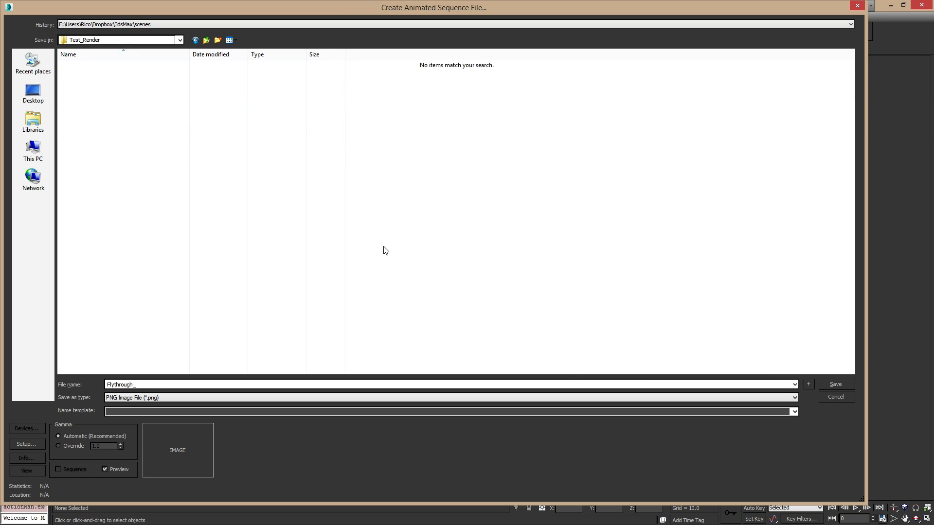
pyautogui.click(835, 383)
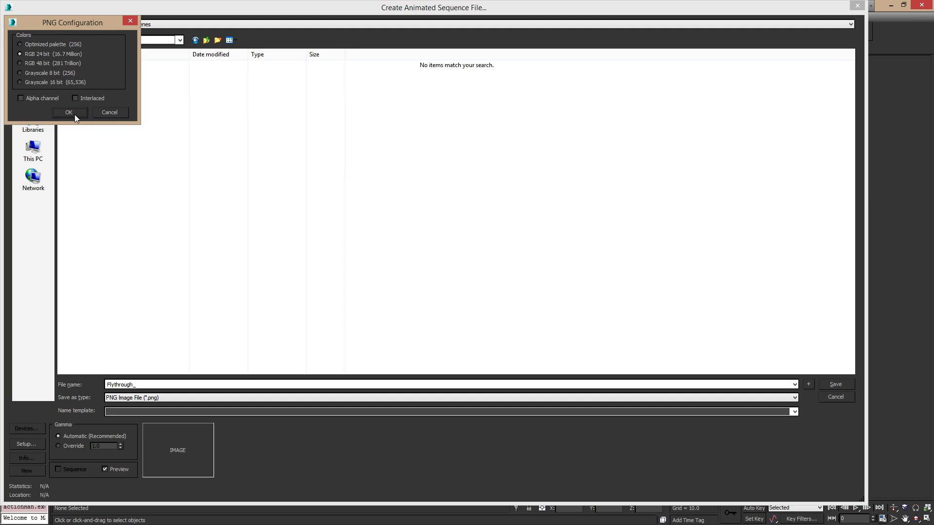
pyautogui.moveTo(308, 219)
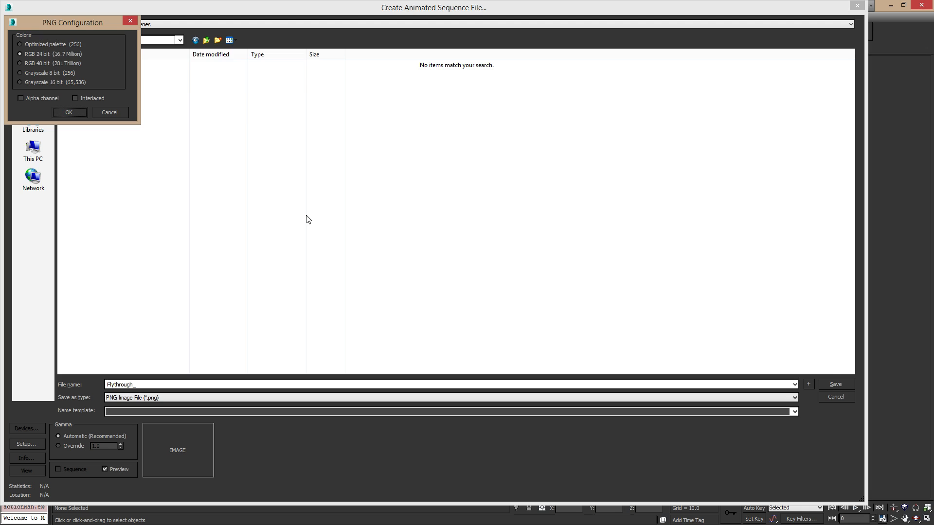
pyautogui.moveTo(89, 11)
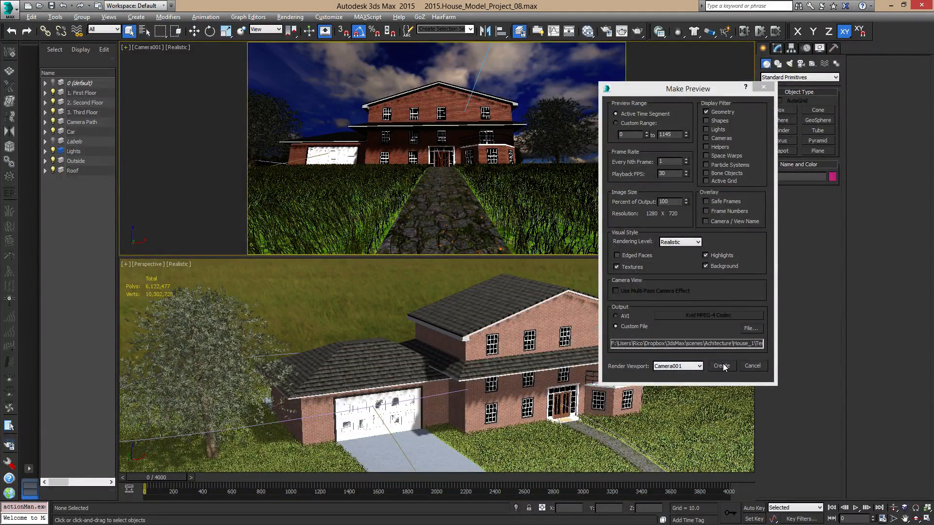
# Start creating the flythrough preview frames
pyautogui.click(720, 366)
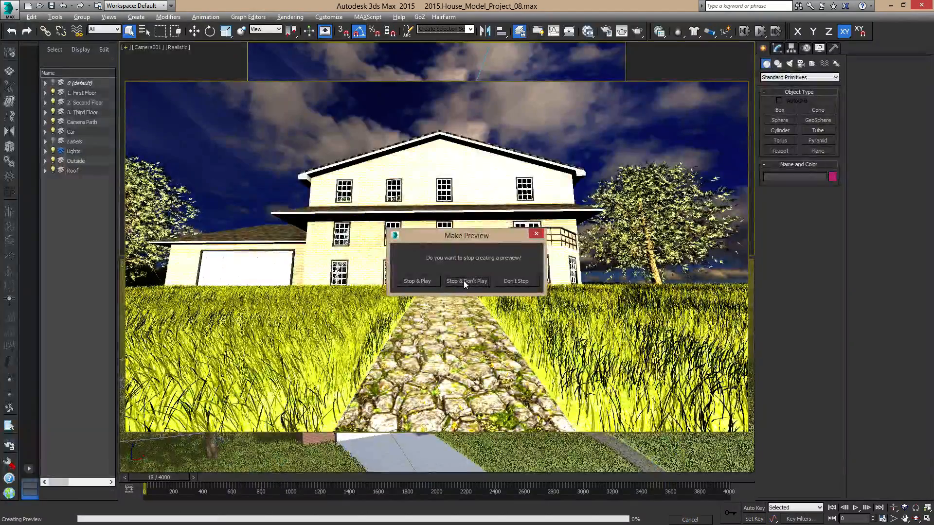
pyautogui.click(466, 280)
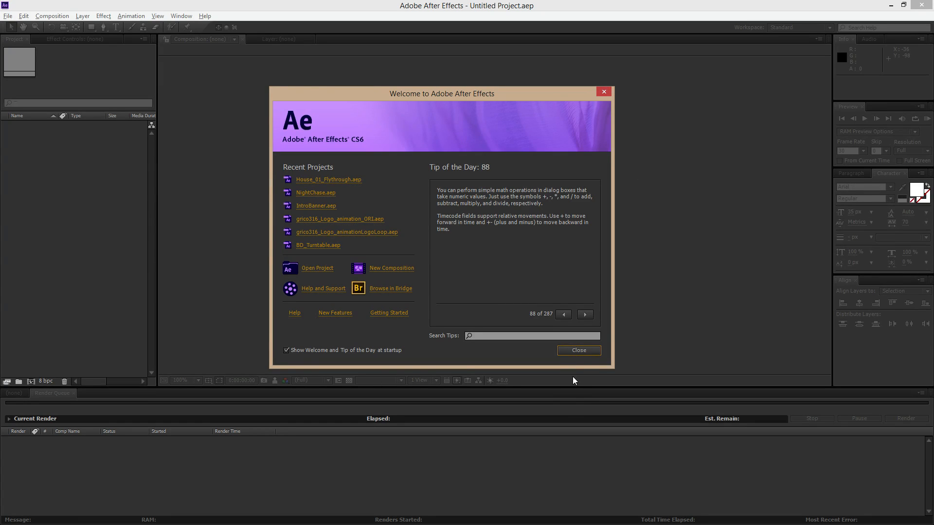
# Close the Welcome to Adobe After Effects window, leaving an empty untitled project
pyautogui.click(576, 350)
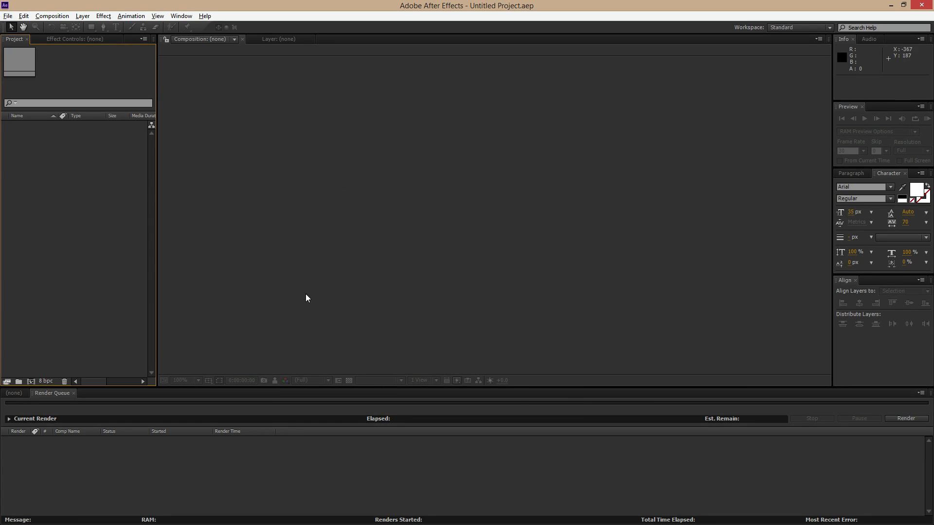
pyautogui.moveTo(558, 104)
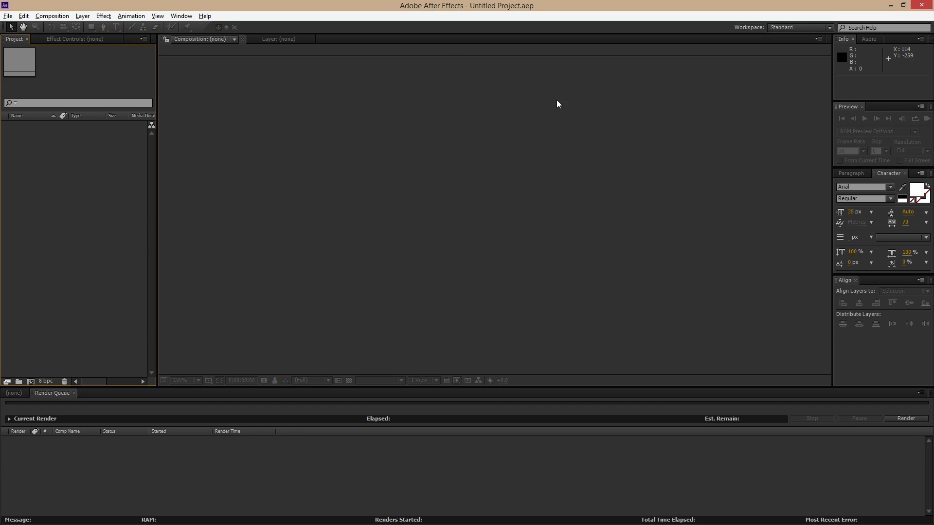
pyautogui.moveTo(606, 80)
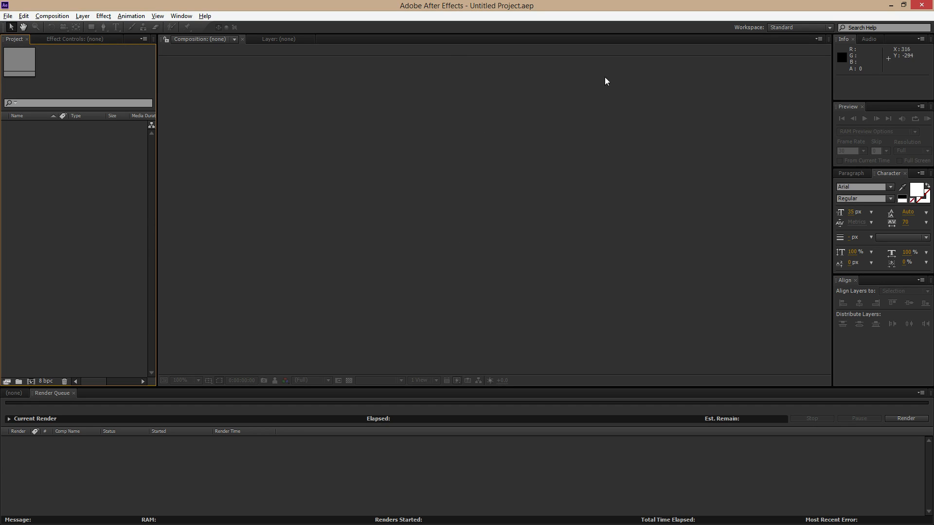
pyautogui.moveTo(203, 59)
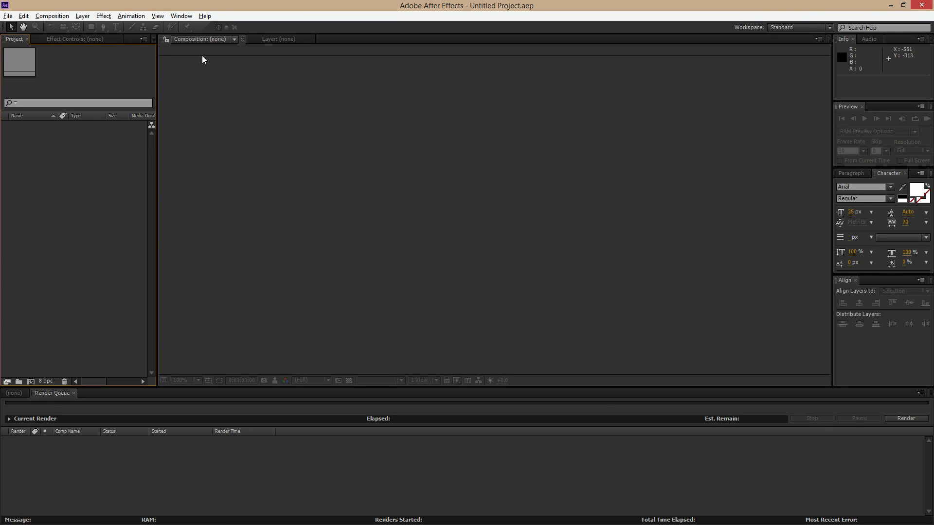
pyautogui.moveTo(656, 199)
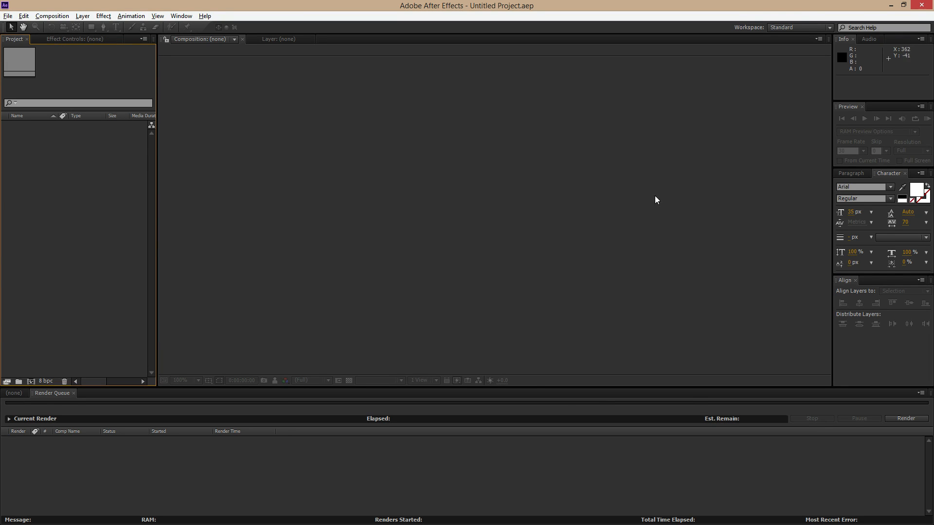
pyautogui.moveTo(325, 220)
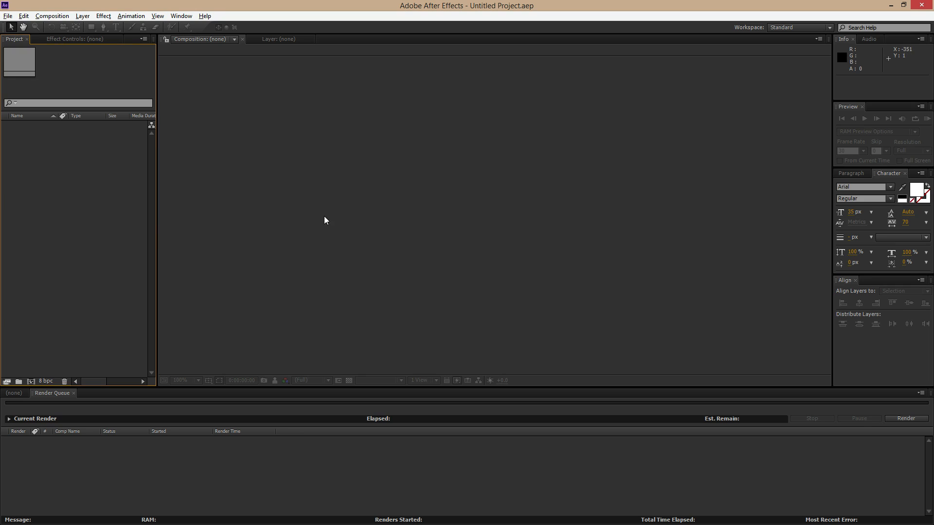
pyautogui.moveTo(259, 152)
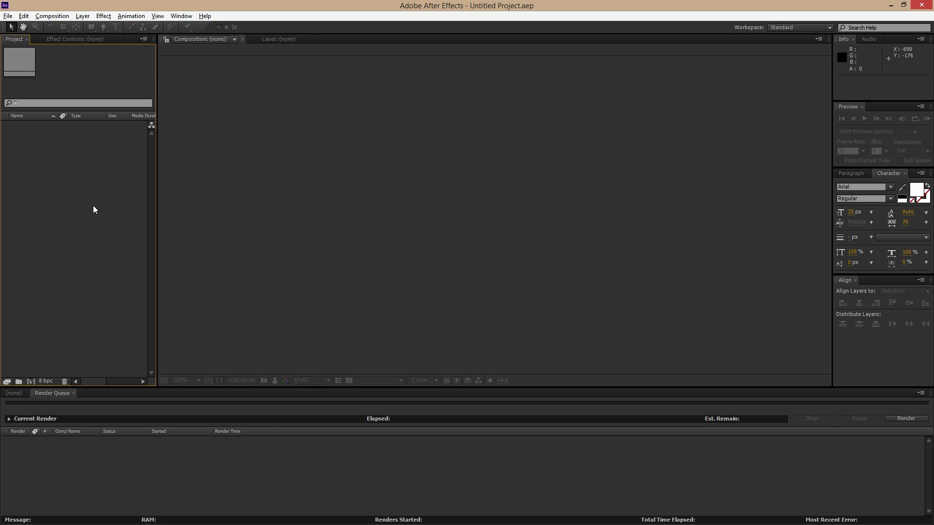
pyautogui.moveTo(87, 233)
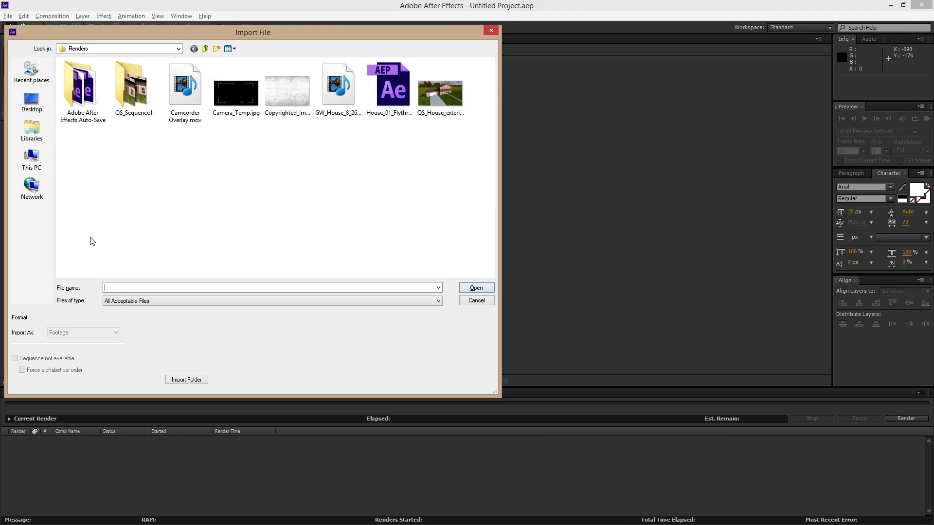
pyautogui.moveTo(238, 34)
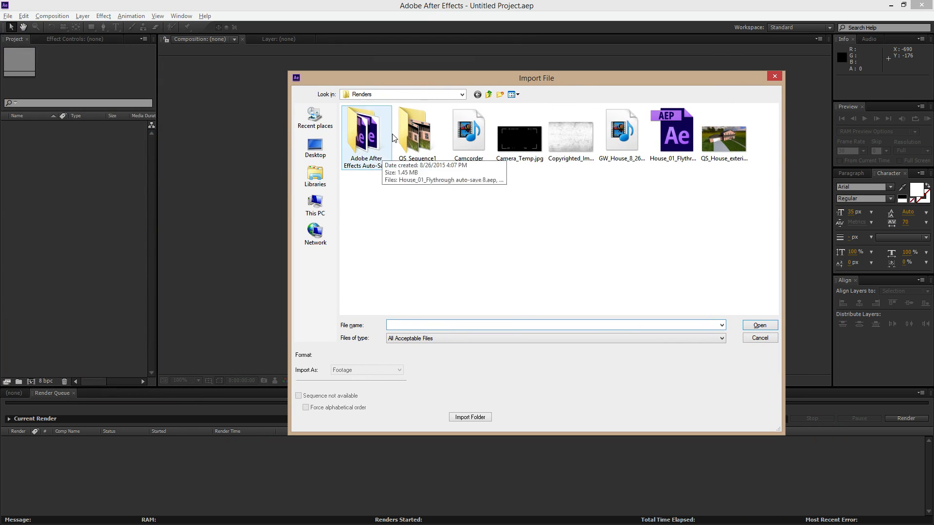
pyautogui.doubleClick(724, 134)
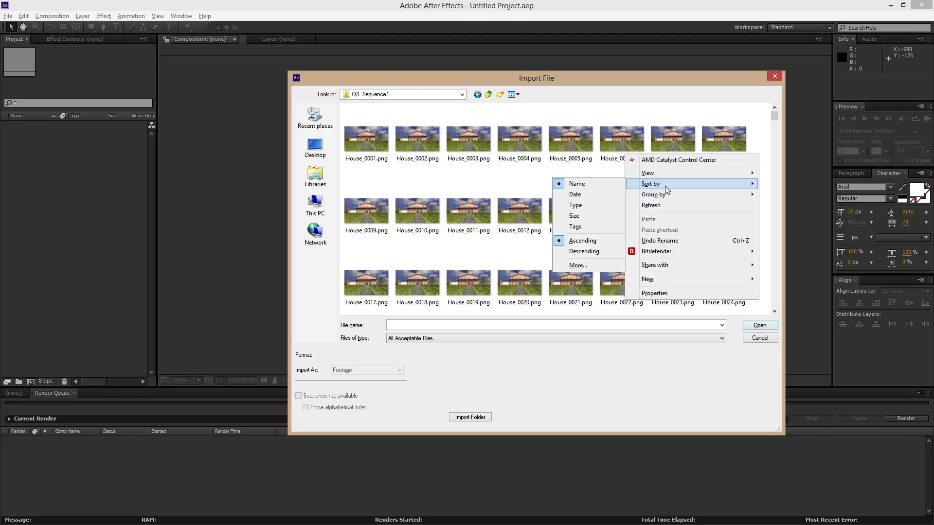
pyautogui.click(648, 173)
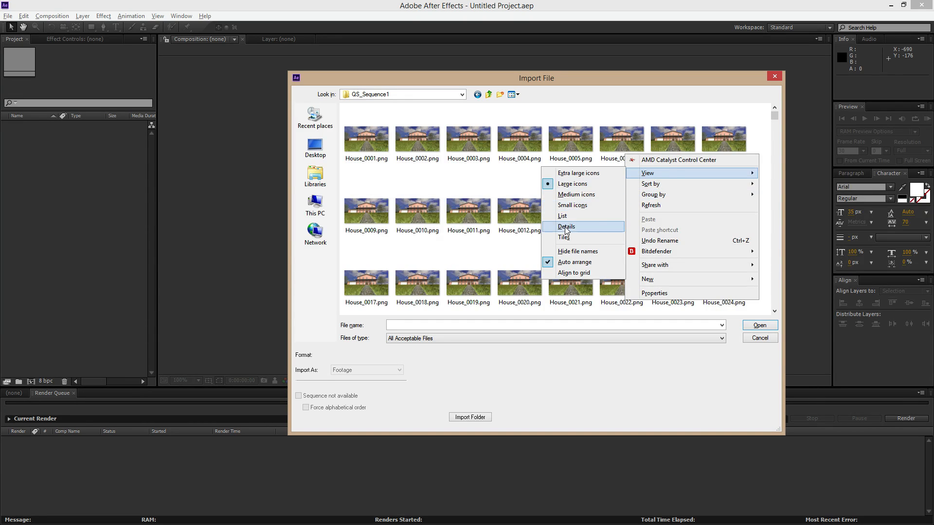
pyautogui.click(565, 227)
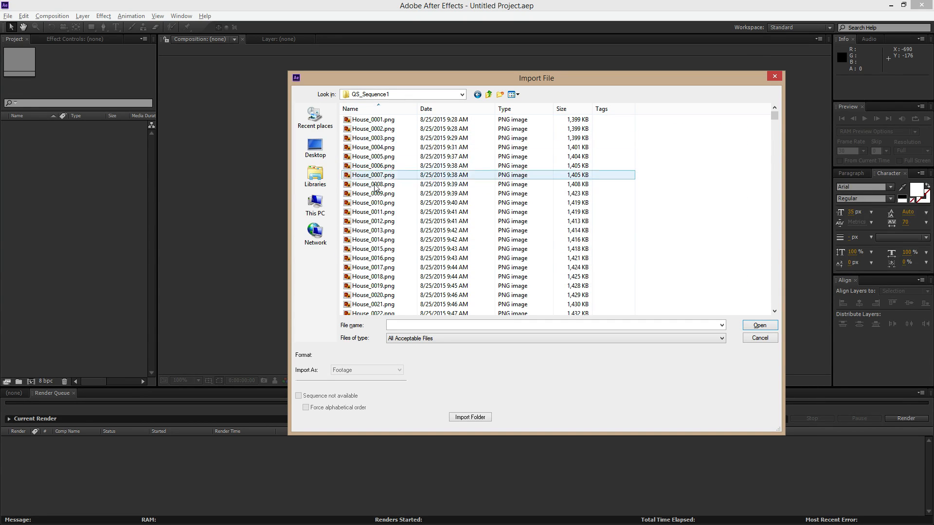
pyautogui.click(373, 221)
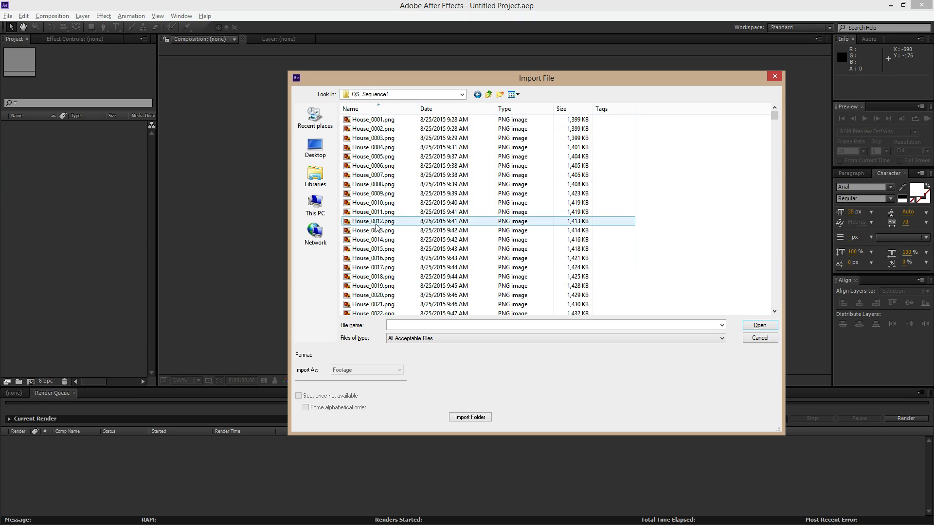
pyautogui.click(373, 118)
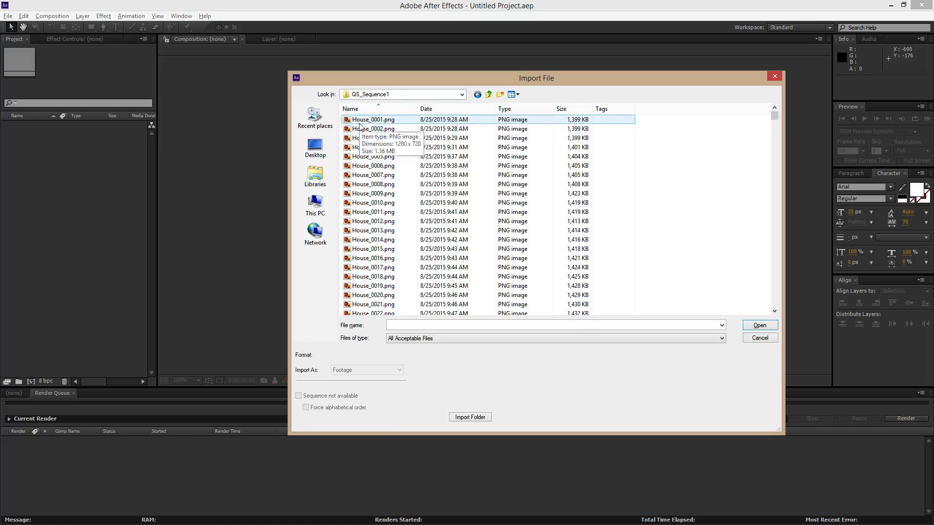
pyautogui.moveTo(372, 128)
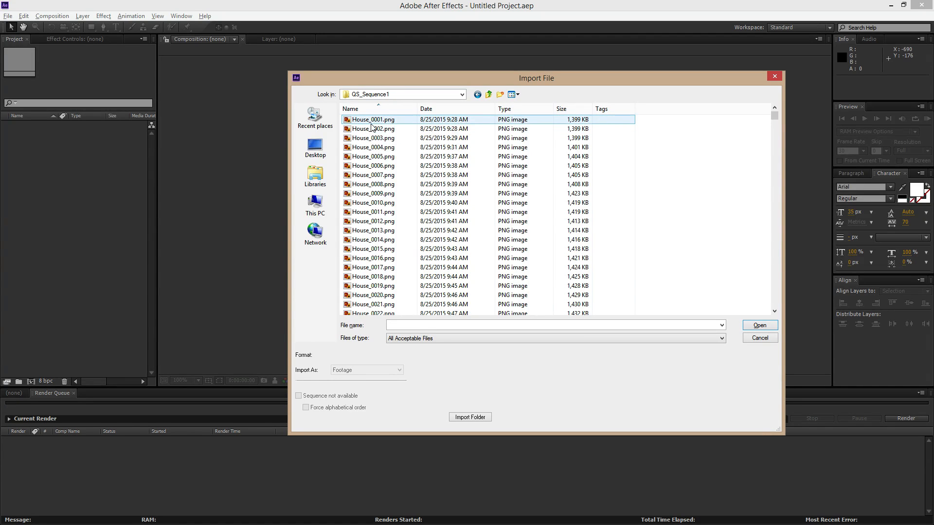
pyautogui.moveTo(372, 123)
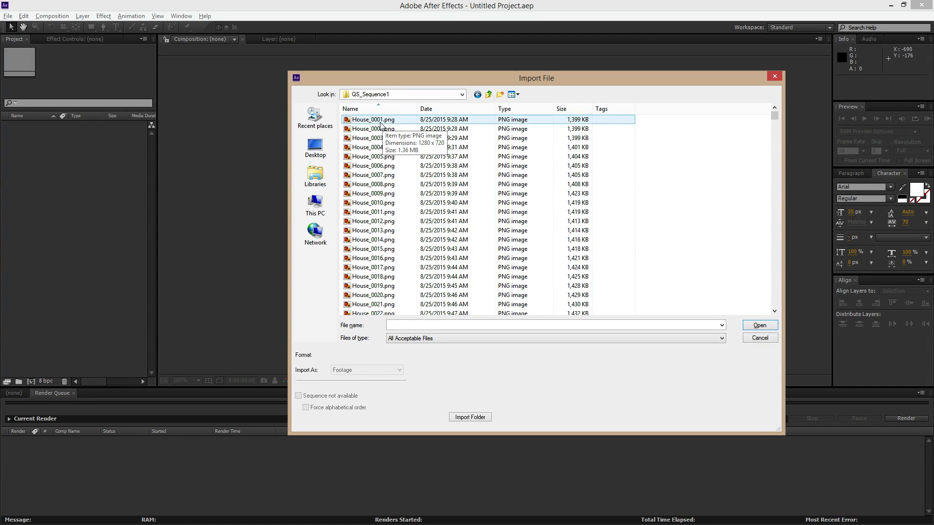
pyautogui.moveTo(681, 199)
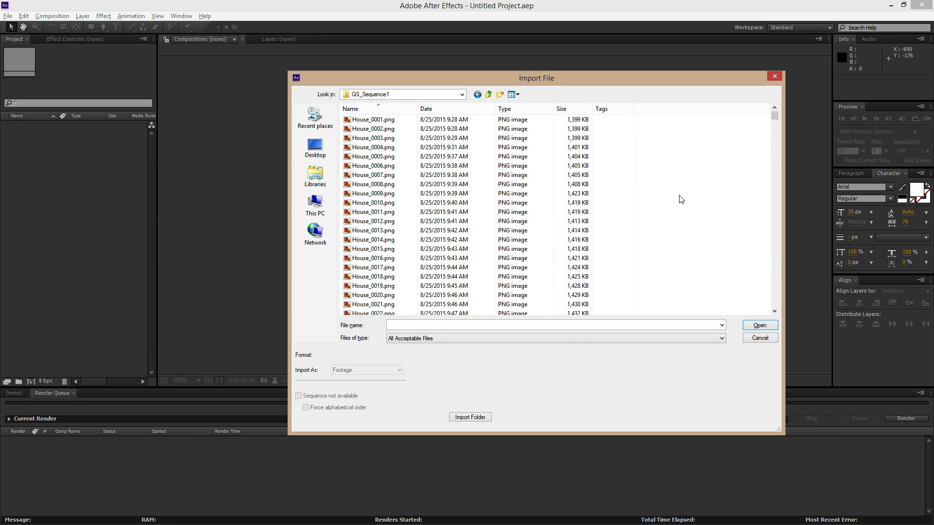
pyautogui.scroll(-3)
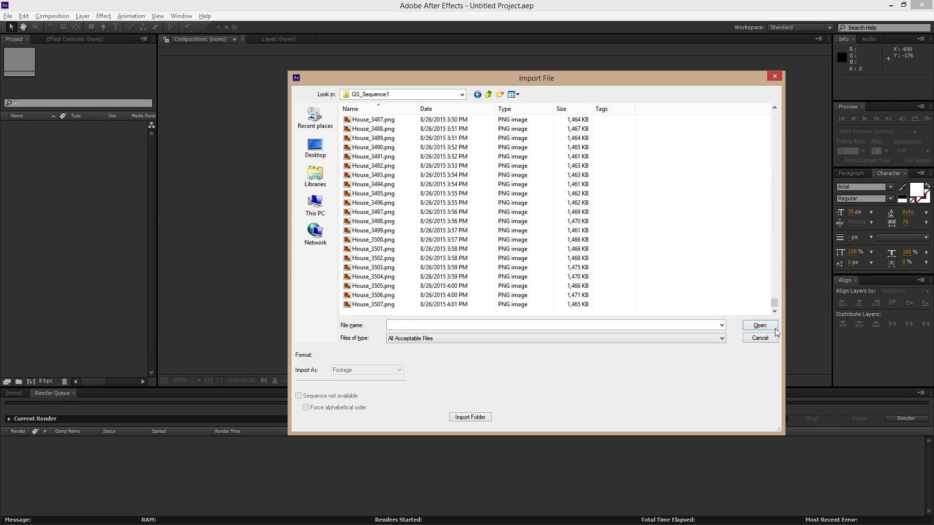
pyautogui.click(373, 304)
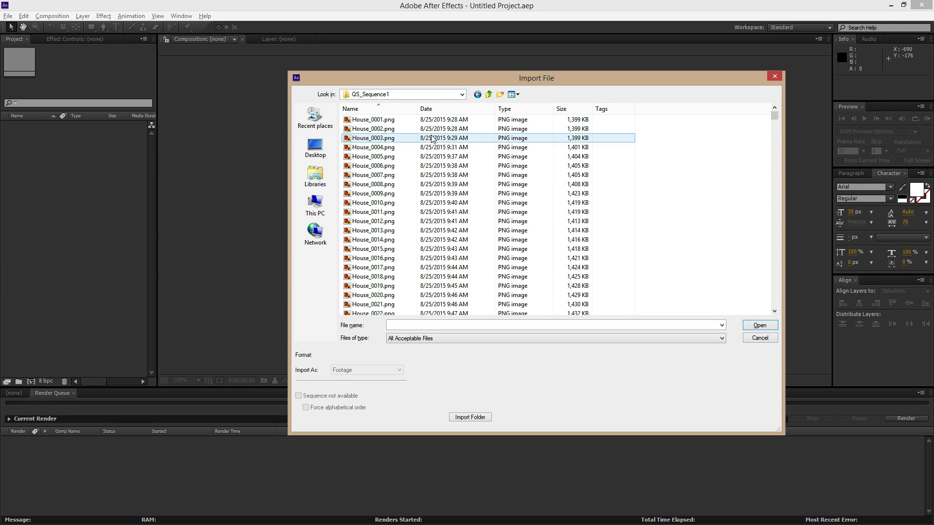
# Import the frames starting at House_0001.png as a single PNG sequence footage item
pyautogui.click(405, 311)
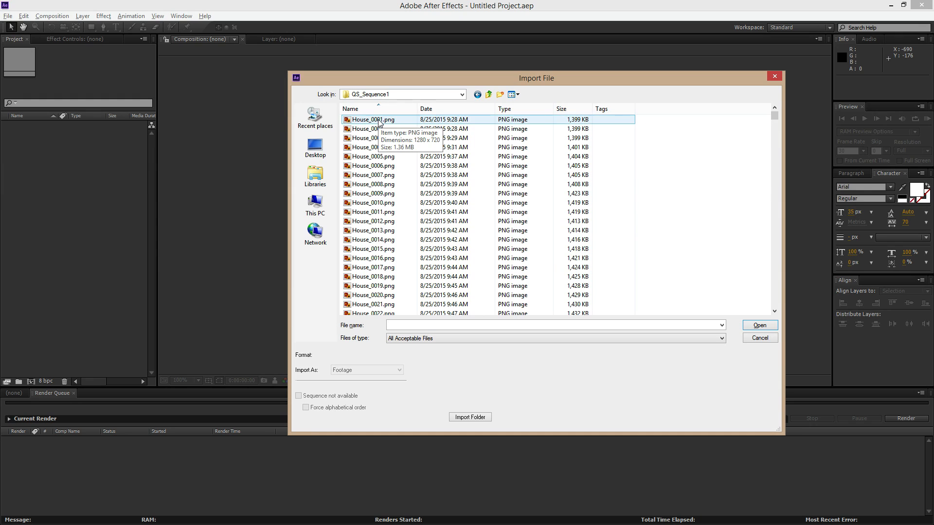
pyautogui.click(373, 120)
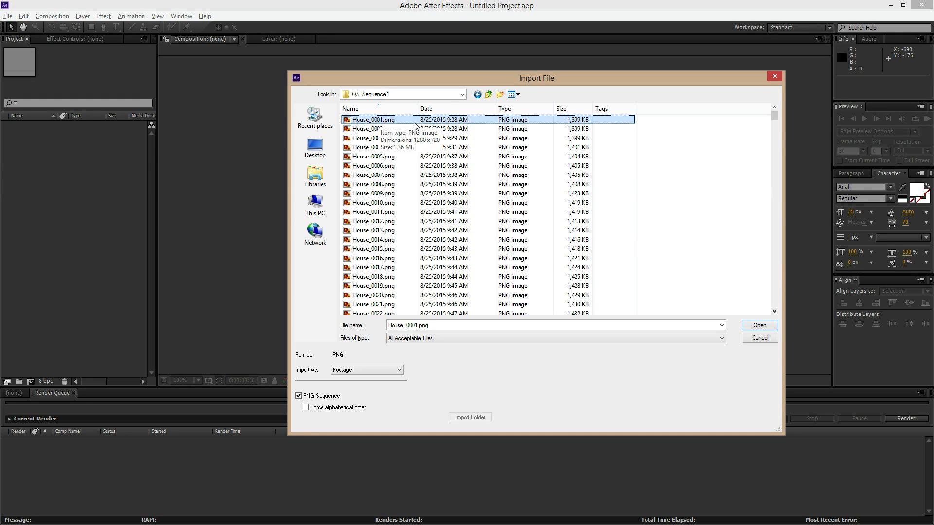
pyautogui.moveTo(360, 412)
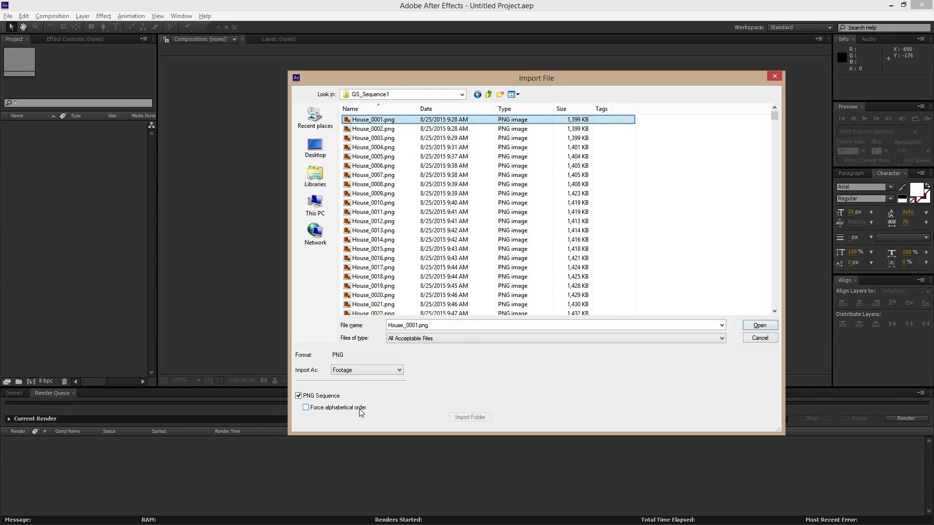
pyautogui.moveTo(339, 407)
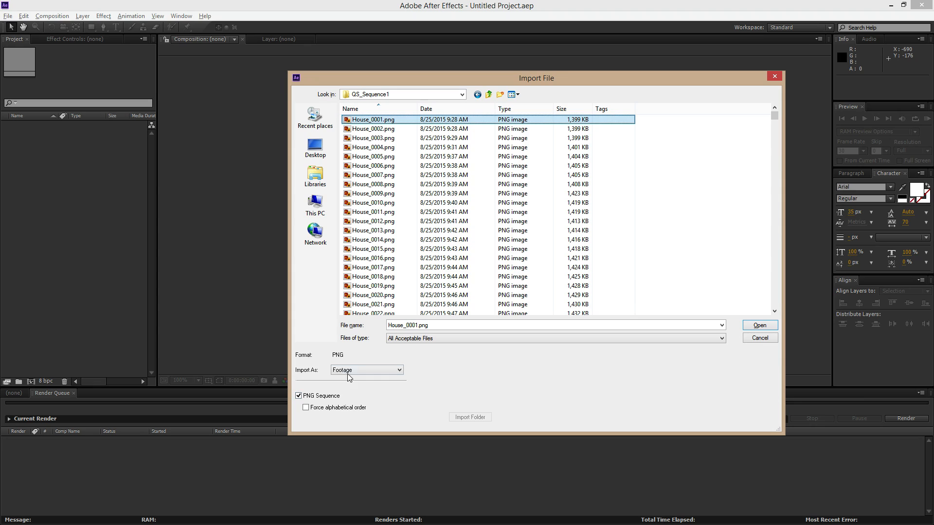
pyautogui.moveTo(351, 382)
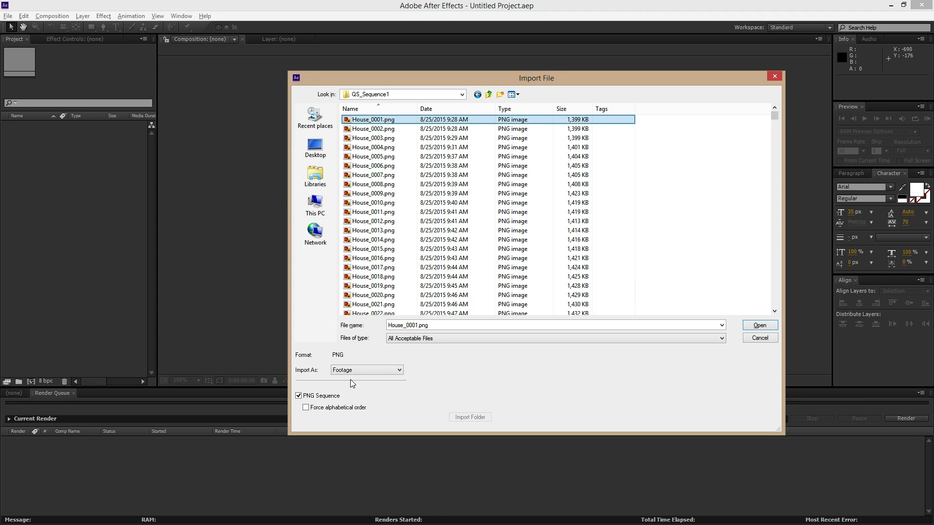
pyautogui.click(759, 325)
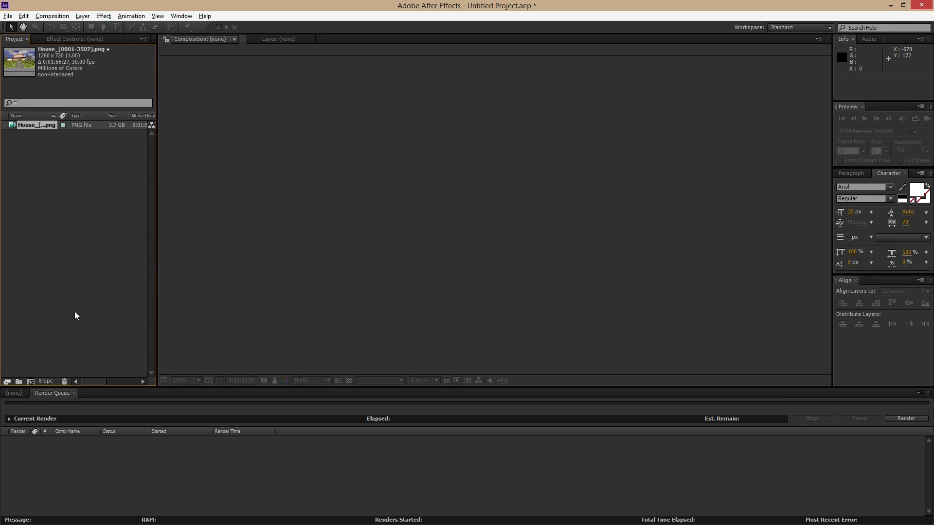
pyautogui.moveTo(144, 228)
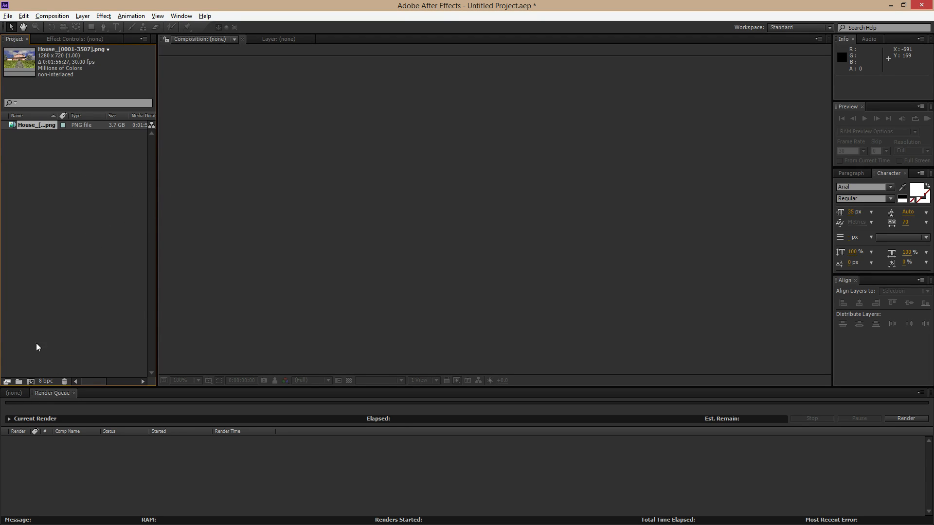
# Create the House composition from the PNG sequence and select it in the project
pyautogui.click(13, 392)
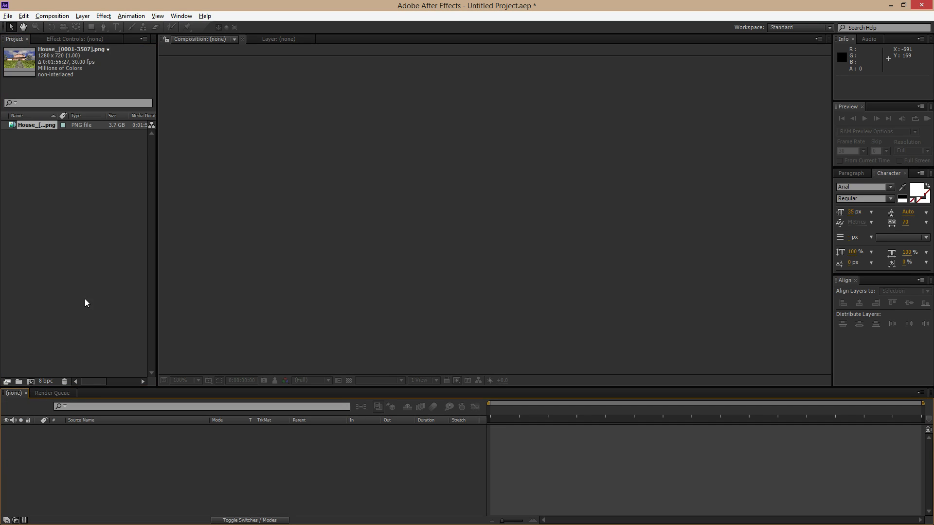
pyautogui.click(52, 392)
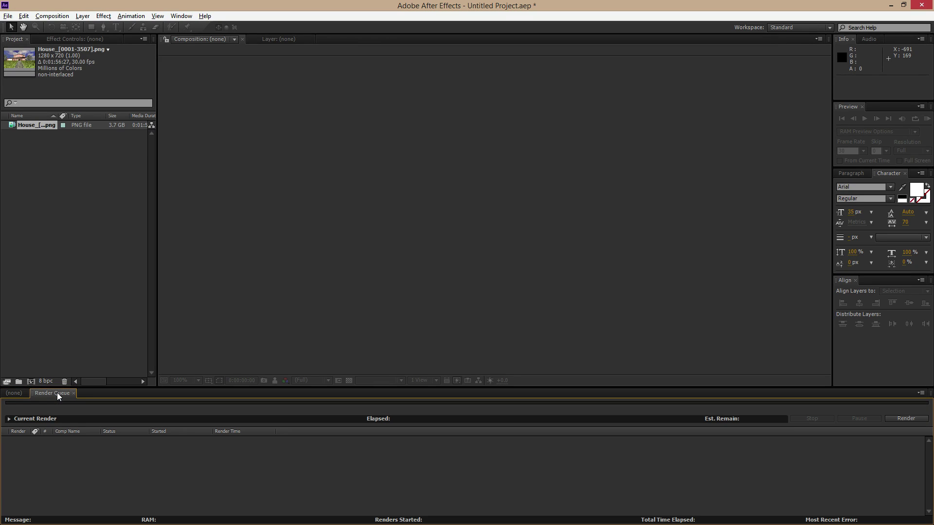
pyautogui.click(13, 393)
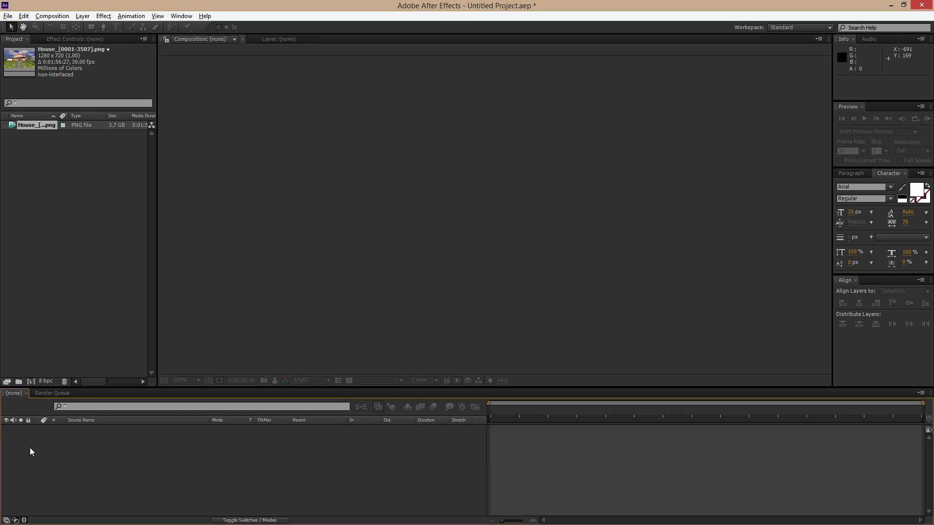
pyautogui.moveTo(83, 446)
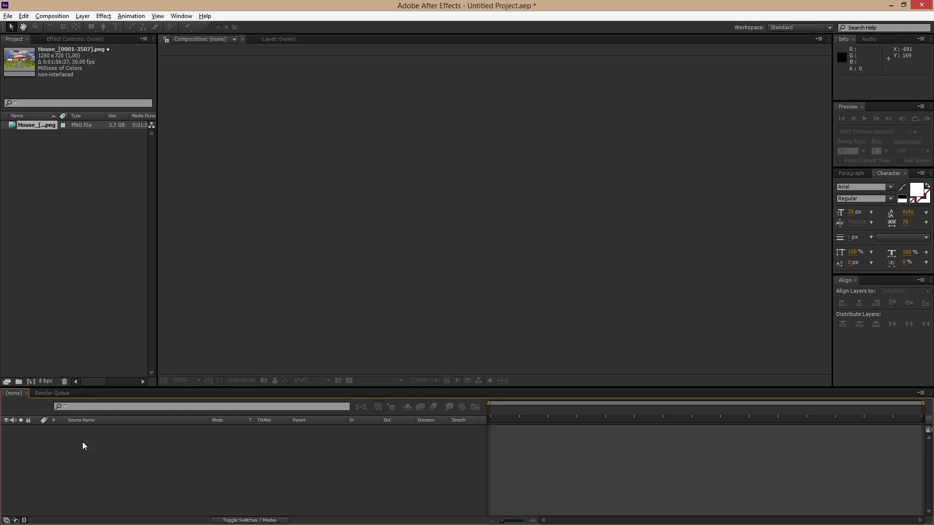
pyautogui.moveTo(92, 471)
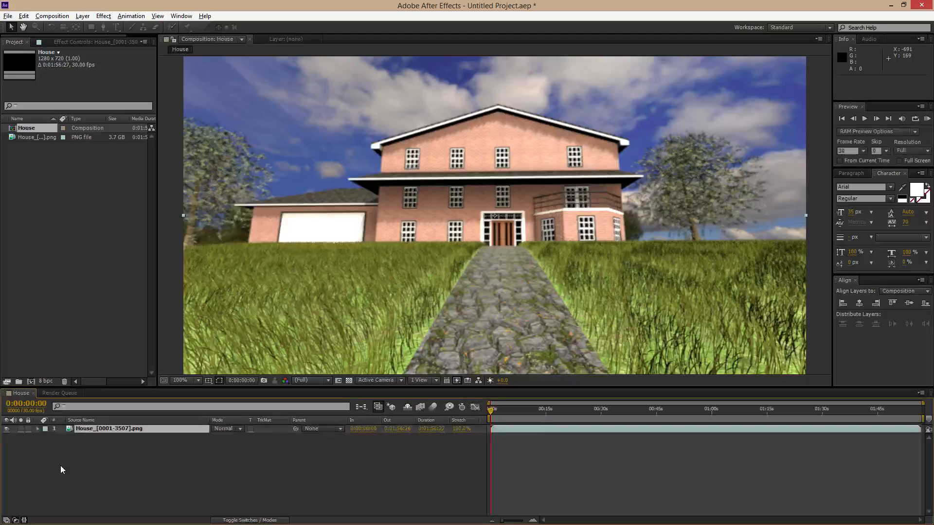
pyautogui.click(109, 428)
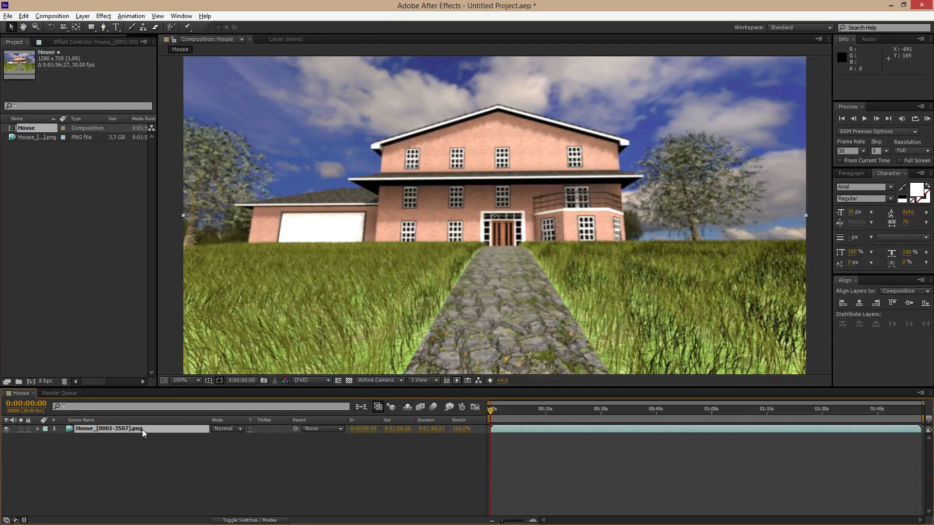
pyautogui.moveTo(471, 401)
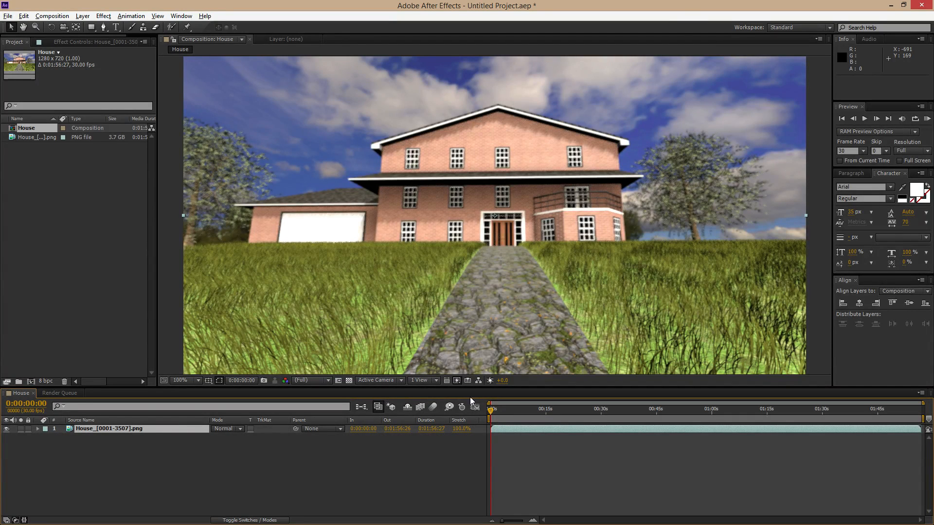
pyautogui.moveTo(186, 367)
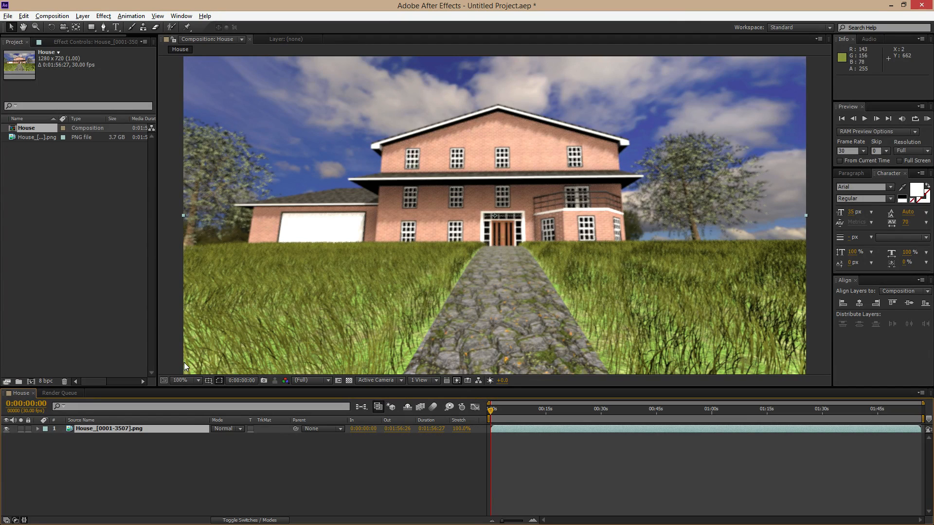
pyautogui.moveTo(653, 353)
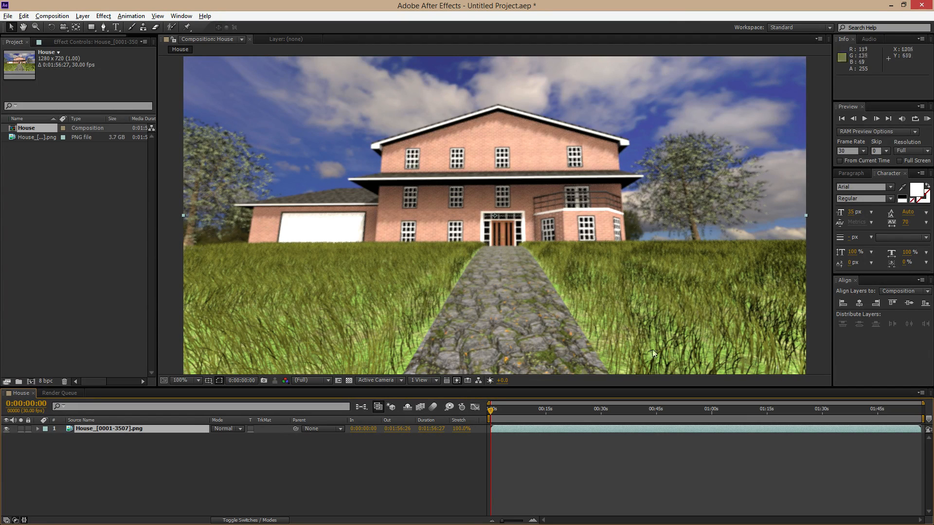
pyautogui.moveTo(161, 441)
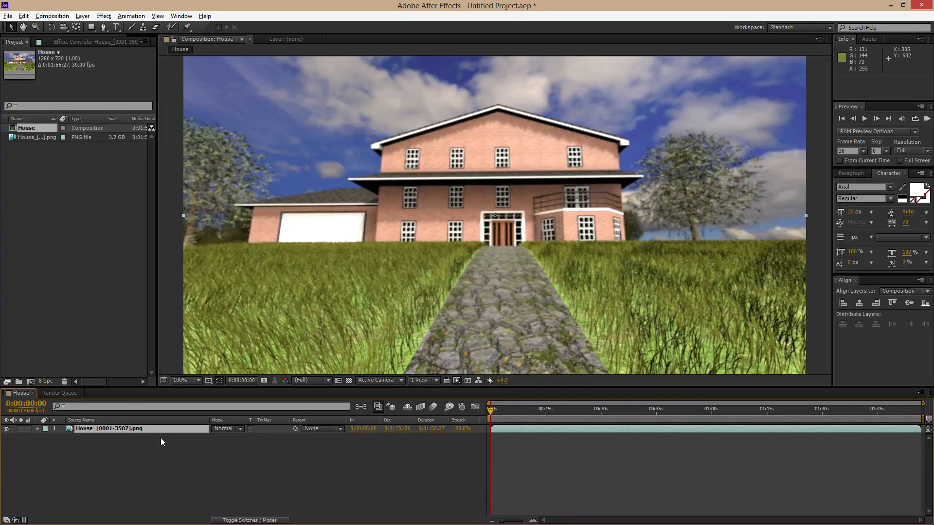
pyautogui.click(26, 127)
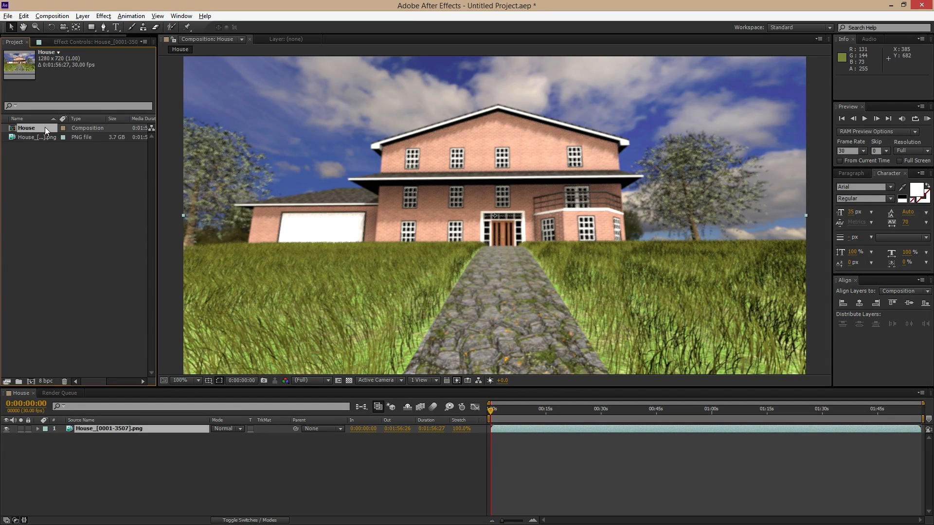
pyautogui.rightClick(27, 127)
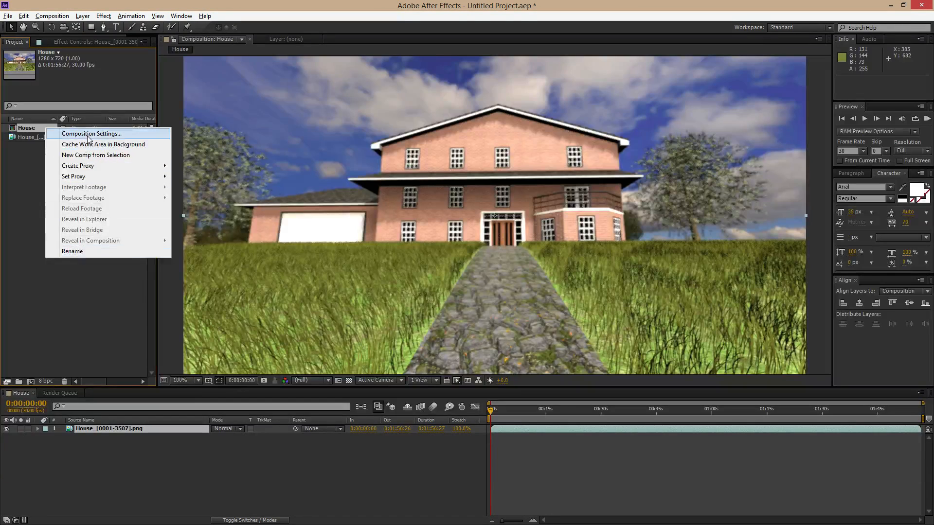
pyautogui.click(91, 133)
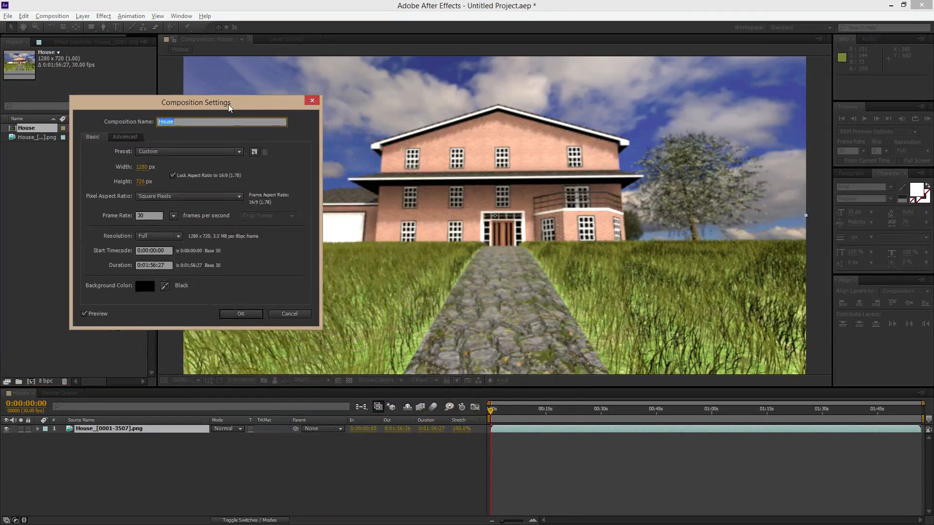
pyautogui.moveTo(144, 185)
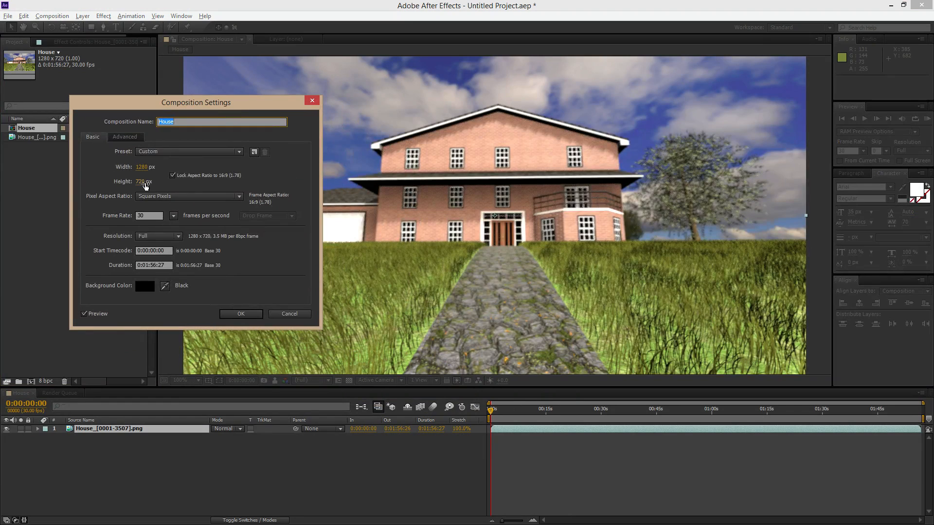
pyautogui.moveTo(147, 177)
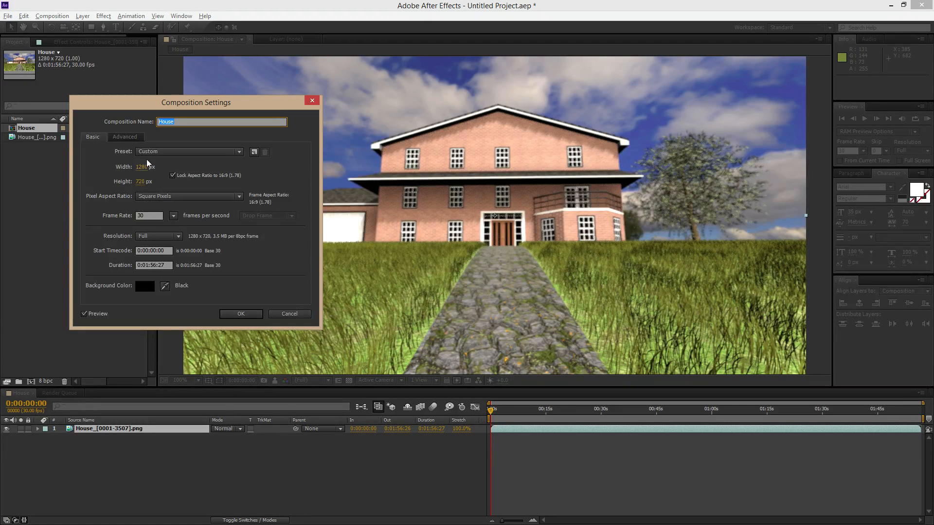
pyautogui.moveTo(122, 271)
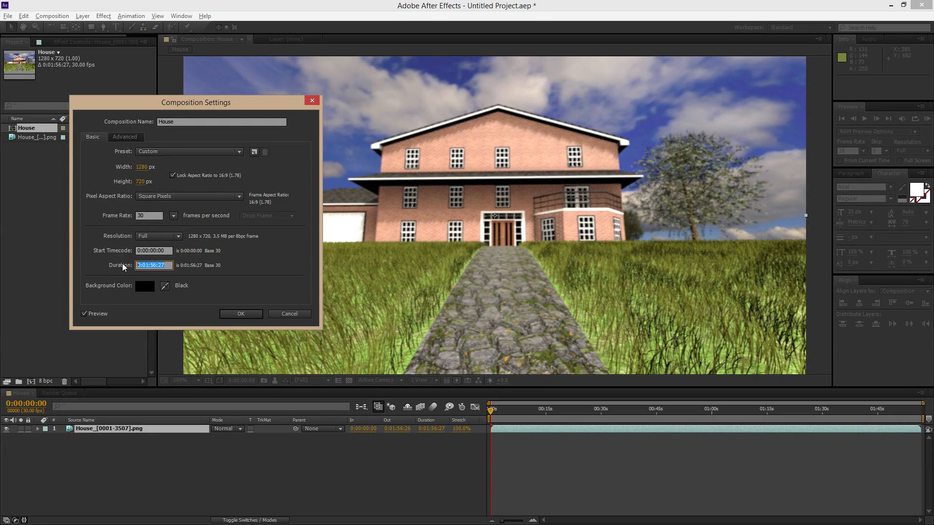
pyautogui.moveTo(159, 275)
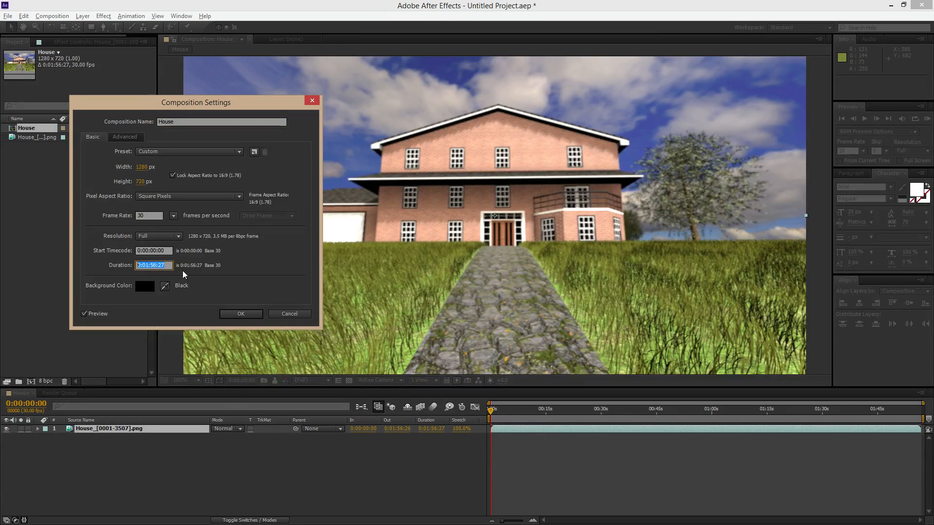
pyautogui.moveTo(673, 415)
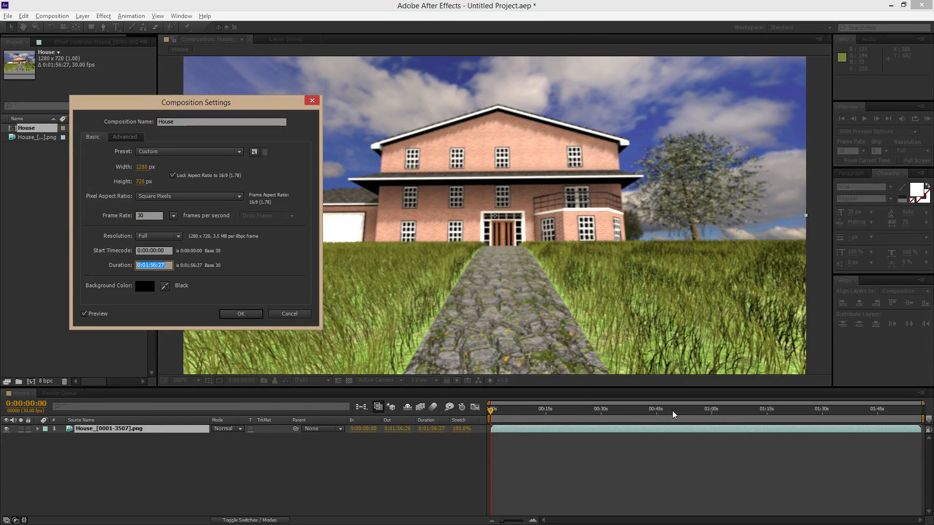
pyautogui.moveTo(134, 269)
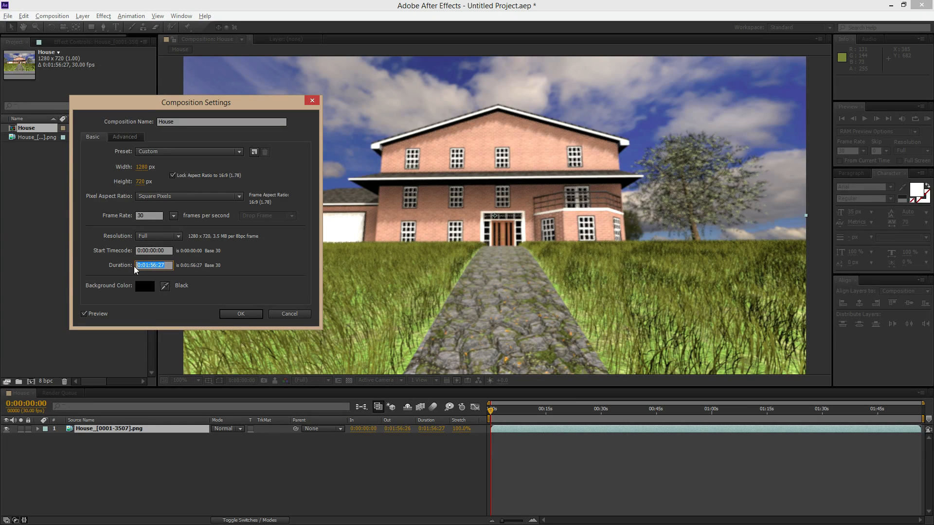
pyautogui.moveTo(126, 307)
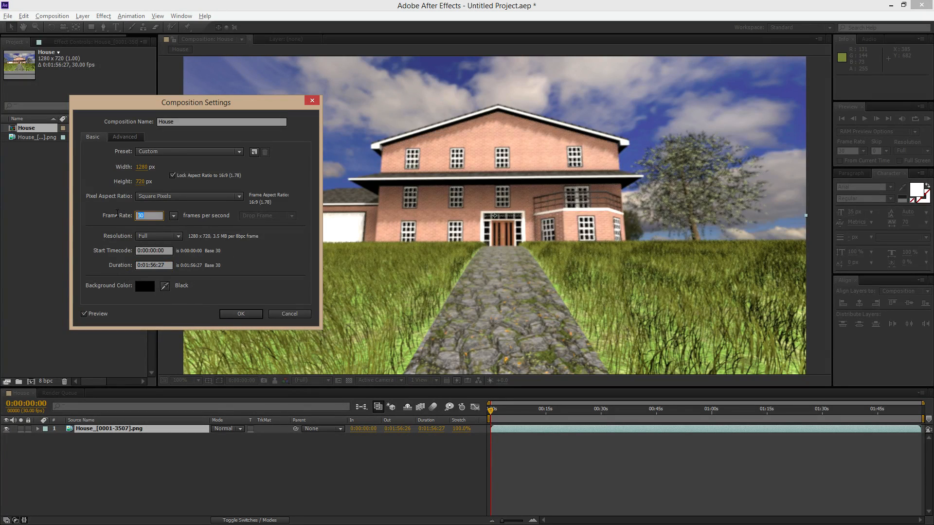
pyautogui.moveTo(174, 267)
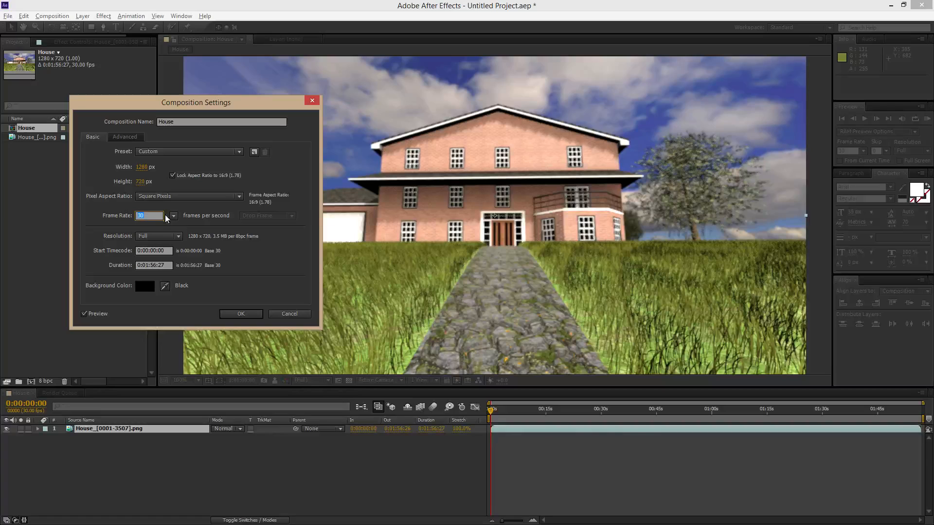
pyautogui.moveTo(184, 282)
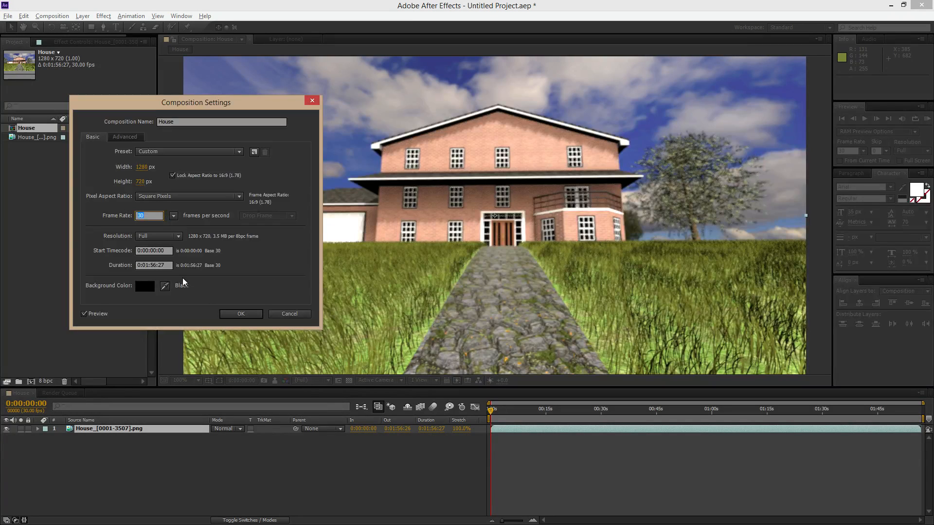
pyautogui.moveTo(151, 225)
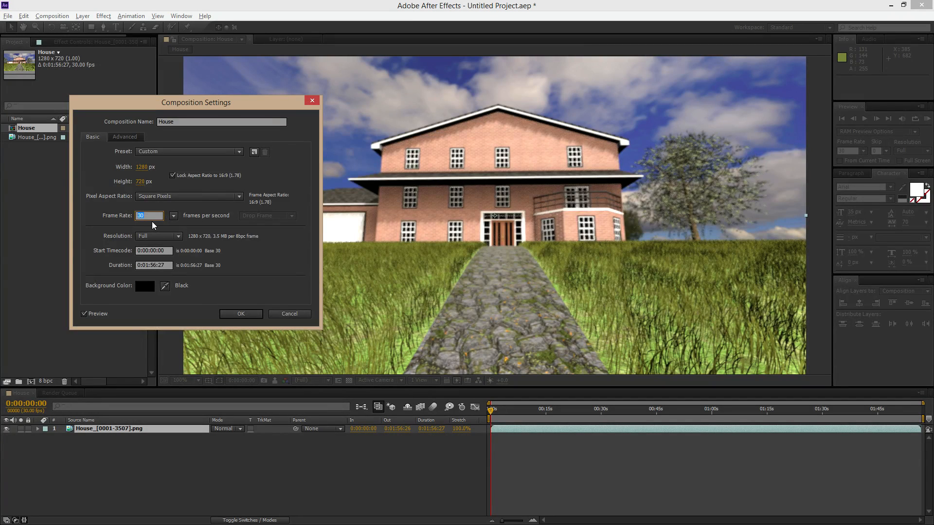
pyautogui.moveTo(251, 302)
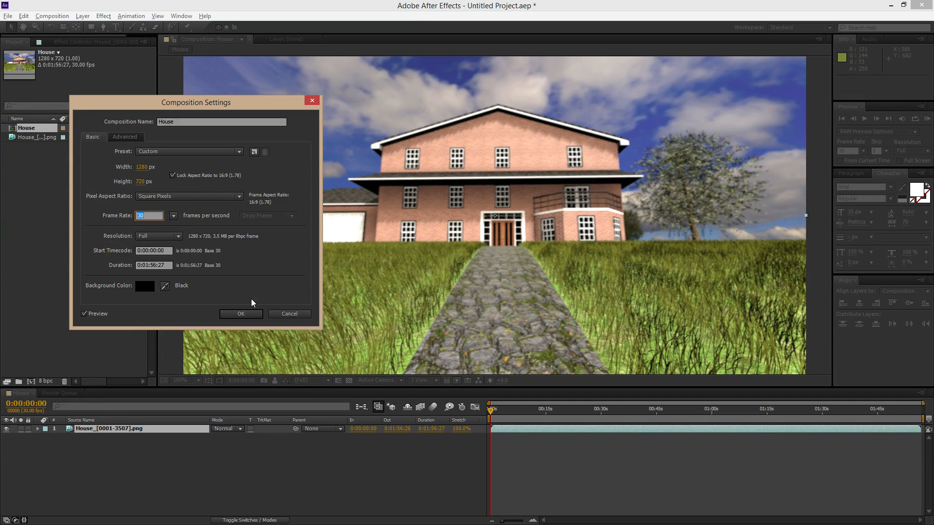
# Confirm the composition settings and preview the flythrough, pausing around 14 seconds in
pyautogui.click(240, 314)
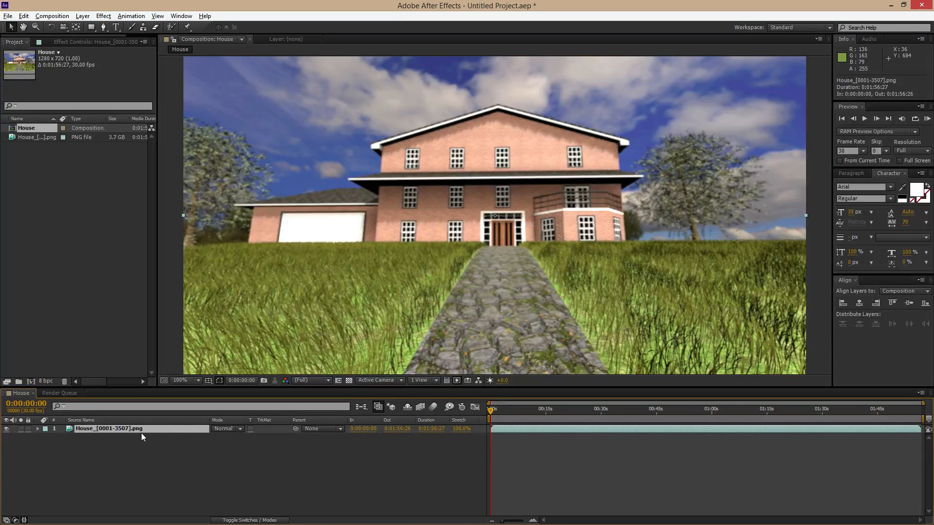
pyautogui.moveTo(785, 416)
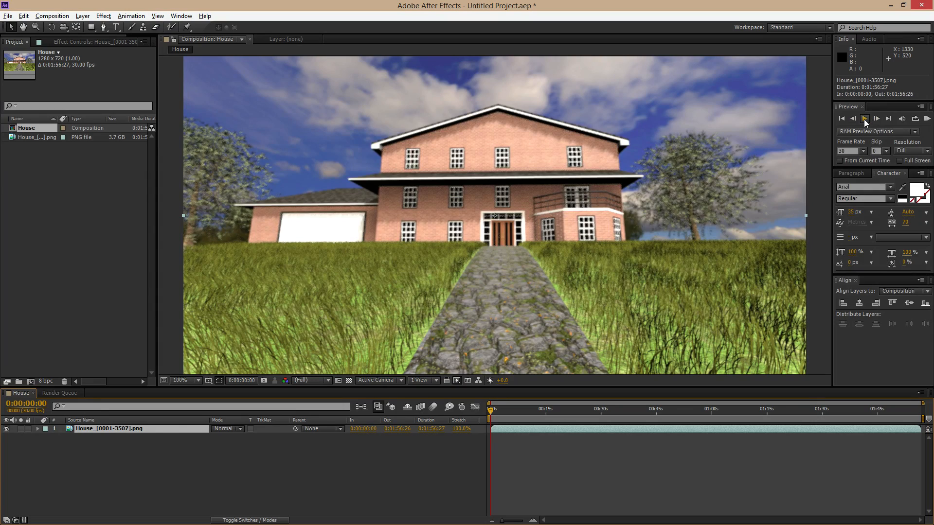
pyautogui.click(865, 118)
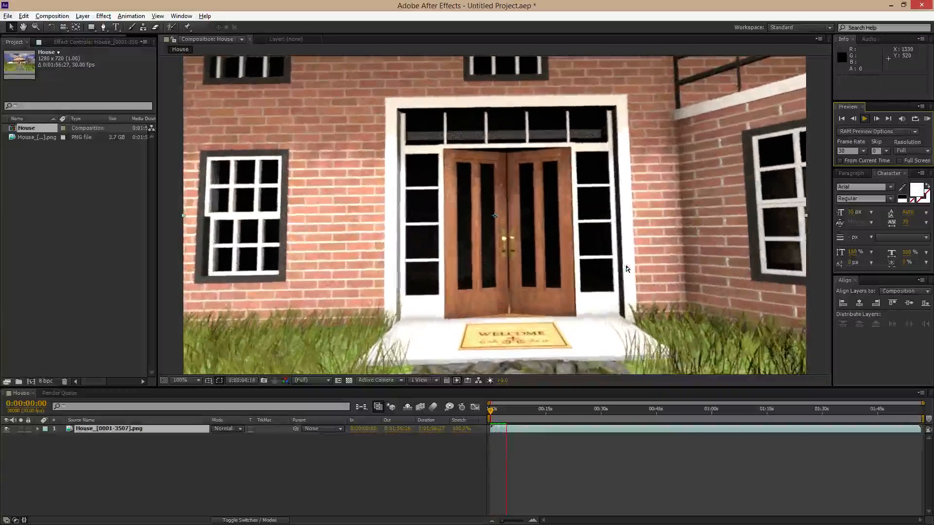
pyautogui.click(864, 117)
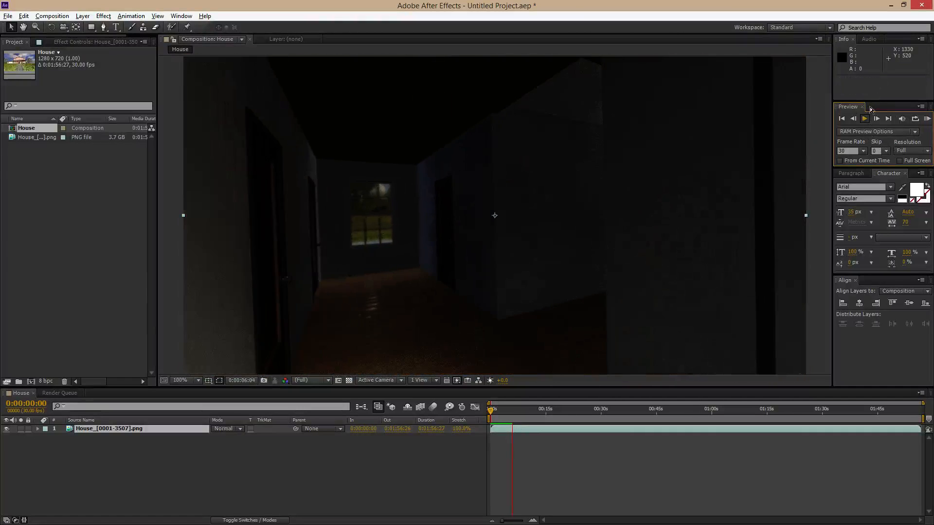
pyautogui.click(864, 119)
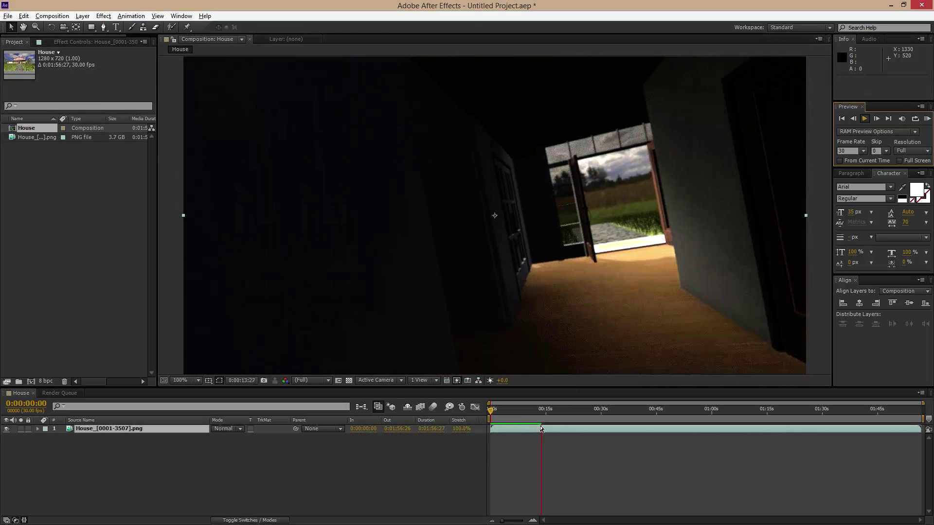
pyautogui.click(541, 428)
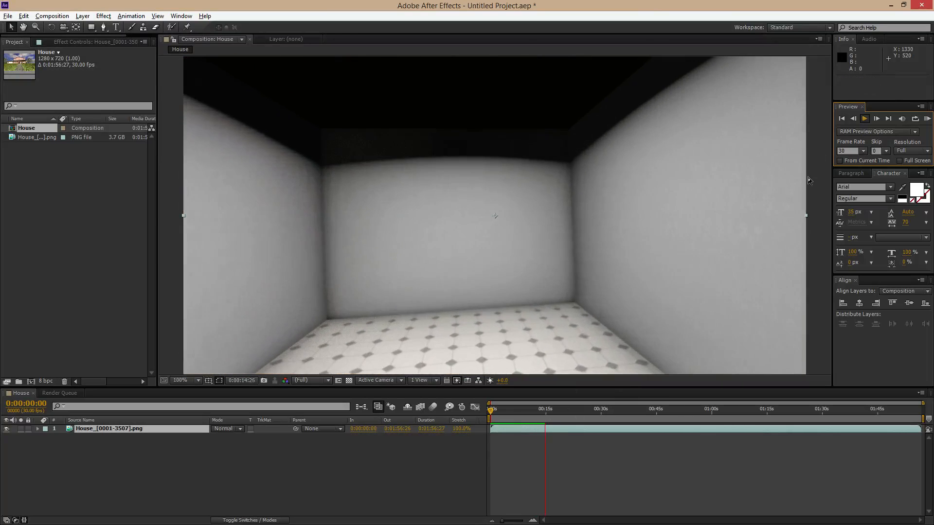
pyautogui.click(865, 119)
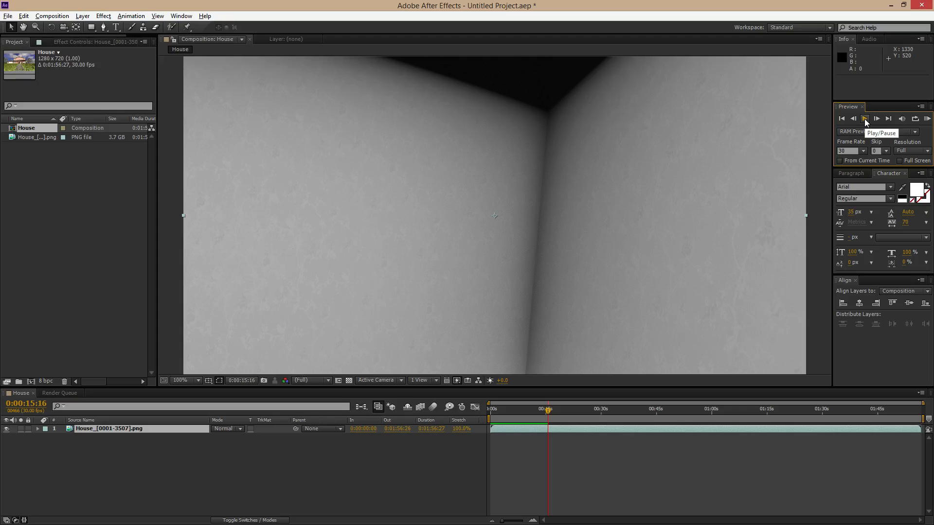
pyautogui.moveTo(841, 119)
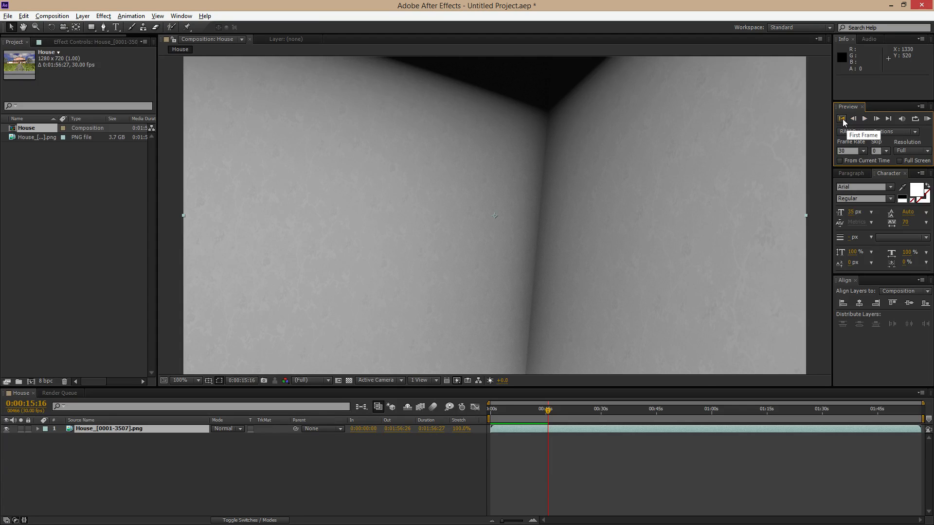
# Replay the flythrough from the first frame through the interior rooms, then stop playback
pyautogui.click(840, 118)
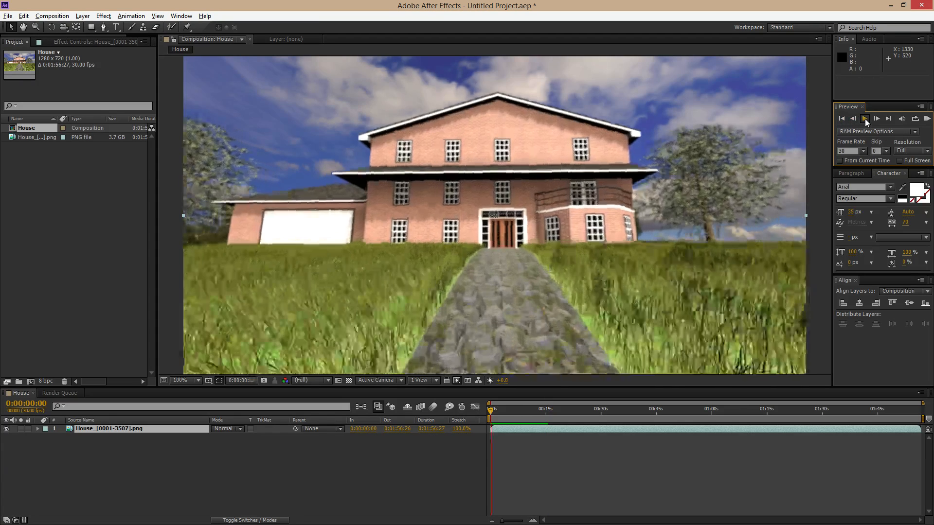
pyautogui.click(863, 117)
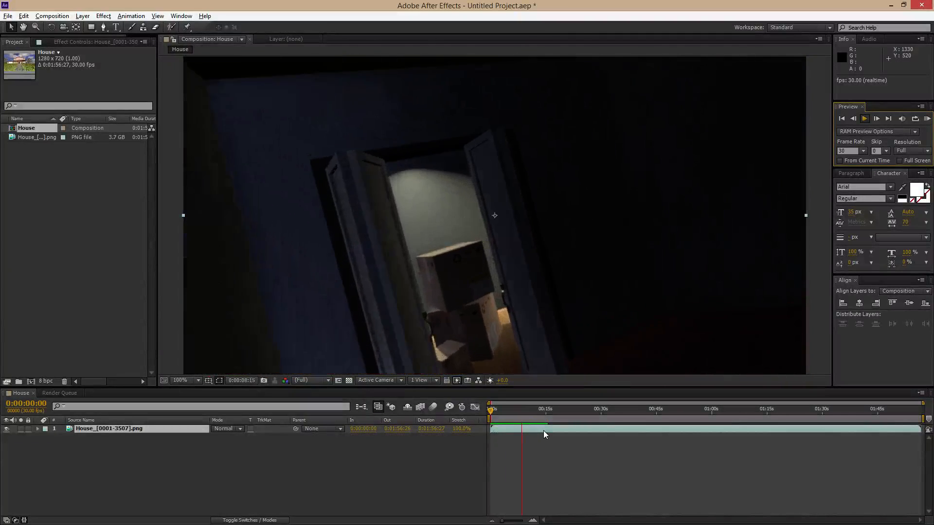
pyautogui.click(527, 426)
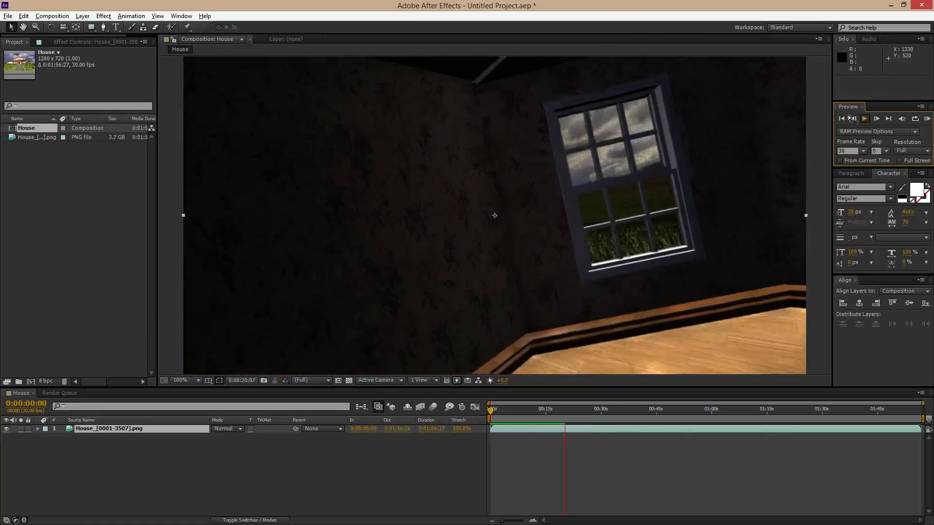
pyautogui.click(566, 409)
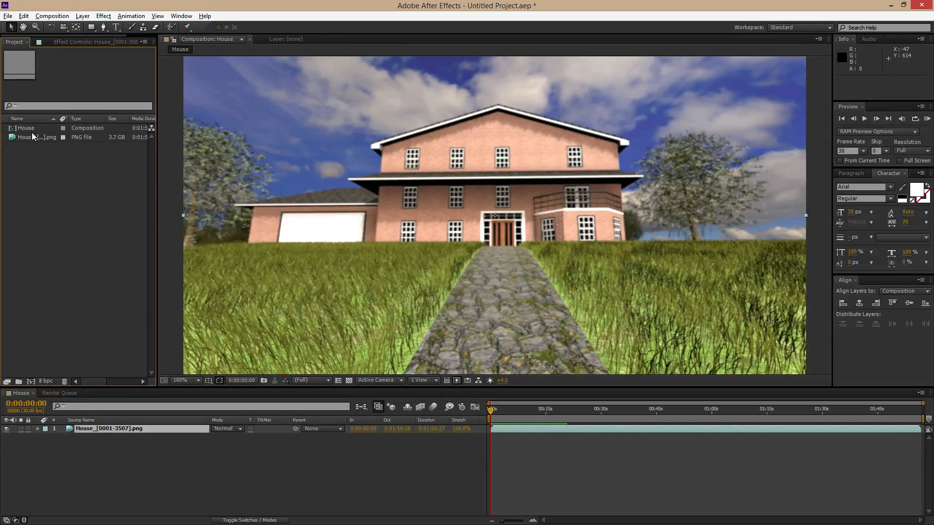
pyautogui.click(26, 128)
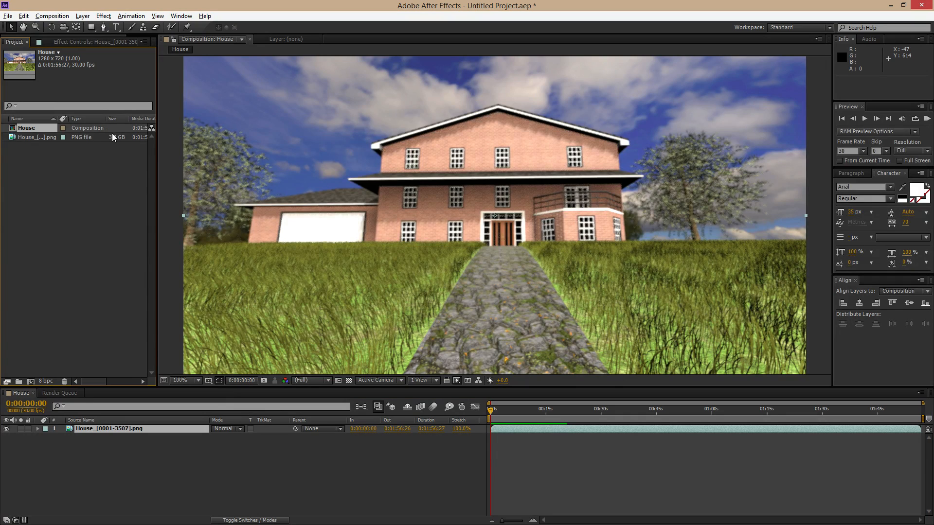
pyautogui.click(51, 15)
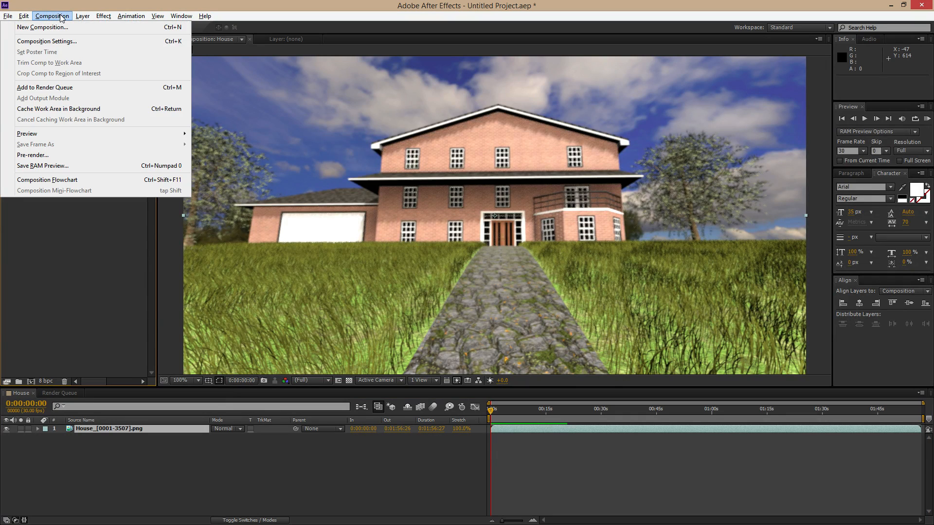
pyautogui.moveTo(45, 87)
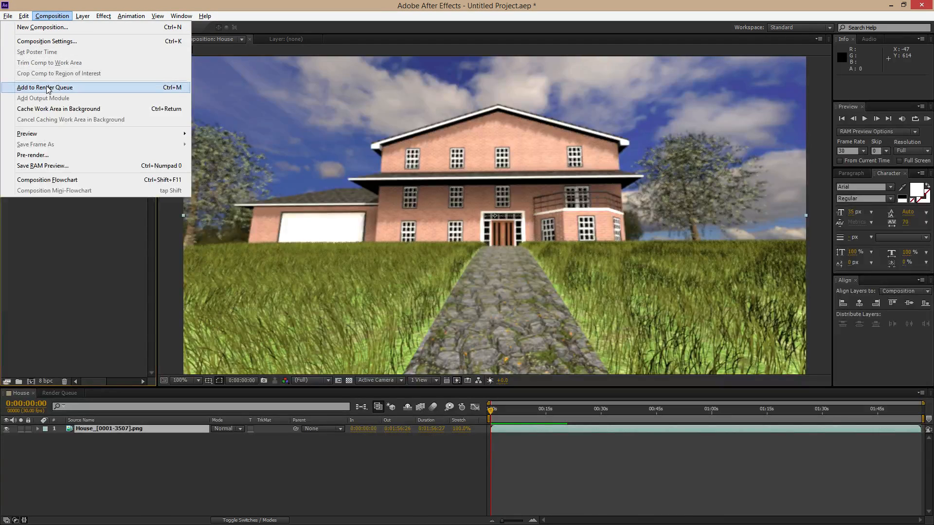
pyautogui.click(45, 87)
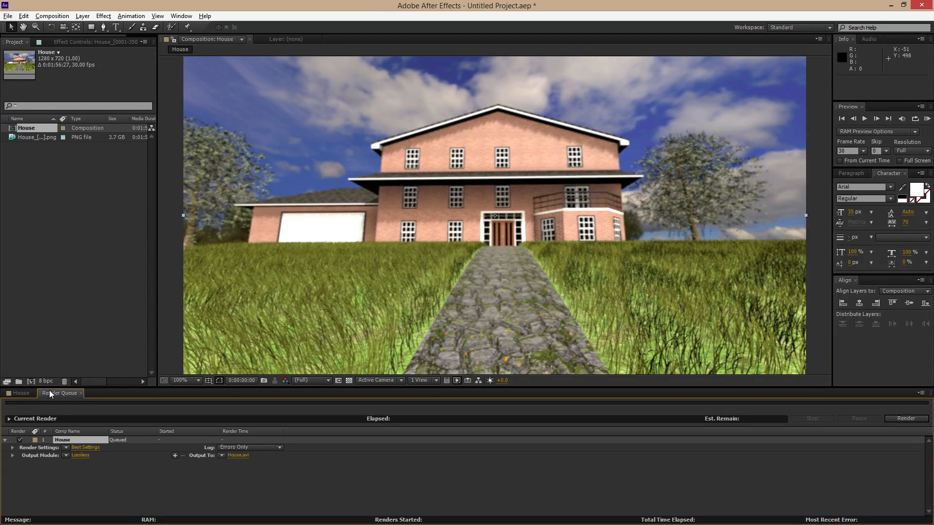
pyautogui.moveTo(37, 454)
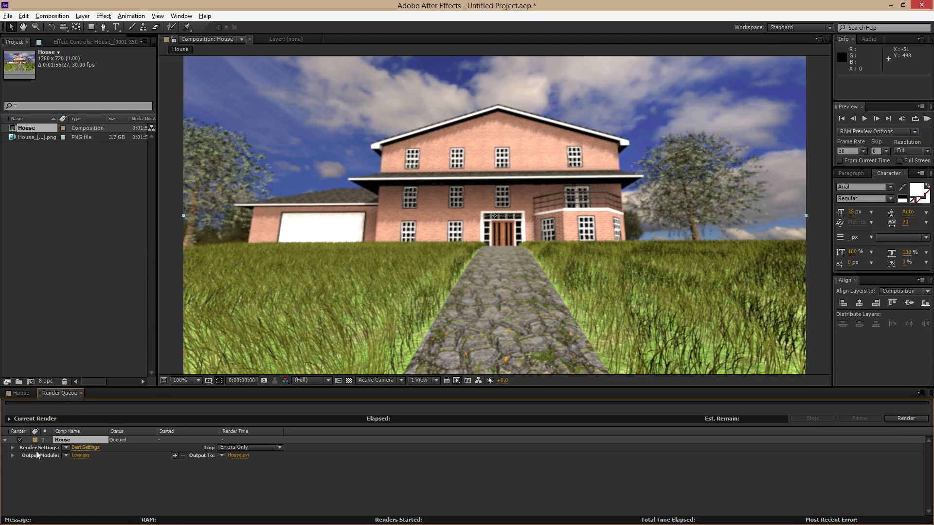
pyautogui.moveTo(287, 447)
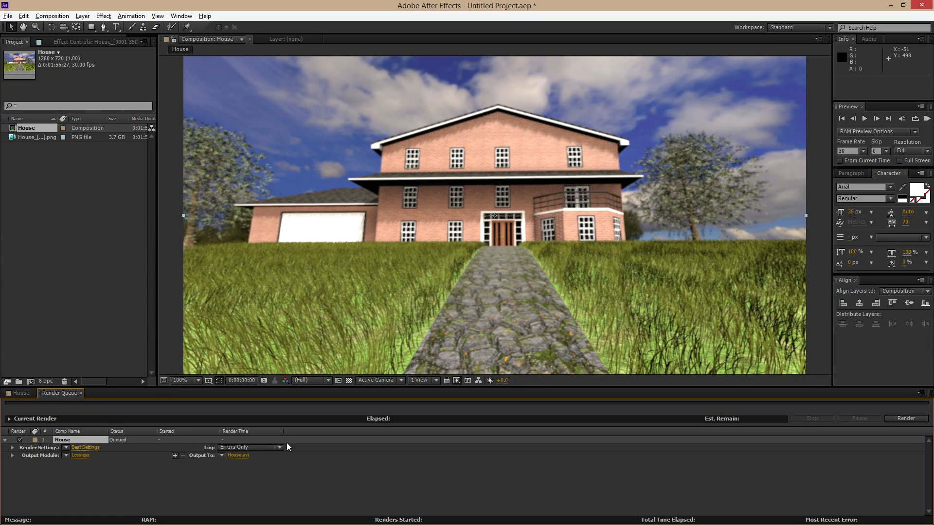
pyautogui.moveTo(244, 456)
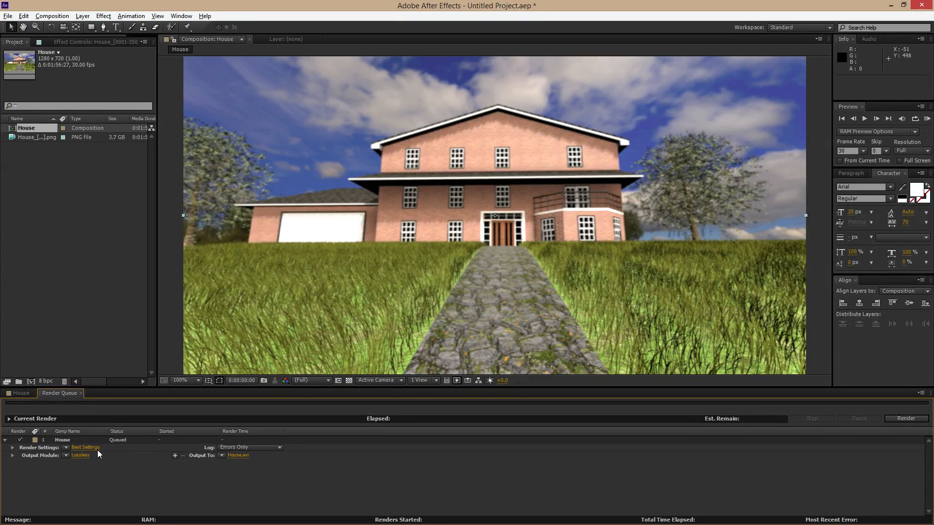
pyautogui.moveTo(117, 460)
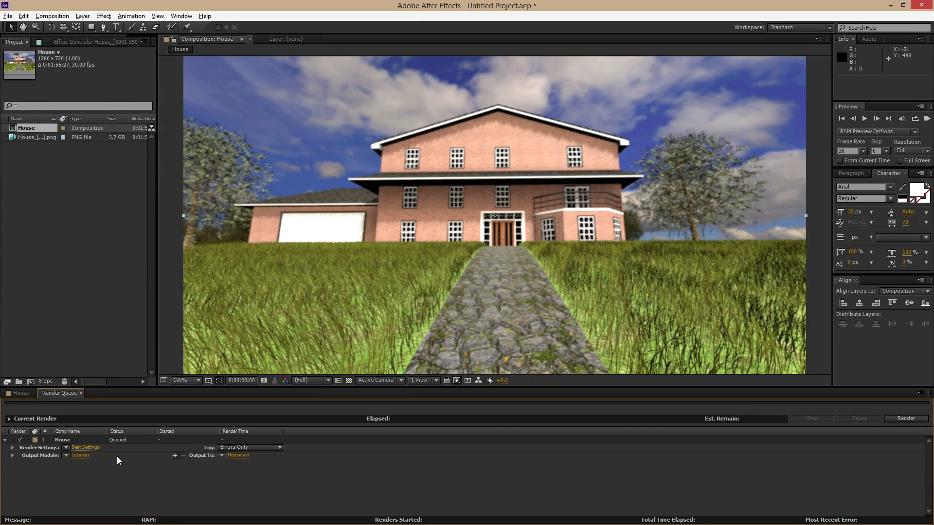
pyautogui.moveTo(94, 446)
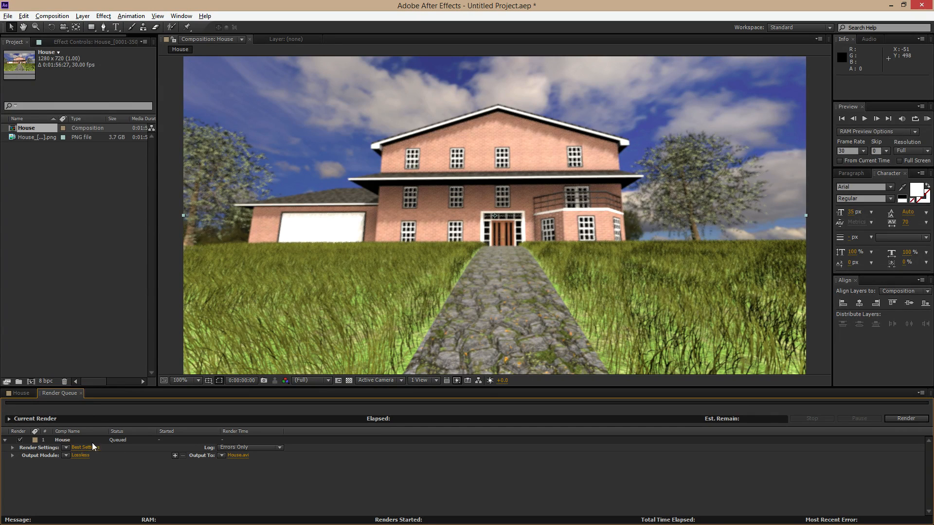
pyautogui.moveTo(18, 450)
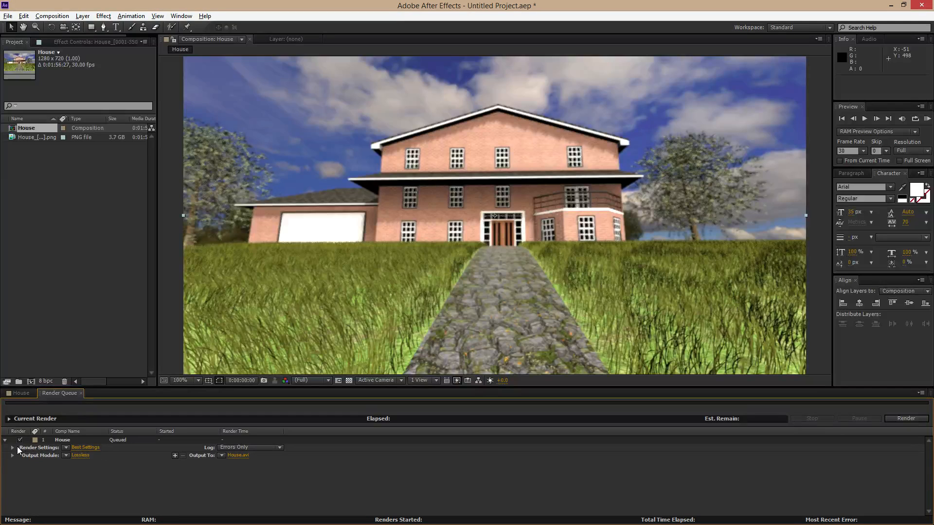
pyautogui.moveTo(94, 450)
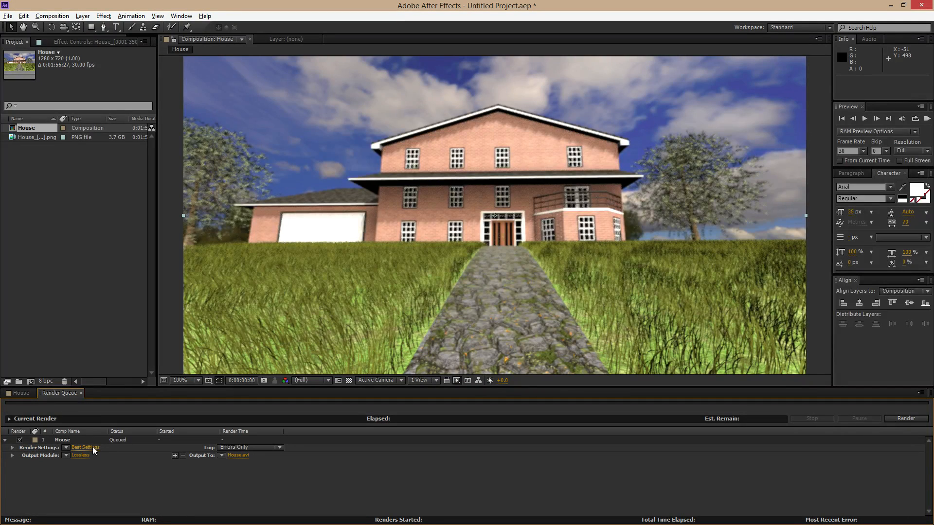
# Review and keep the Render Settings at Best quality, Full resolution, 1280x720, 30 fps
pyautogui.click(85, 448)
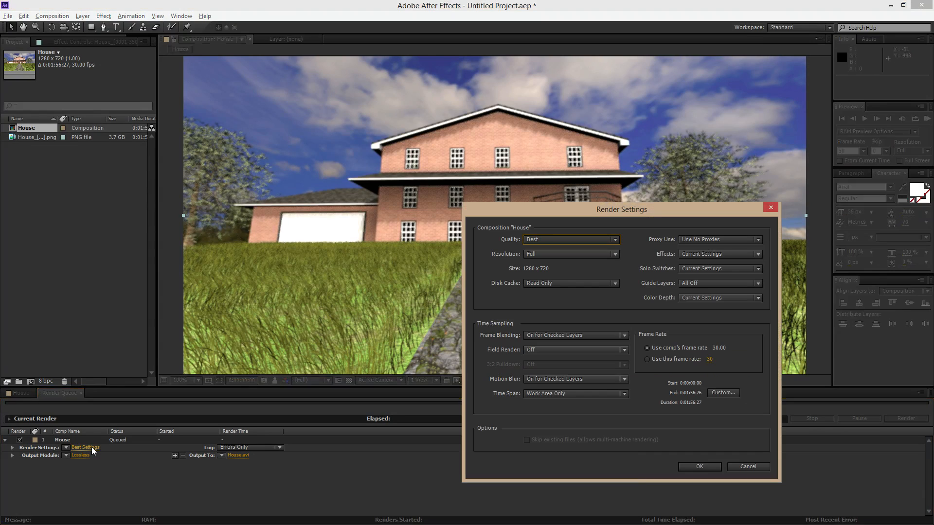
pyautogui.moveTo(636, 255)
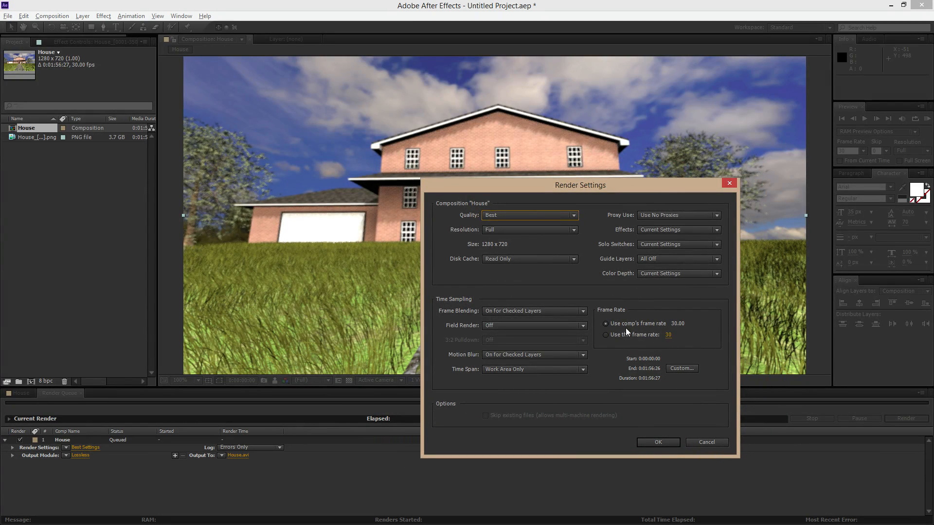
pyautogui.moveTo(483, 378)
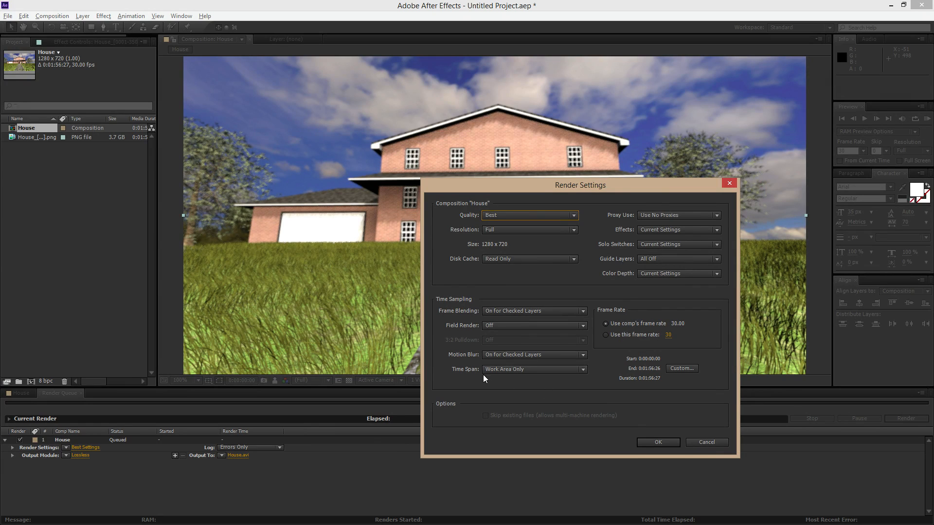
pyautogui.moveTo(531, 381)
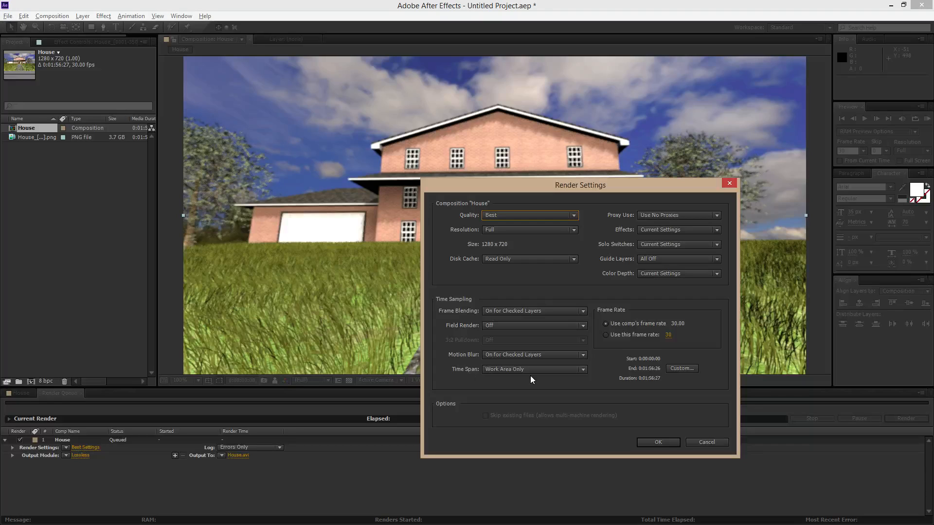
pyautogui.moveTo(267, 426)
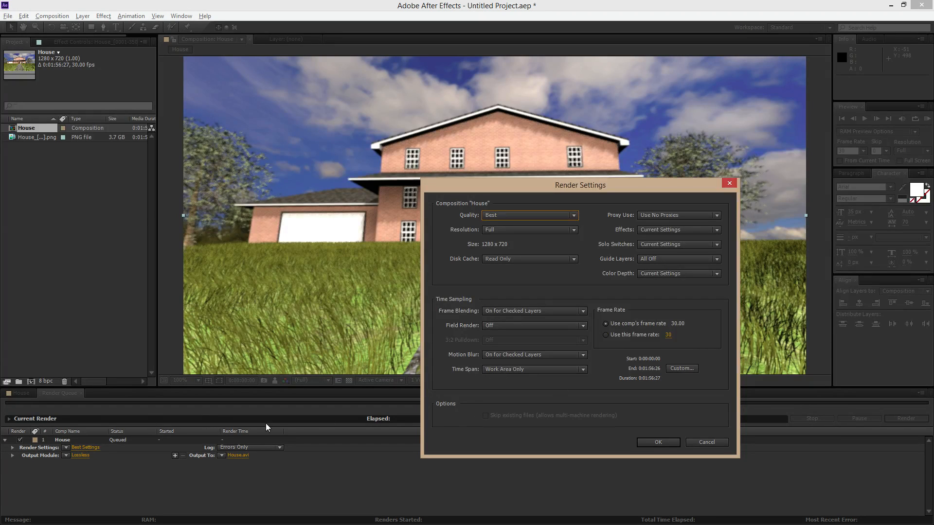
pyautogui.moveTo(587, 368)
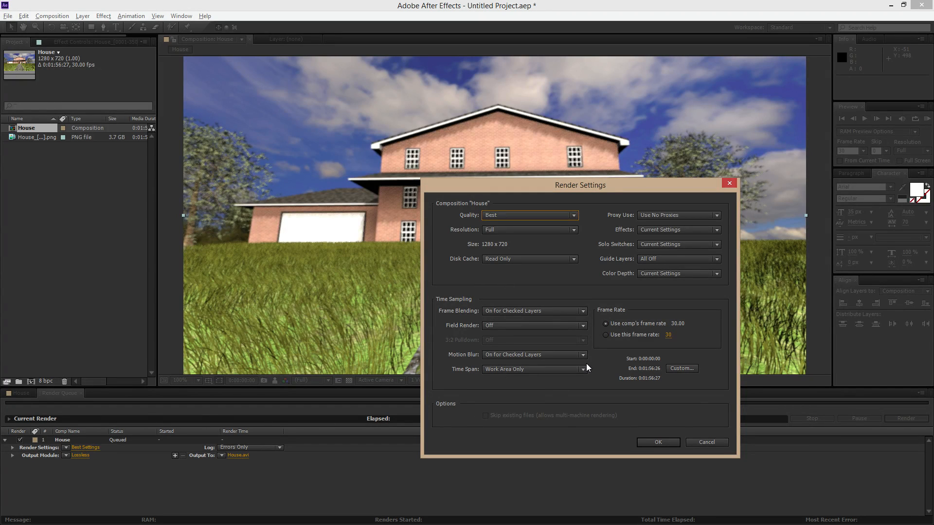
pyautogui.moveTo(502, 254)
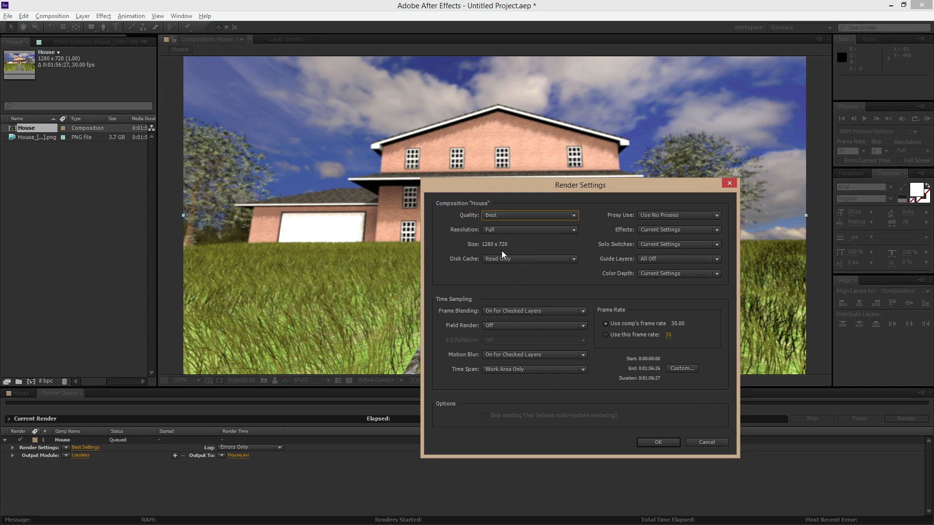
pyautogui.click(657, 442)
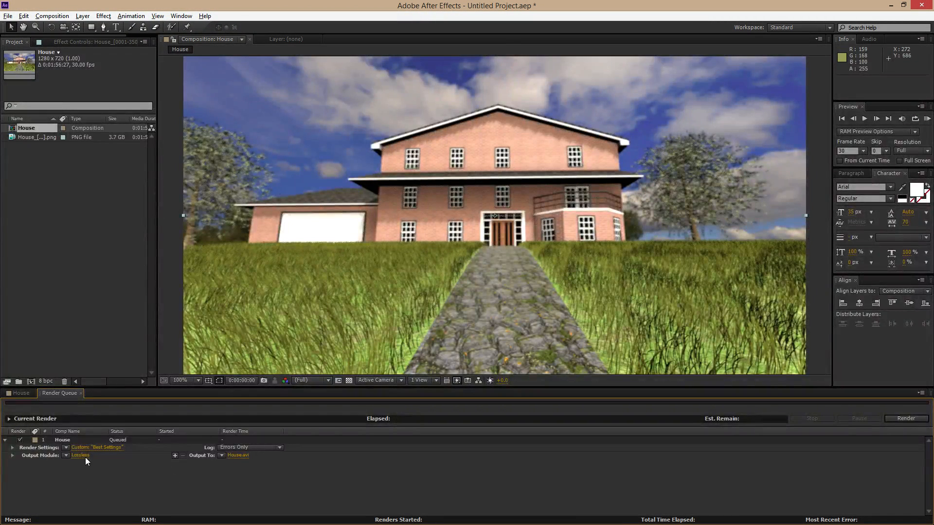
pyautogui.moveTo(55, 458)
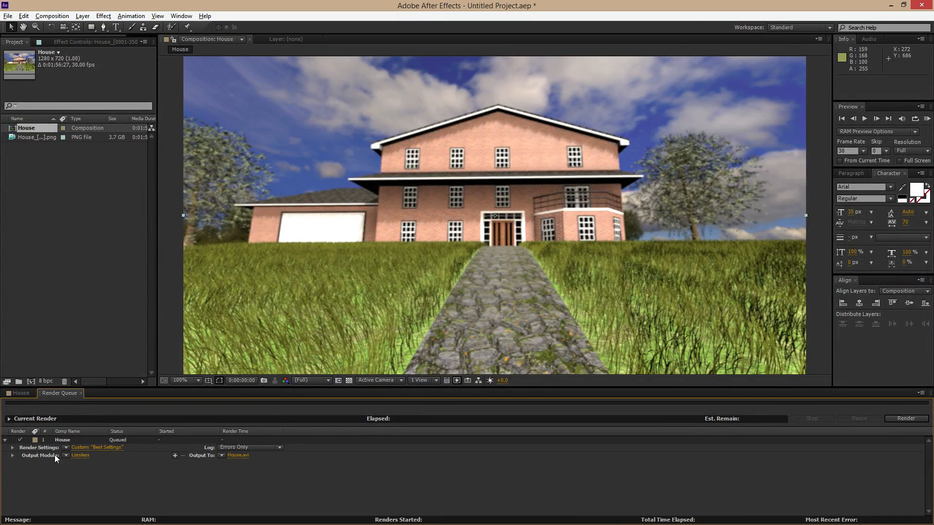
pyautogui.moveTo(83, 459)
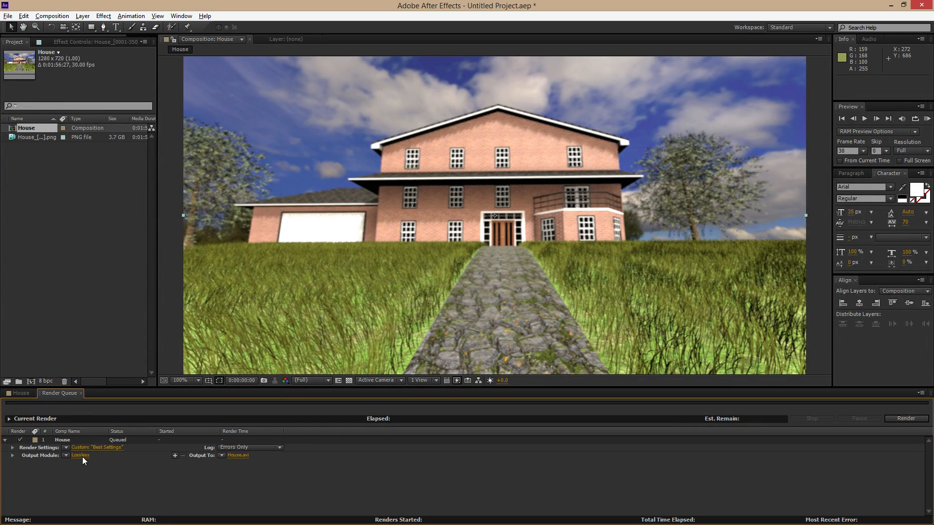
pyautogui.click(81, 456)
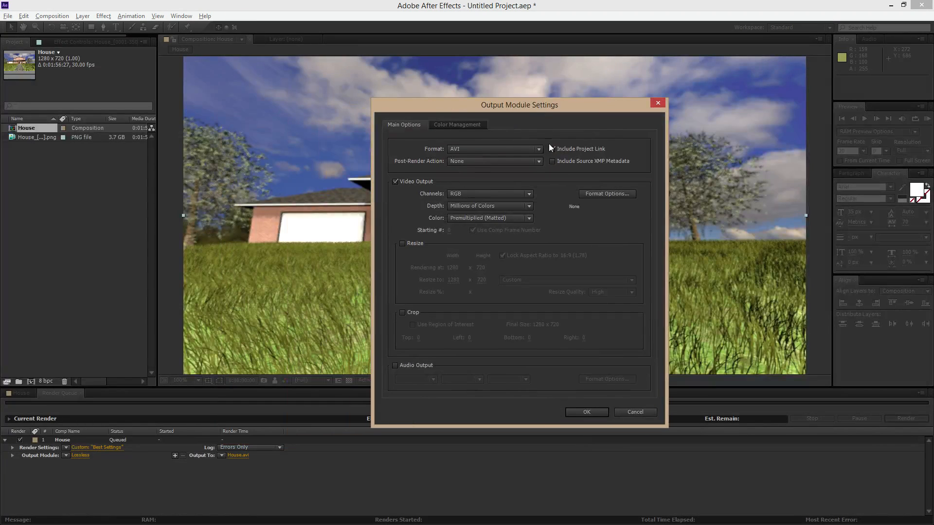
# Change the Output Module format from AVI to H.264
pyautogui.click(552, 148)
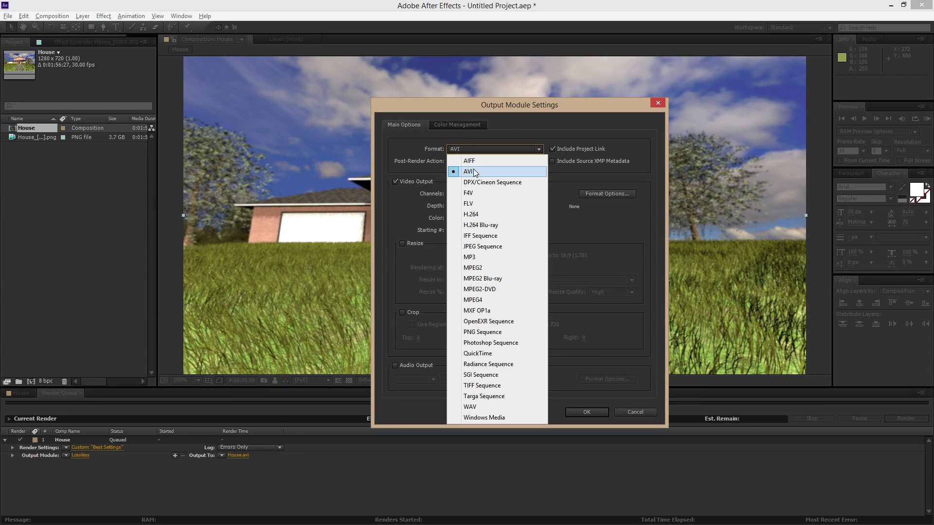
pyautogui.moveTo(471, 214)
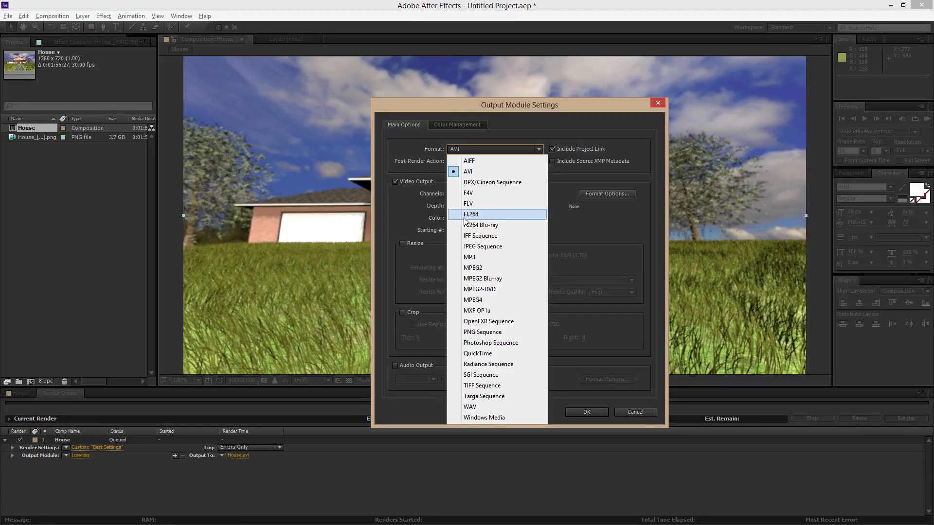
pyautogui.moveTo(506, 218)
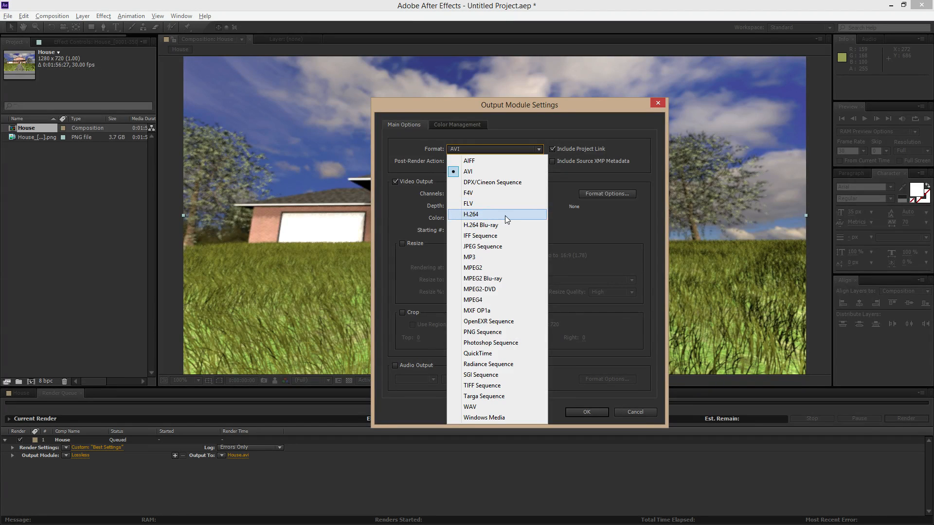
pyautogui.moveTo(511, 218)
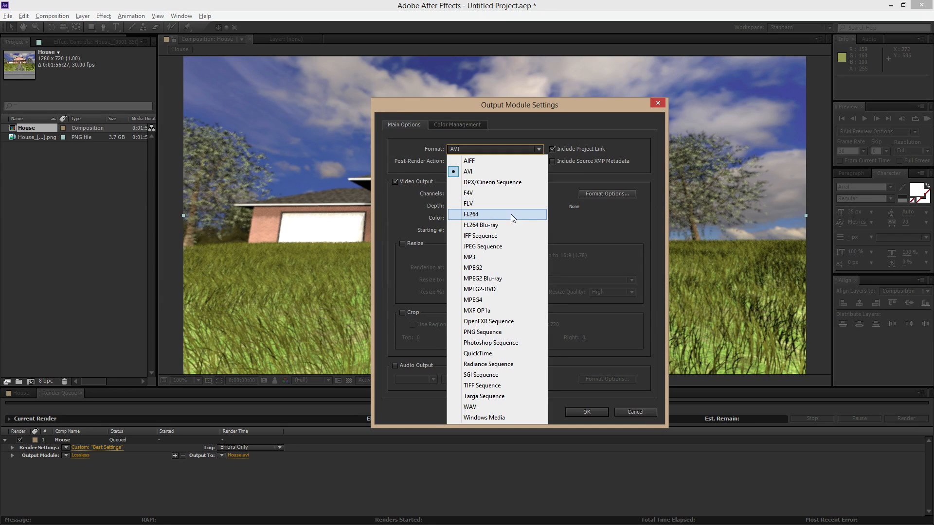
pyautogui.moveTo(495, 219)
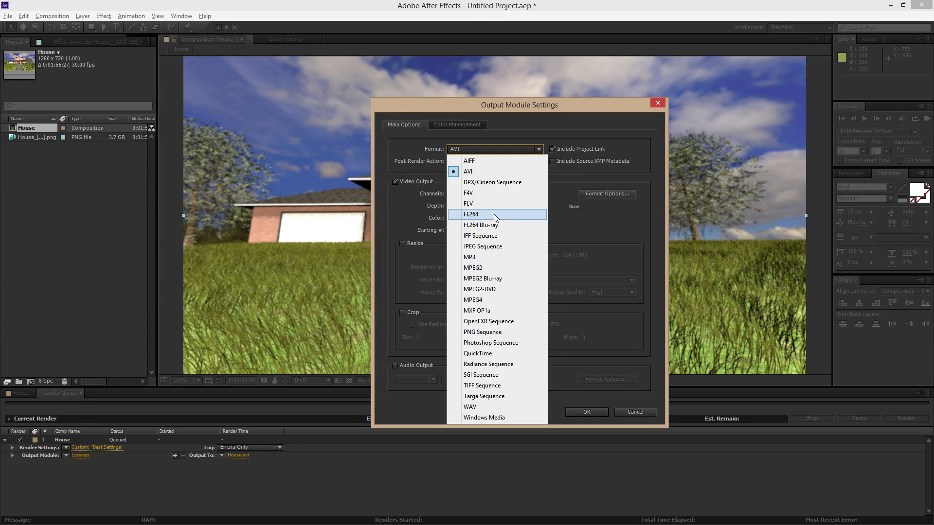
pyautogui.click(471, 214)
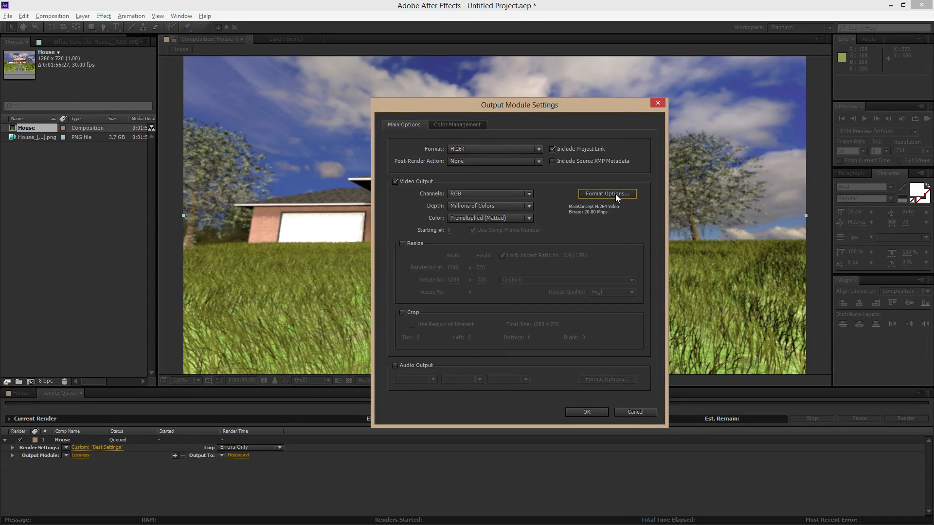
# Adjust the H.264 options to High profile, level 5.1 with a constant 20 Mbps bitrate
pyautogui.click(606, 193)
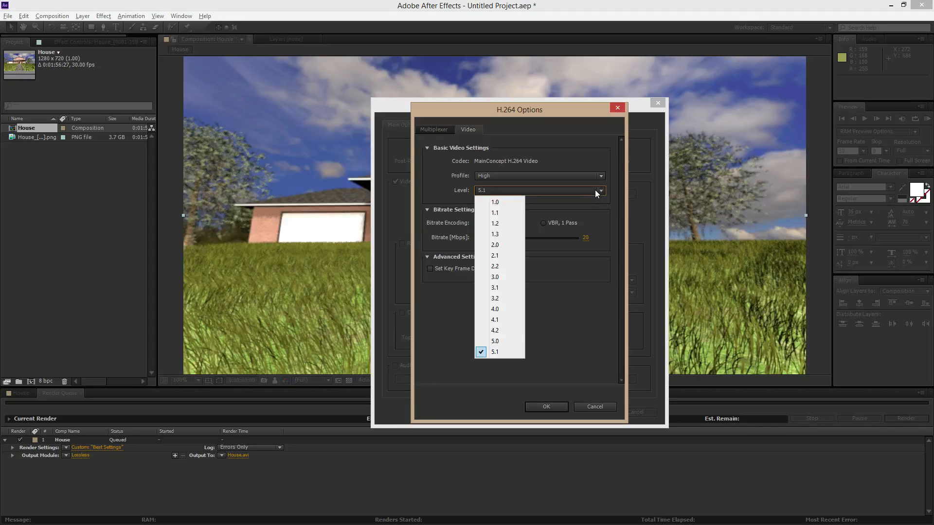
pyautogui.click(495, 351)
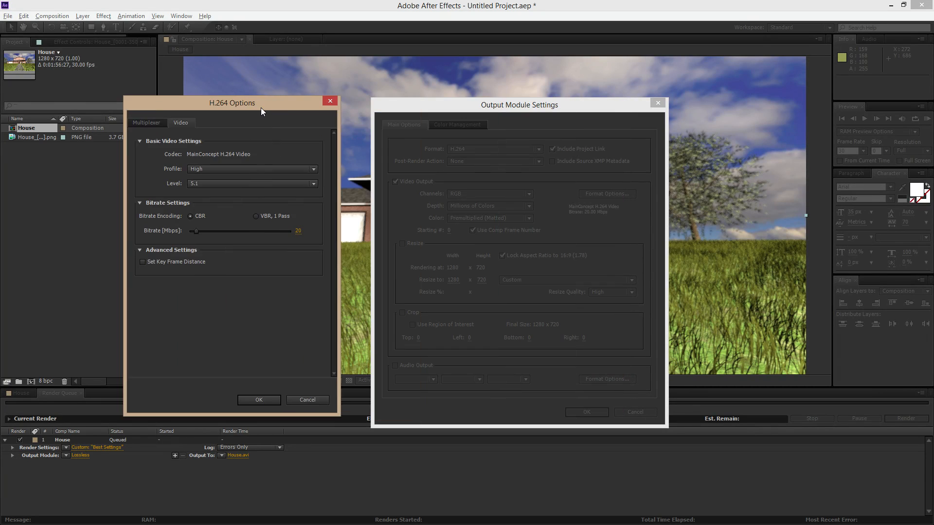
pyautogui.moveTo(231, 102); pyautogui.dragTo(280, 116)
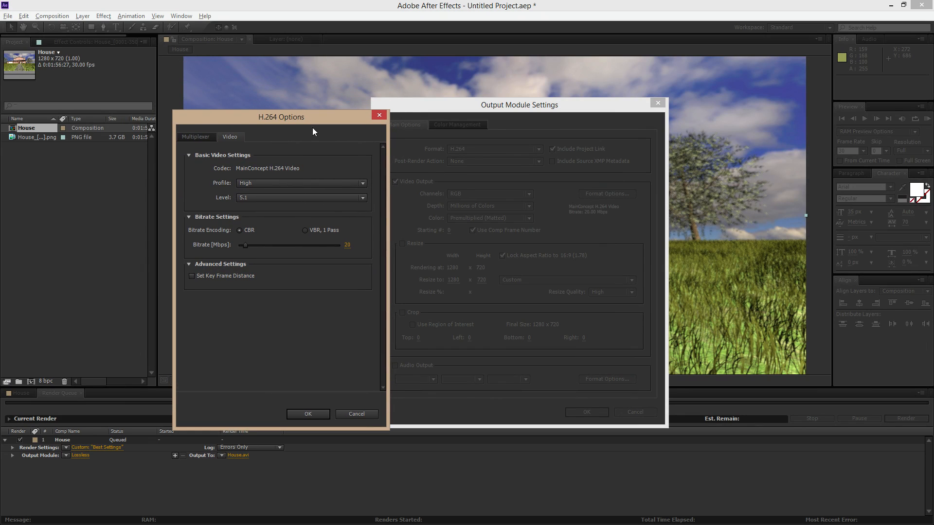
pyautogui.moveTo(487, 280)
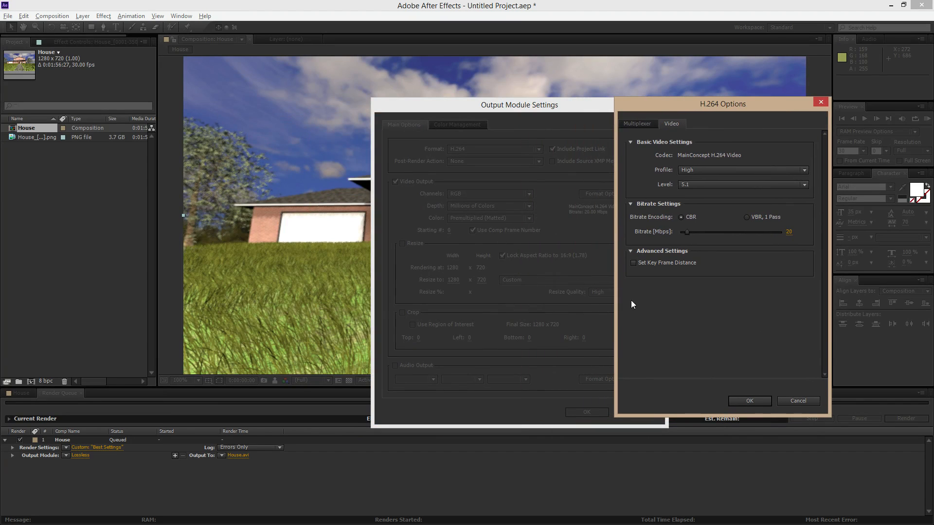
pyautogui.moveTo(654, 219)
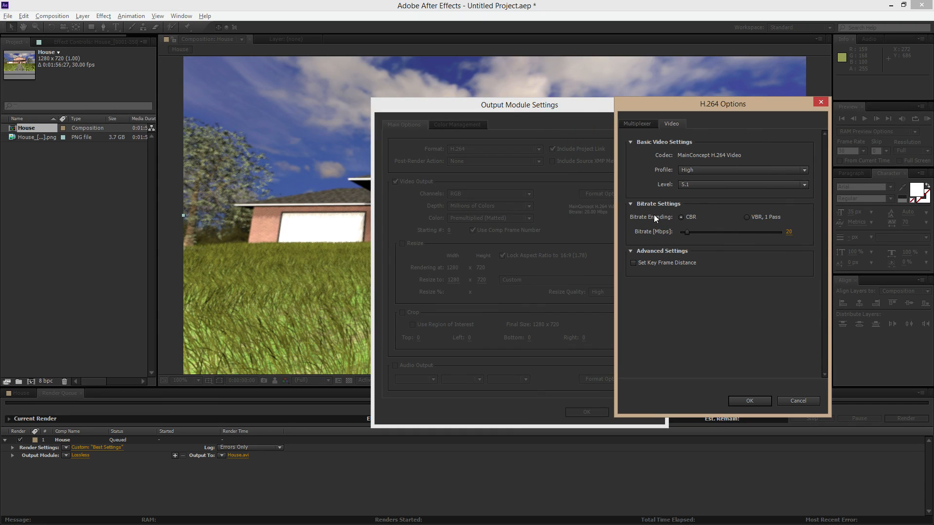
pyautogui.moveTo(696, 225)
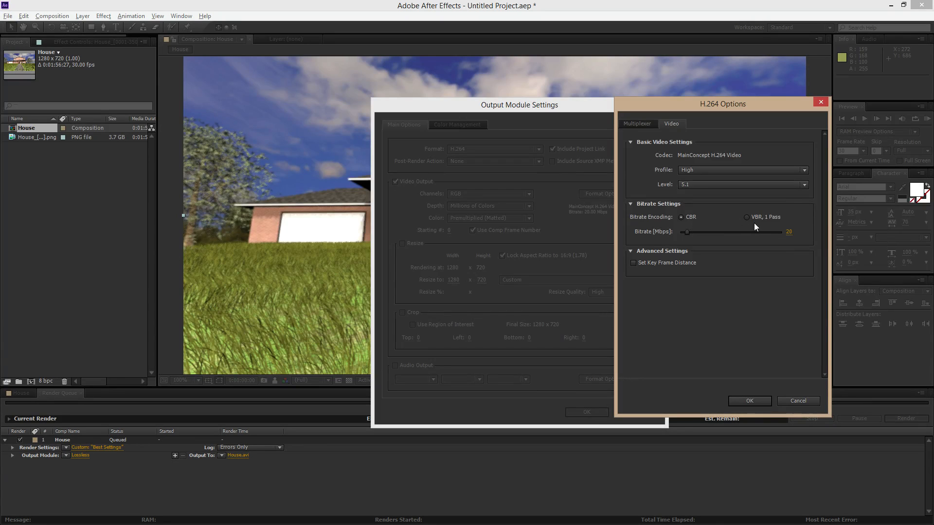
pyautogui.moveTo(756, 224)
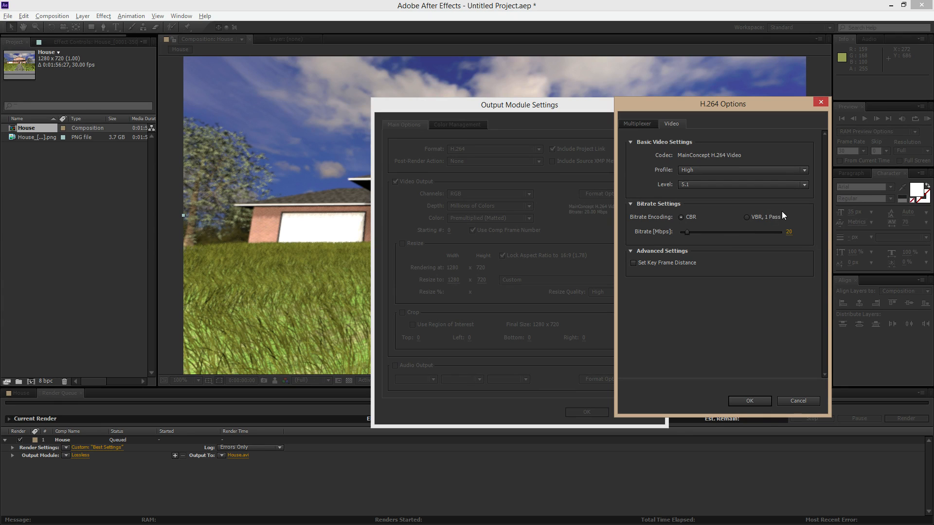
pyautogui.moveTo(748, 221)
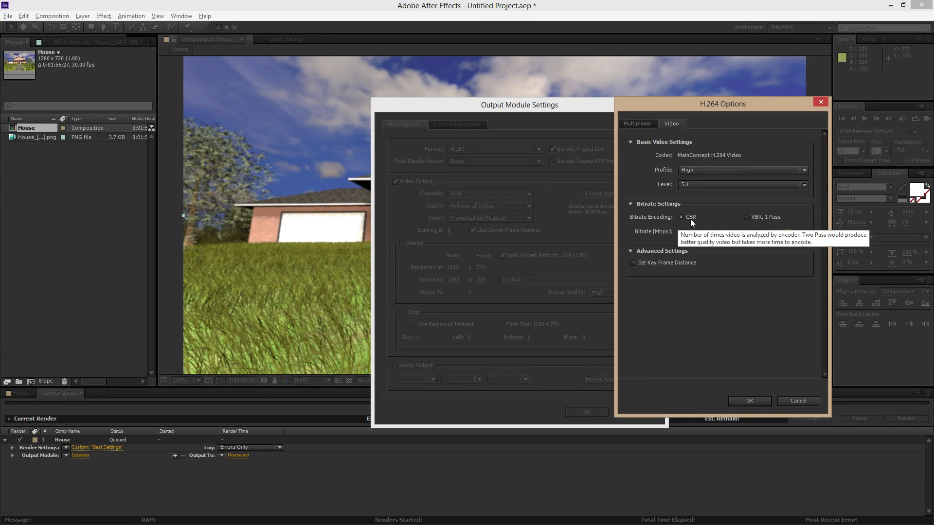
pyautogui.moveTo(654, 246)
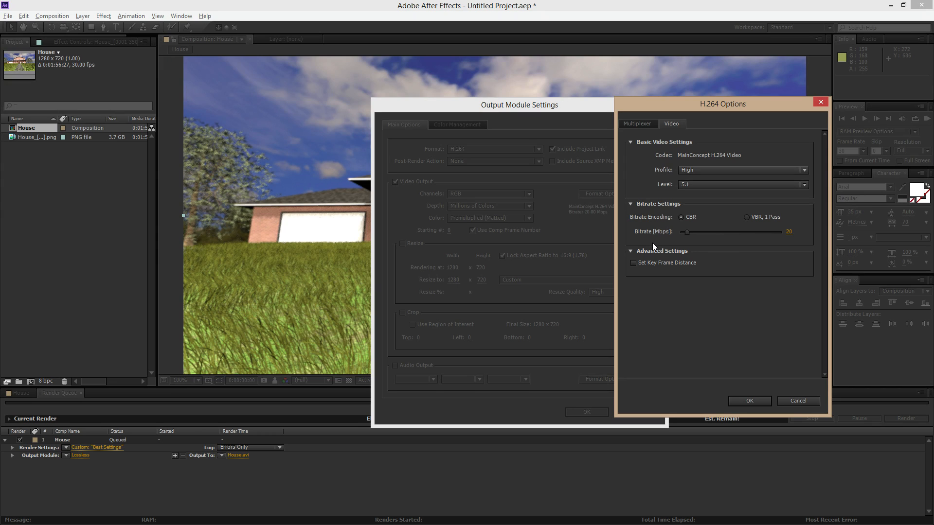
pyautogui.moveTo(643, 239)
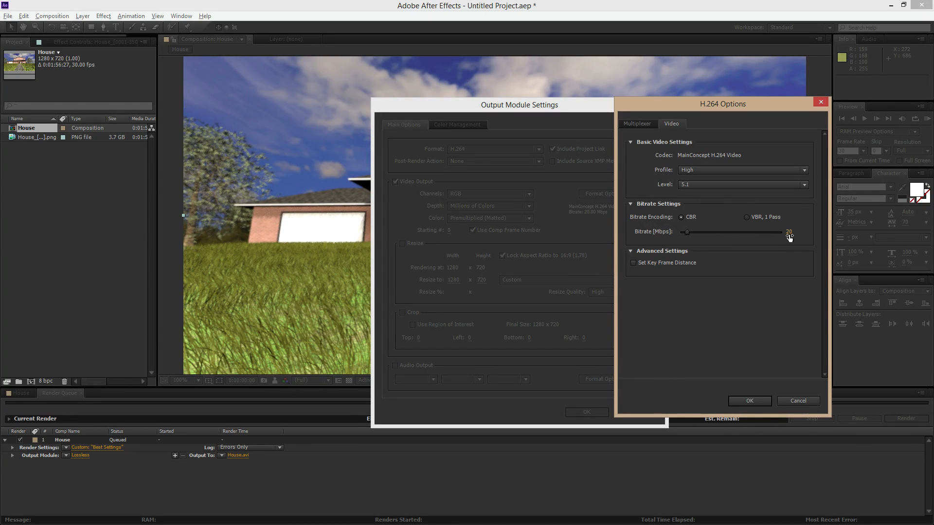
pyautogui.moveTo(746, 259)
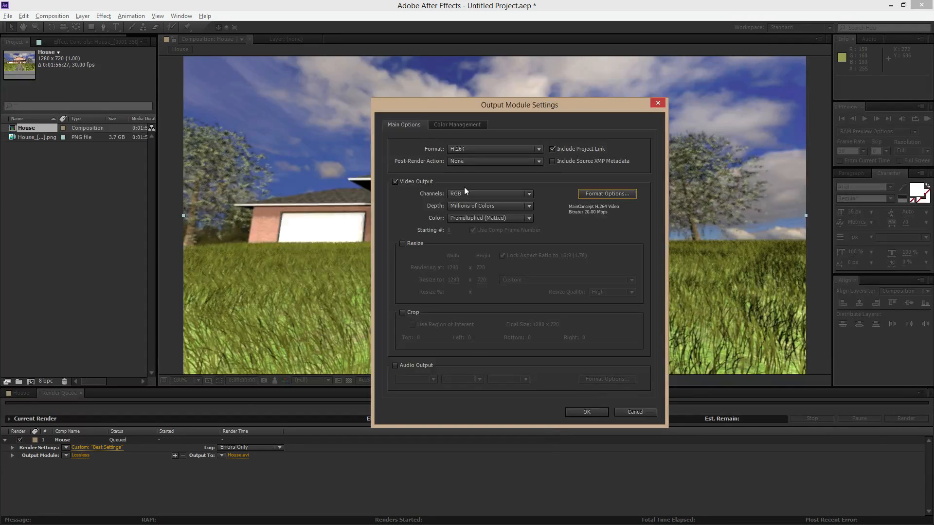
pyautogui.moveTo(403, 374)
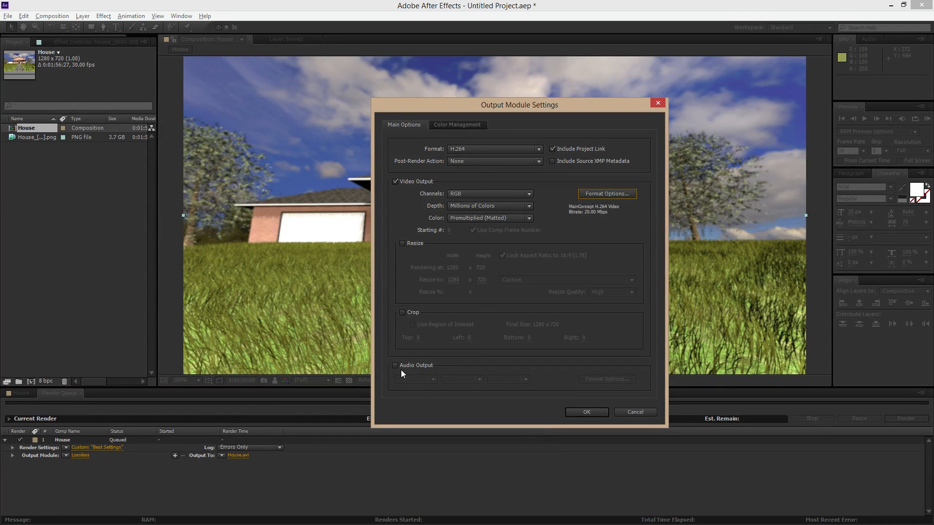
# Keep Audio Output off and confirm the H.264 output module targeting House.mp4
pyautogui.click(394, 364)
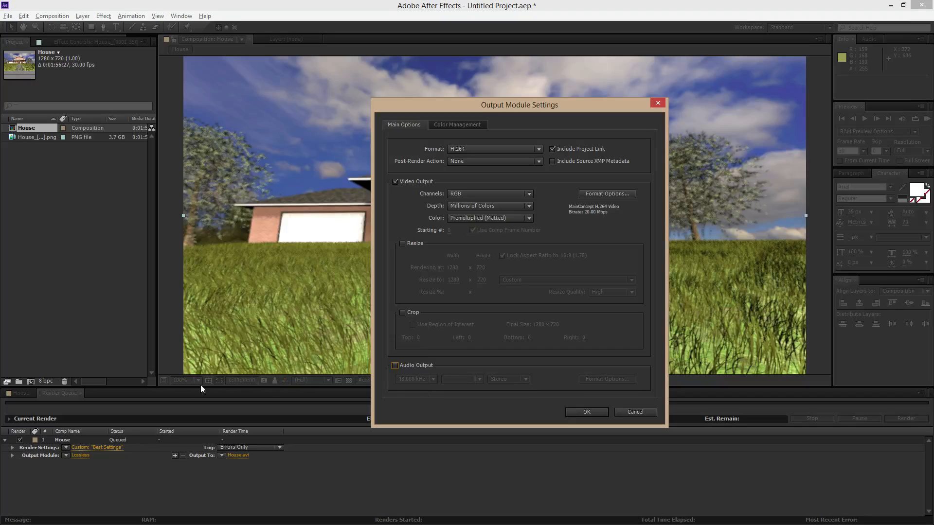
pyautogui.moveTo(323, 431)
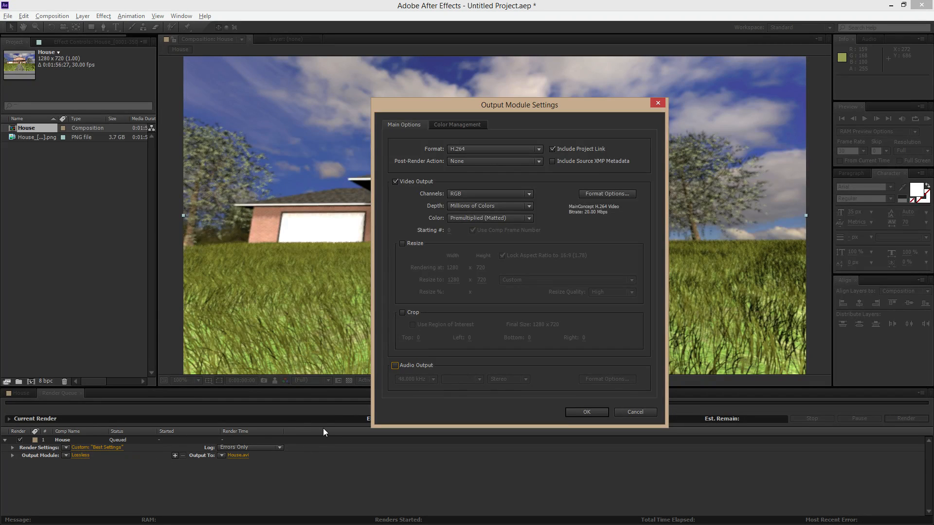
pyautogui.moveTo(99, 173)
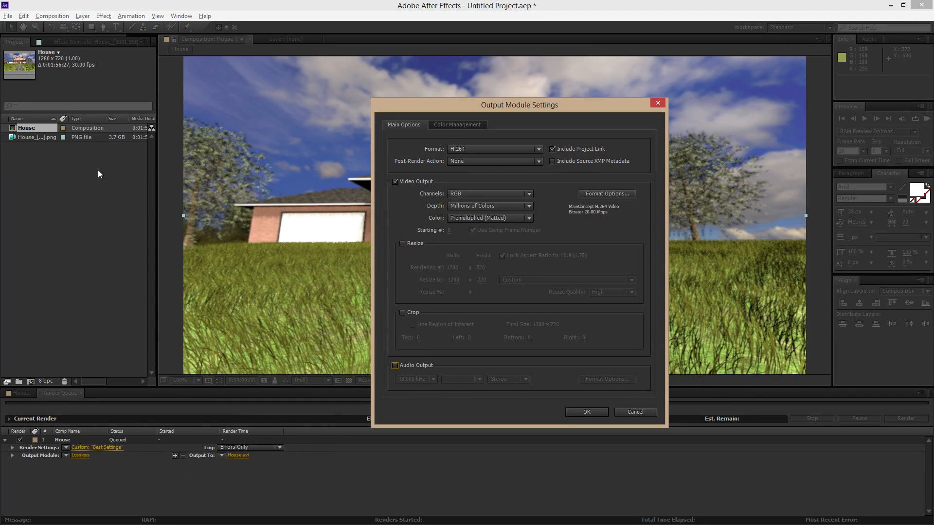
pyautogui.moveTo(236, 474)
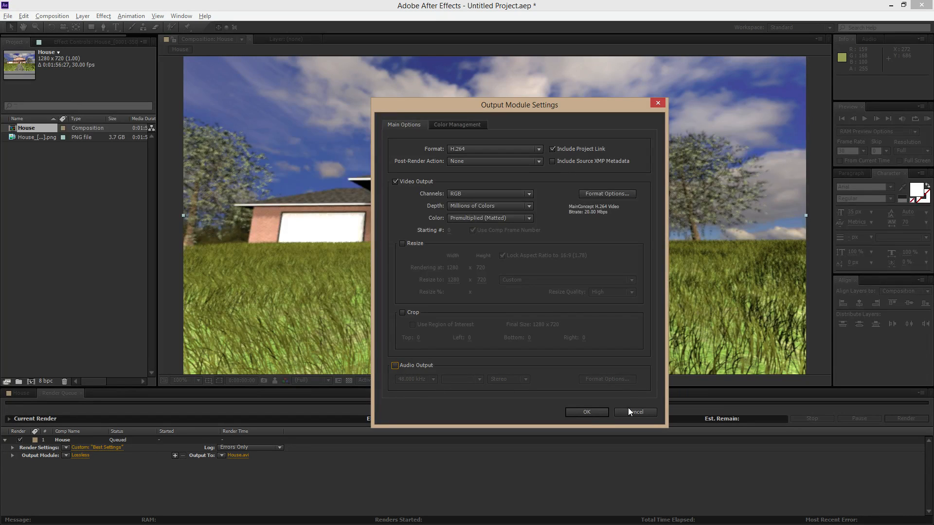
pyautogui.click(585, 411)
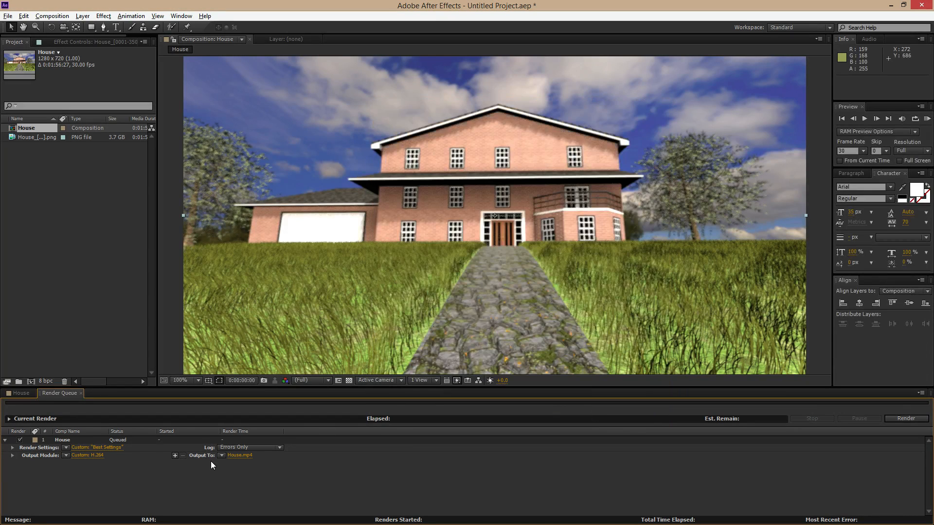
pyautogui.moveTo(239, 461)
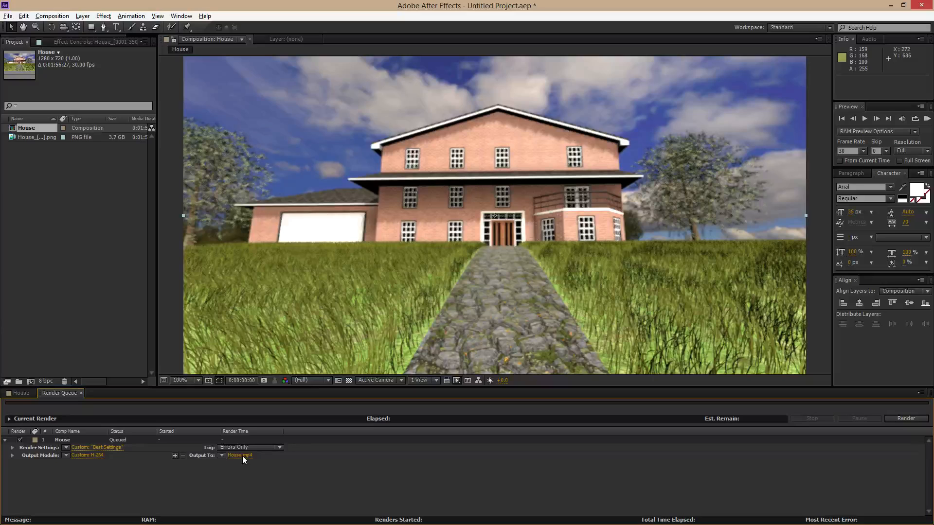
pyautogui.moveTo(239, 465)
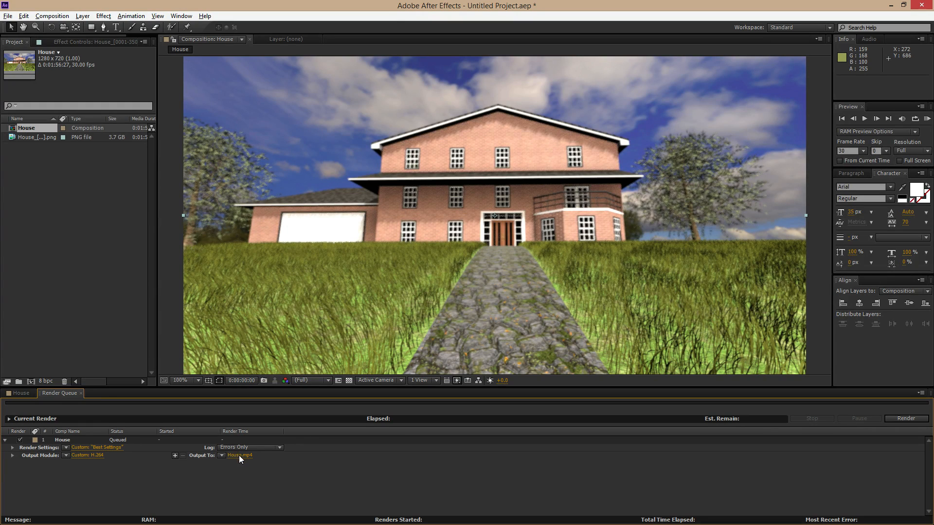
pyautogui.click(35, 137)
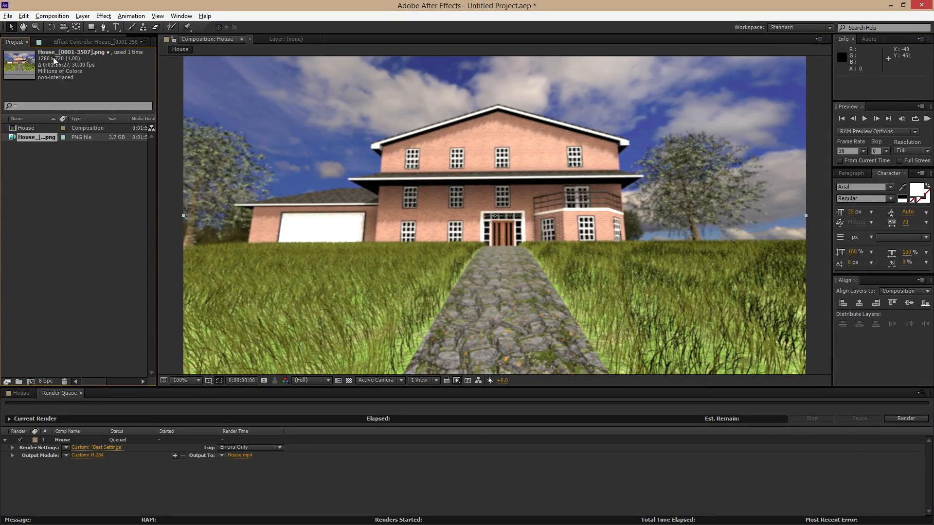
pyautogui.moveTo(75, 452)
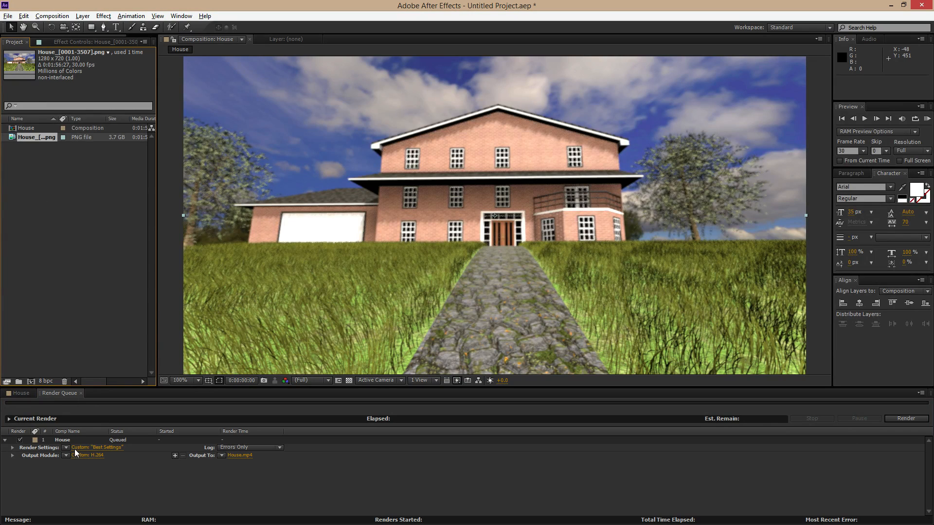
pyautogui.click(26, 128)
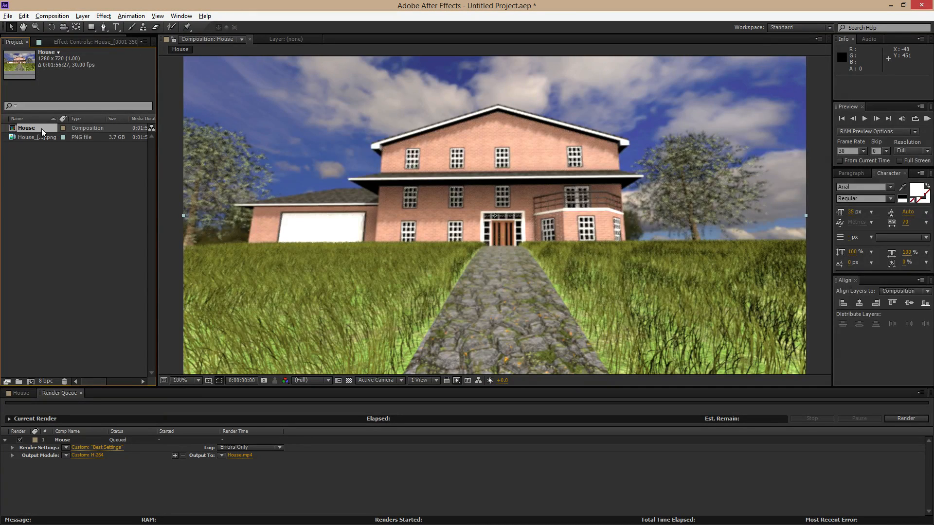
# Confirm the Output To location as House.mp4 in the Renders folder
pyautogui.click(240, 455)
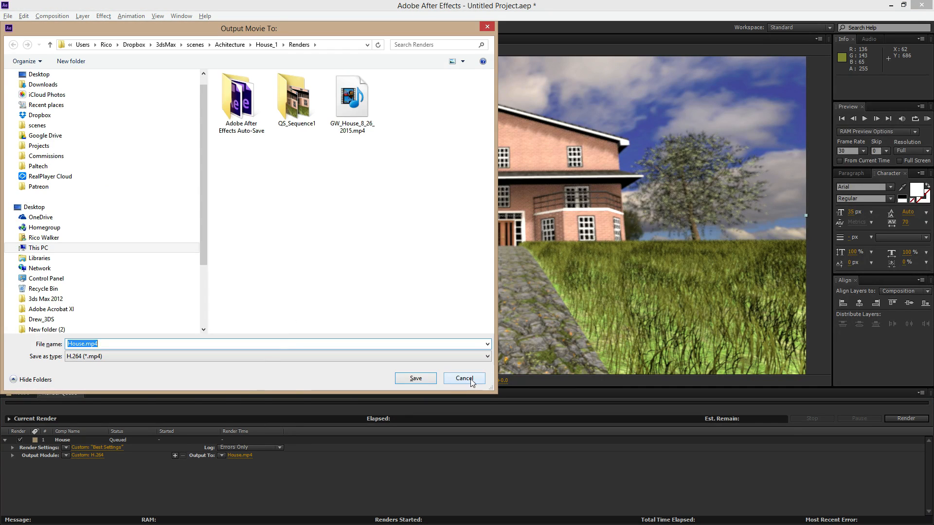
pyautogui.moveTo(364, 171)
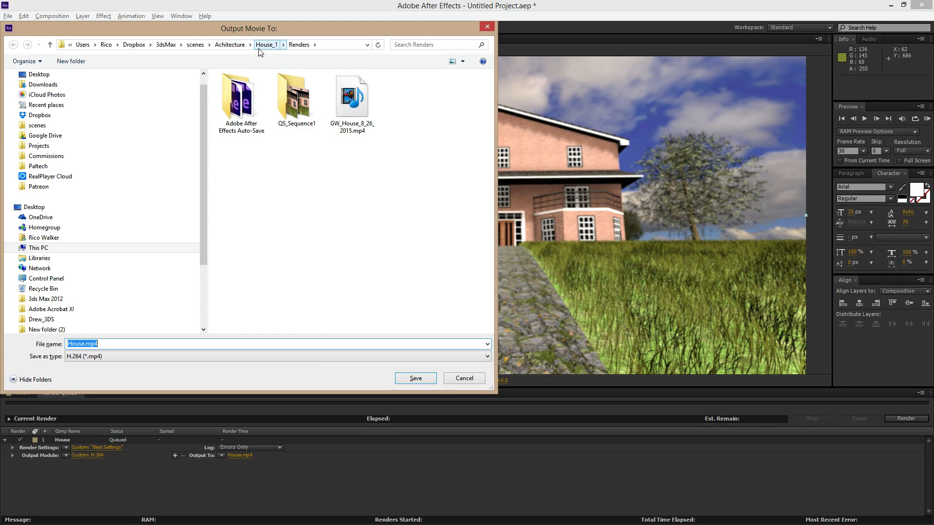
pyautogui.moveTo(302, 231)
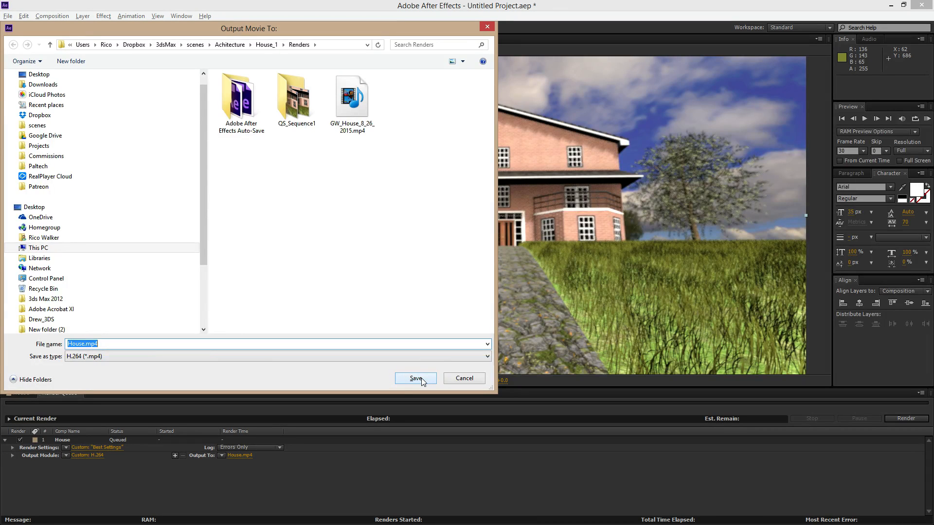
pyautogui.click(416, 378)
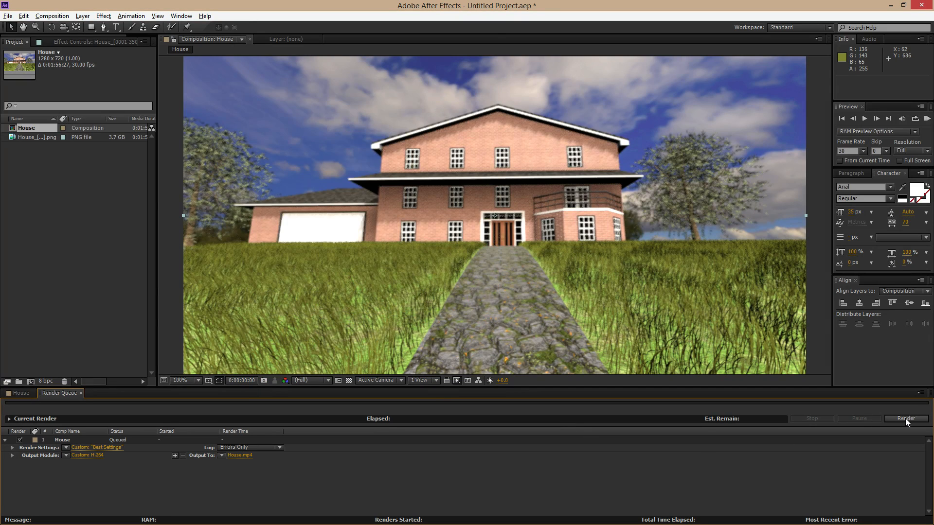
# Start the Render Queue so the House composition renders to House.mp4
pyautogui.click(905, 418)
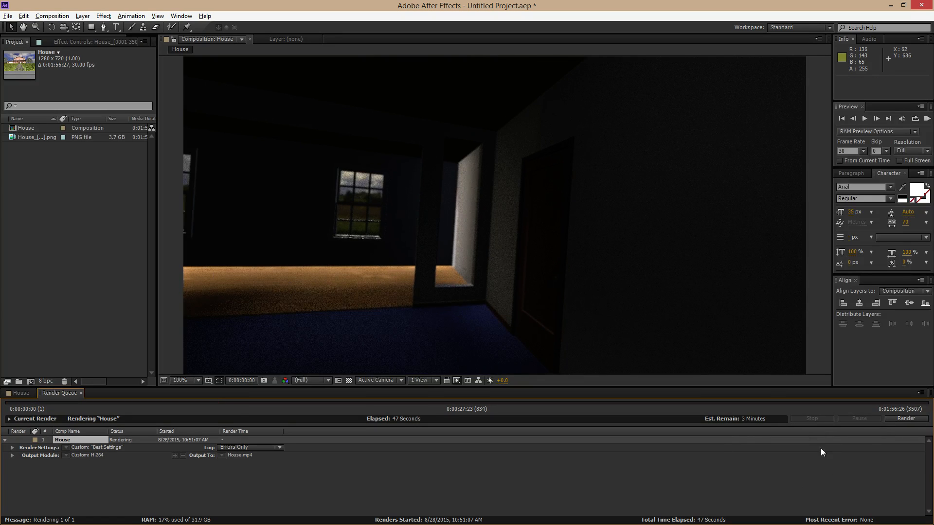
pyautogui.moveTo(294, 406)
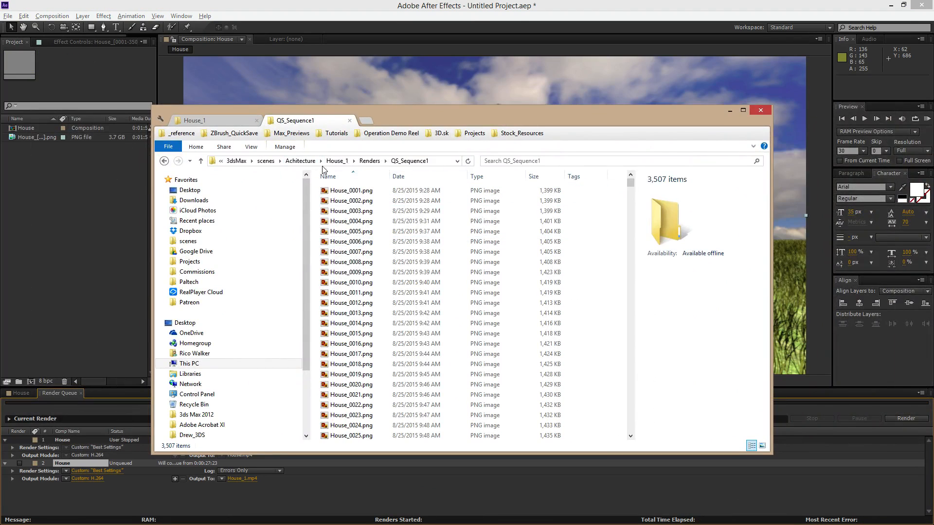
# Navigate to the Renders folder and select House.mp4 to show its 67 MB, 1280x720 details
pyautogui.click(370, 160)
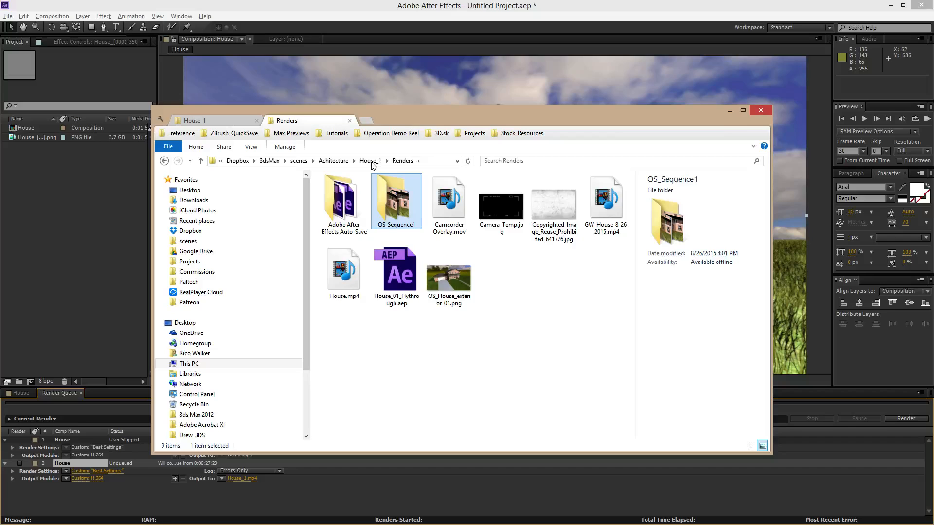
pyautogui.moveTo(553, 317)
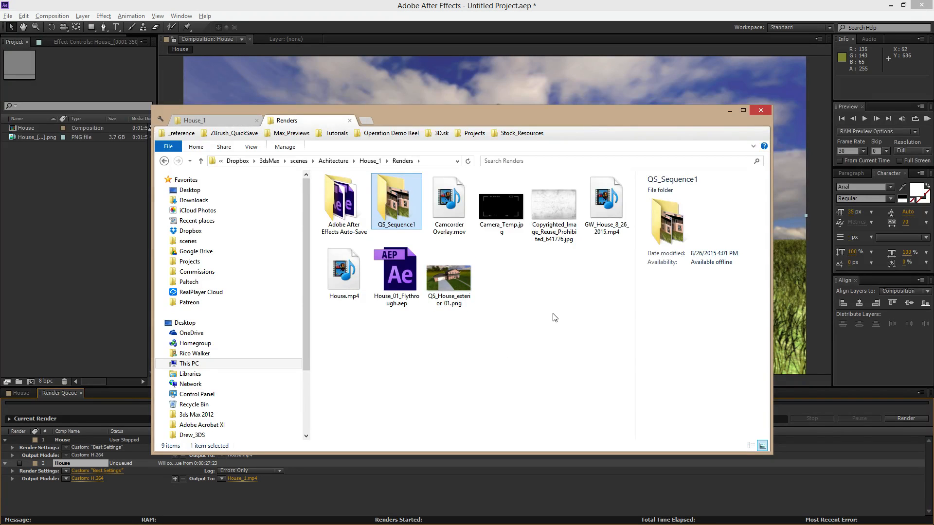
pyautogui.click(344, 273)
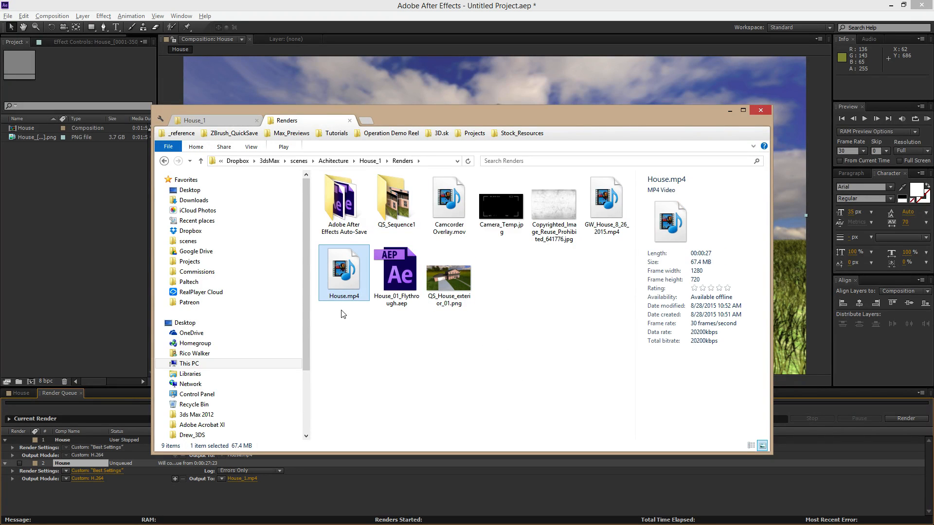
pyautogui.moveTo(556, 105)
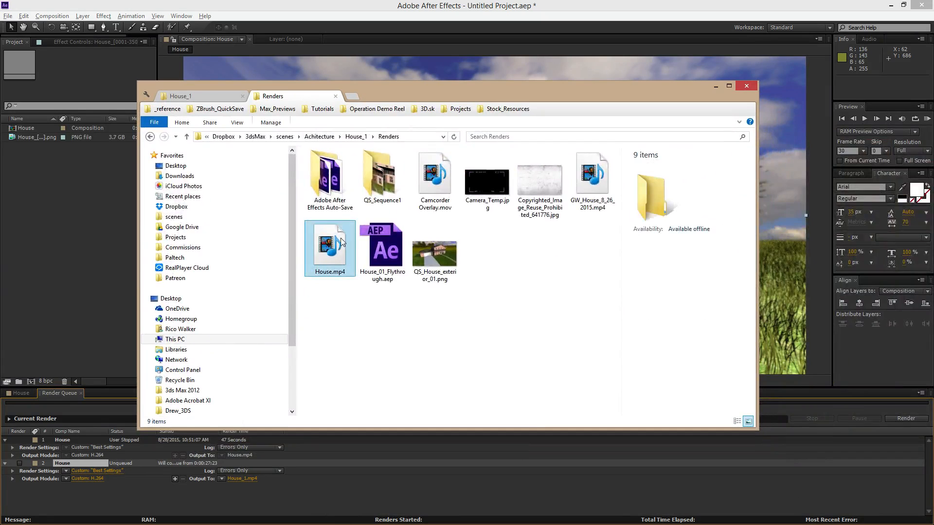
# Play House.mp4 in Windows Media Player, then close the player back to Renders
pyautogui.doubleClick(330, 244)
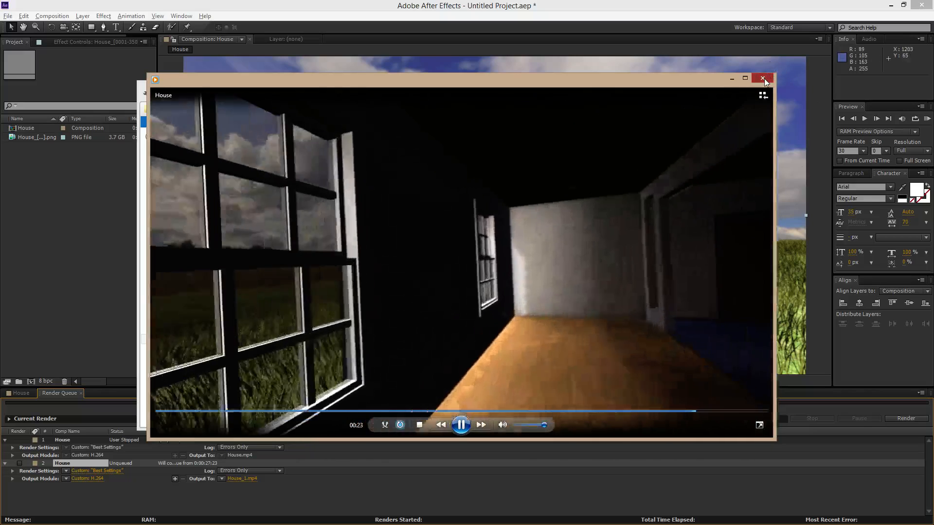
pyautogui.click(762, 78)
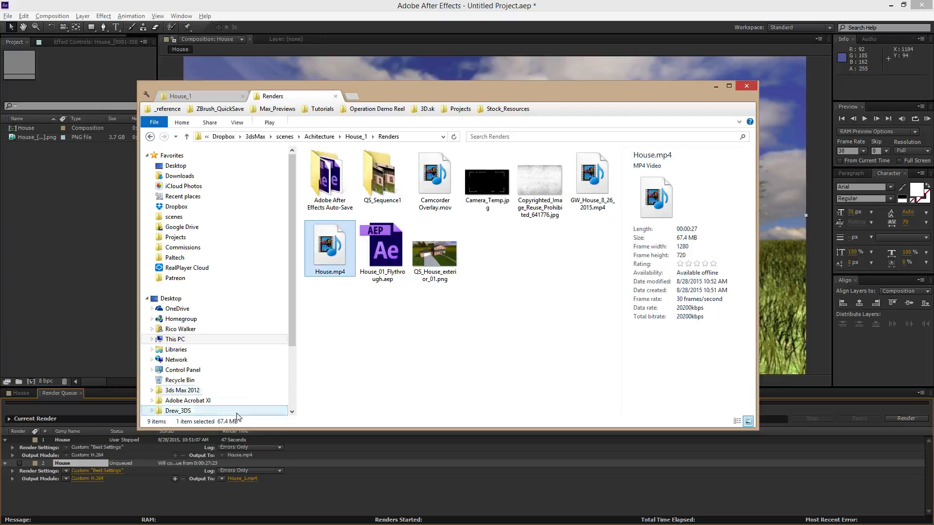